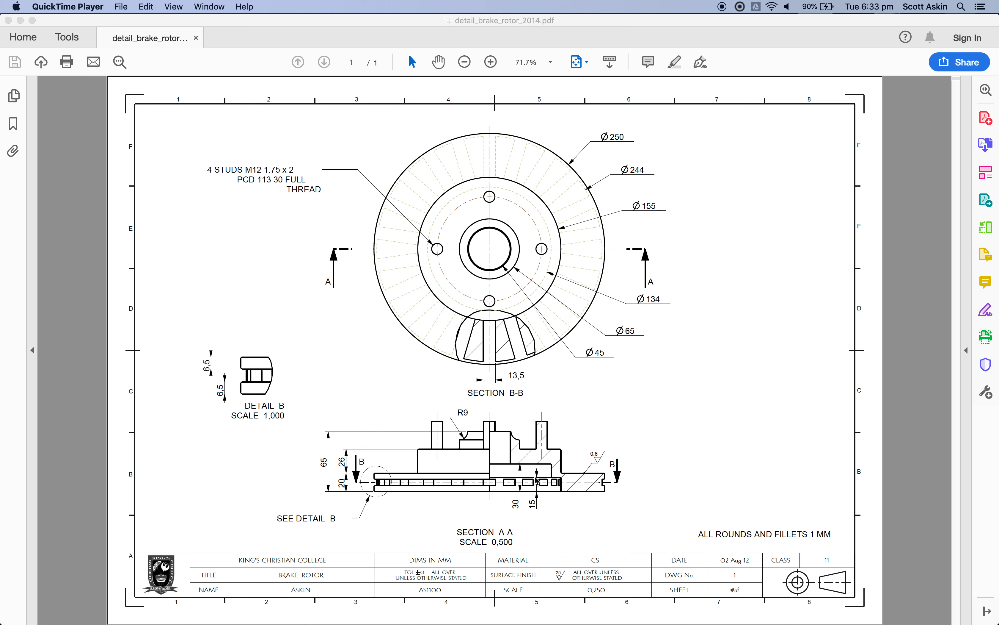
mouse_move(594, 488)
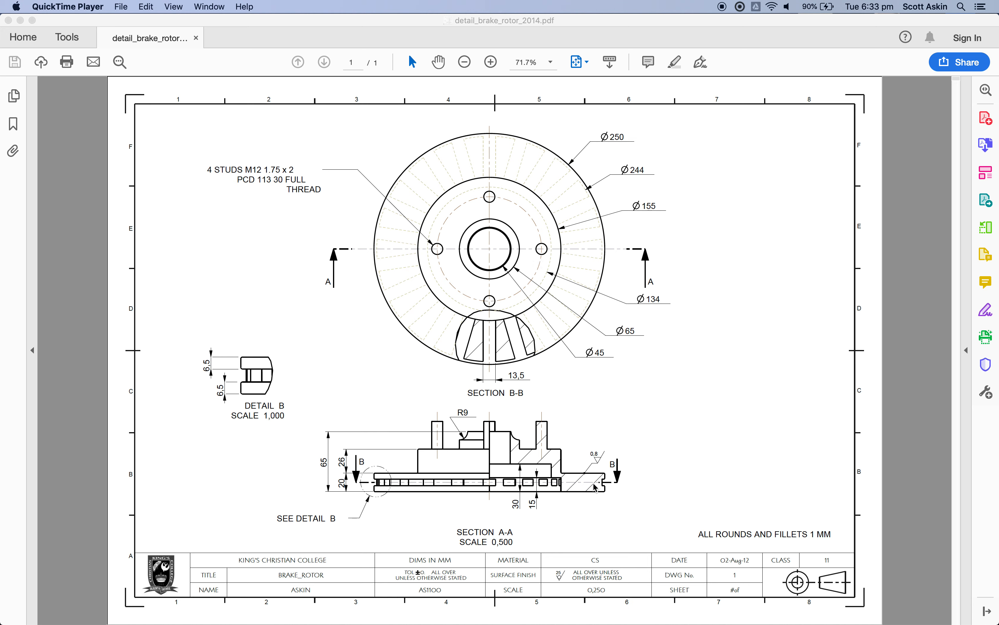
mouse_move(513, 444)
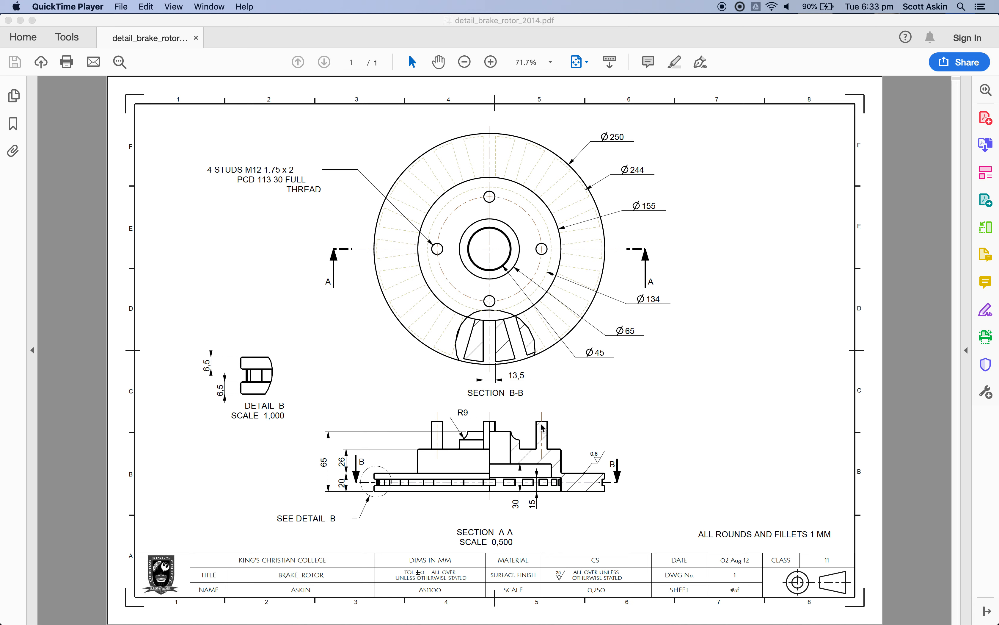
mouse_move(521, 445)
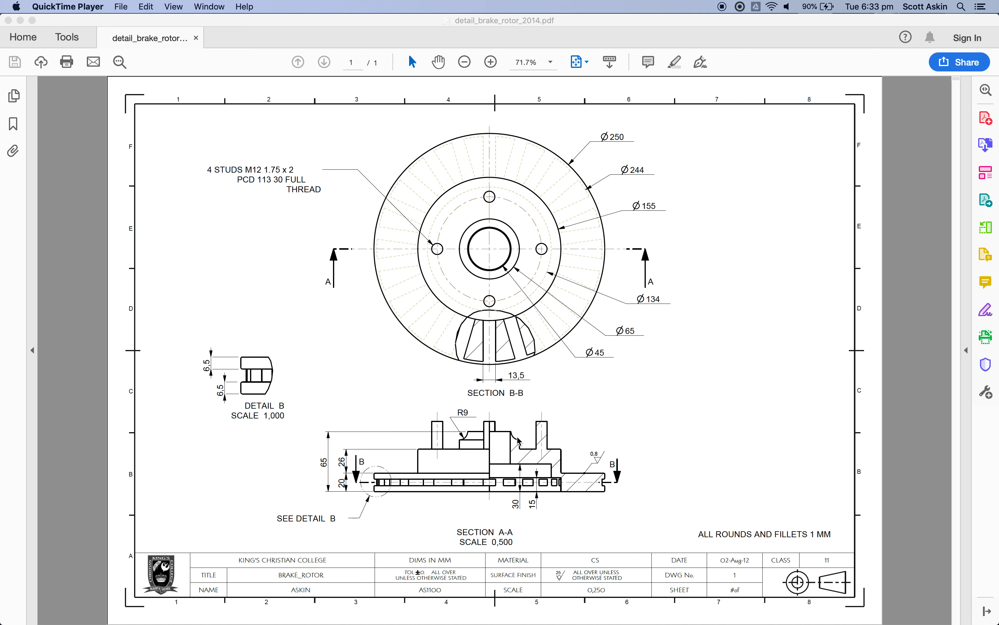
mouse_move(557, 494)
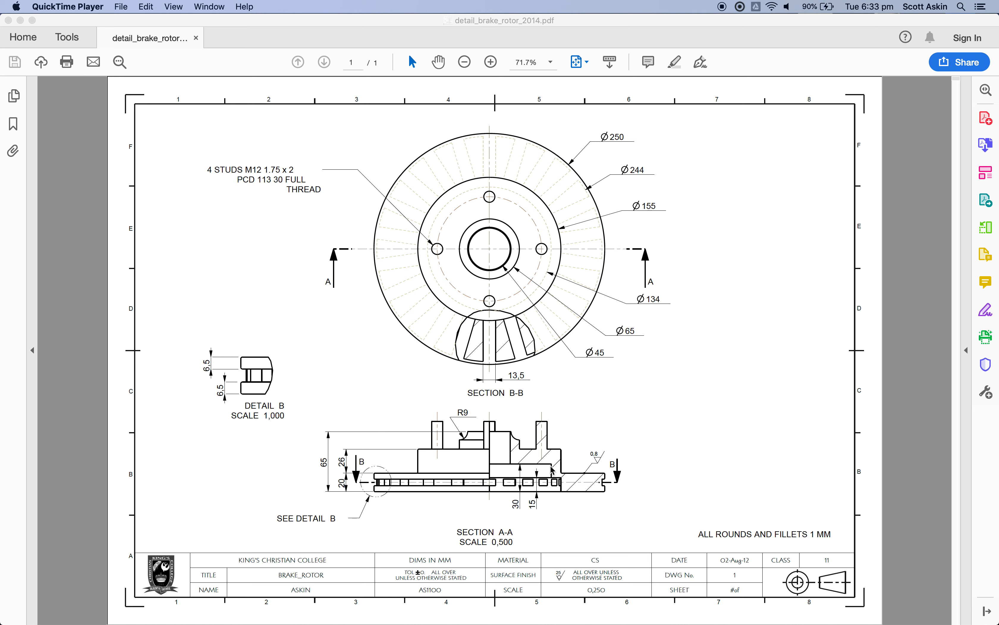
mouse_move(551, 470)
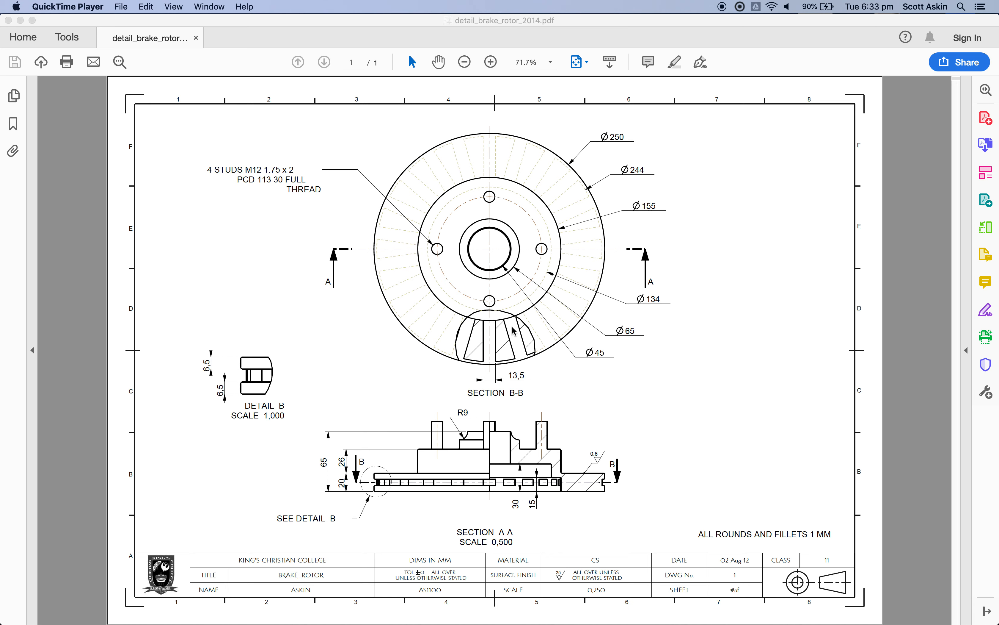
mouse_move(545, 385)
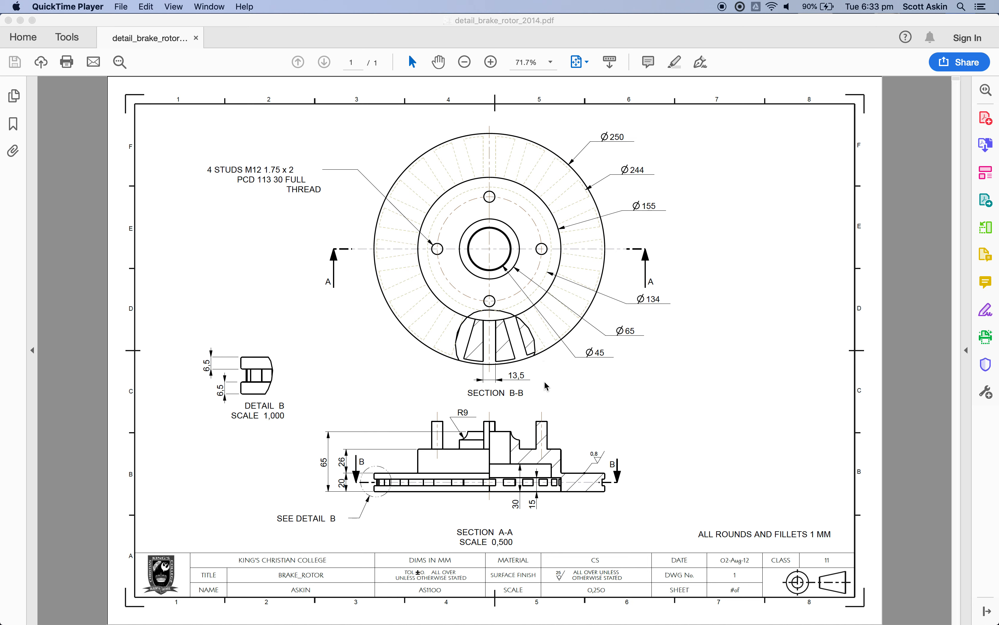
mouse_move(558, 505)
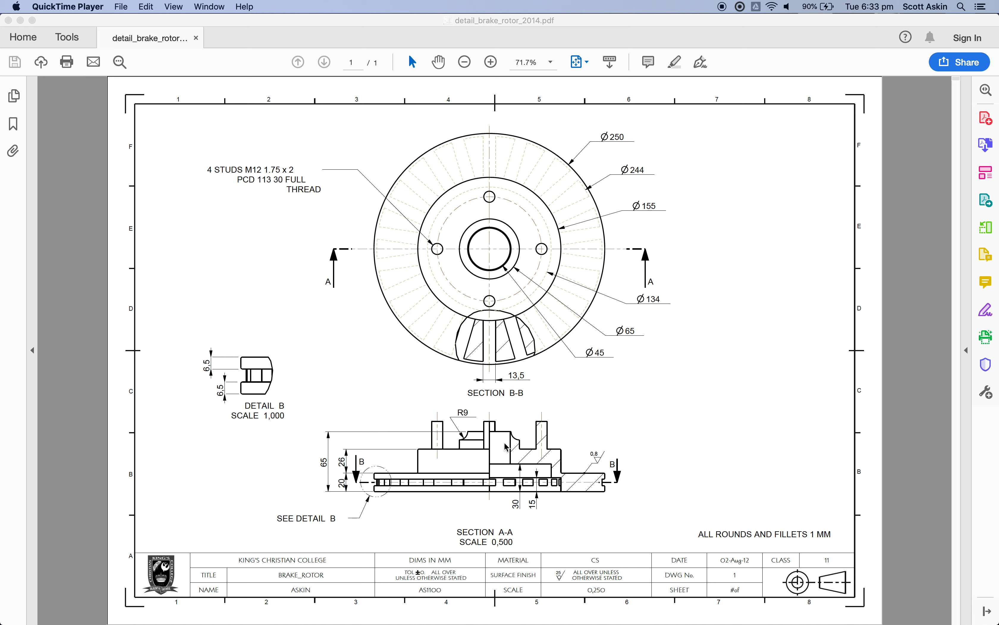
mouse_move(471, 471)
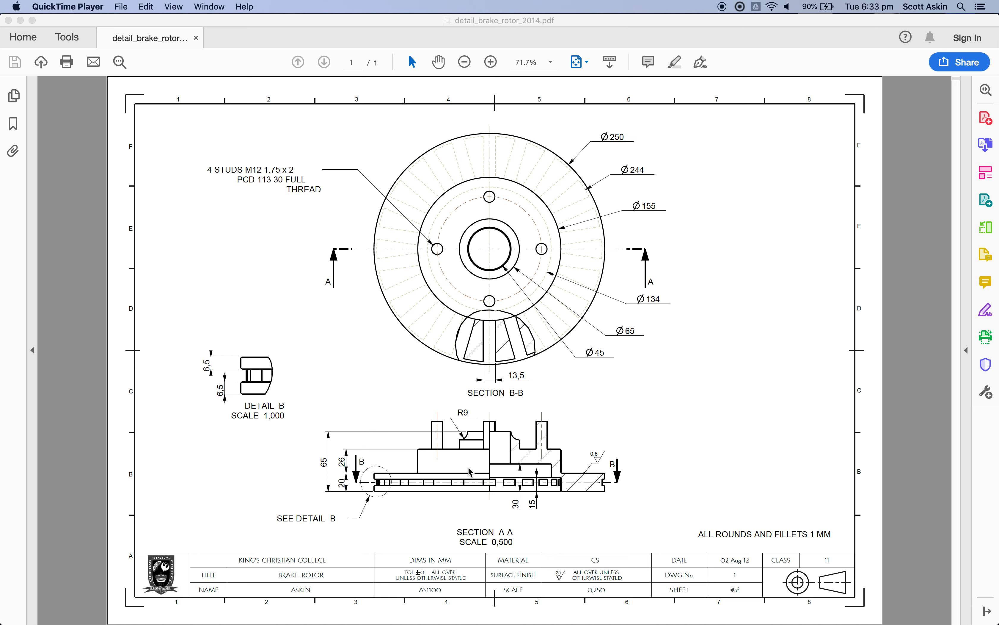
mouse_move(632, 256)
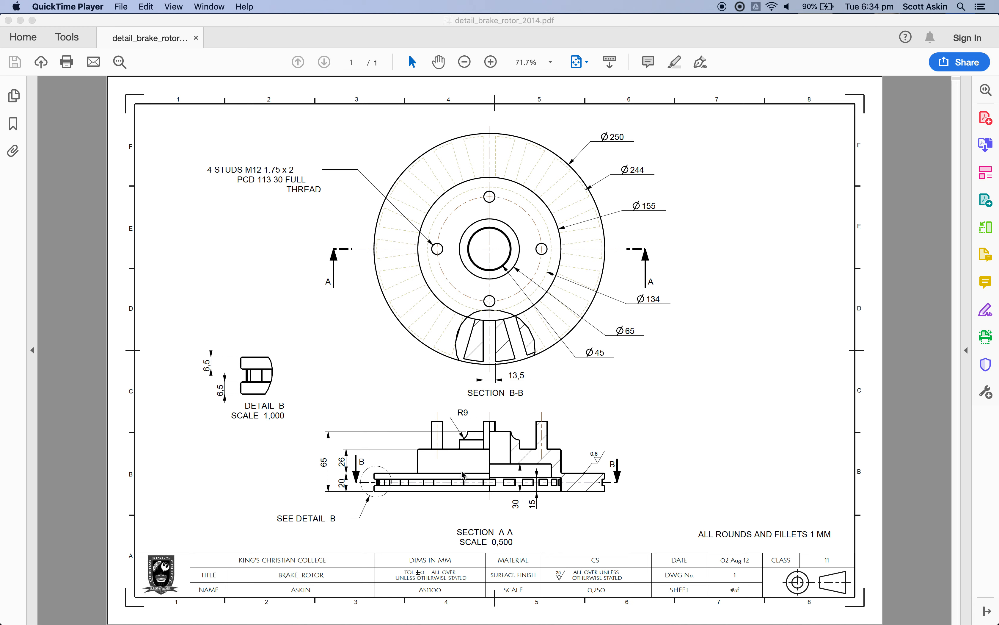
mouse_move(558, 427)
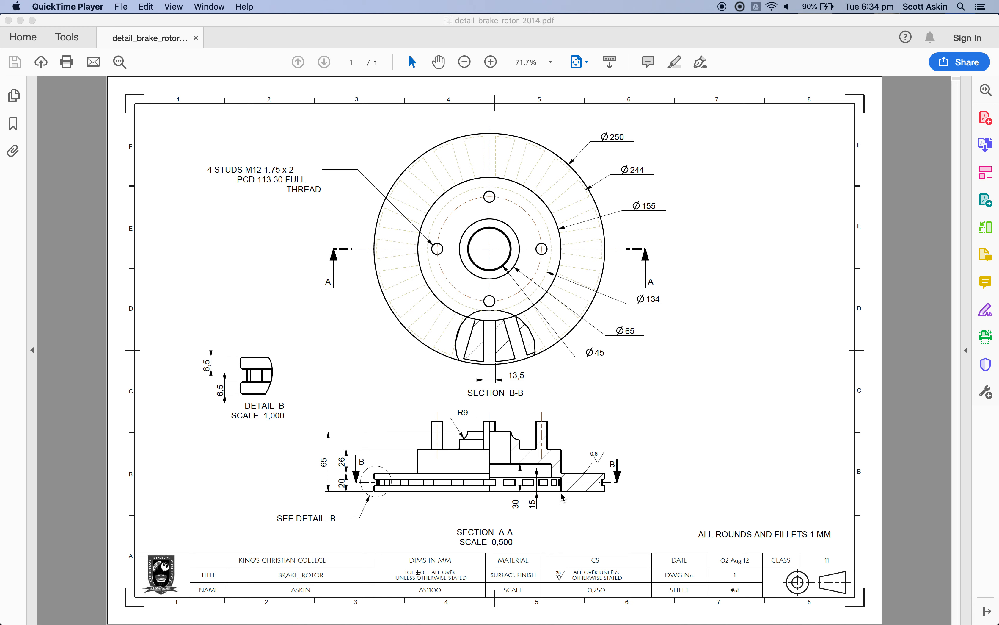
mouse_move(563, 491)
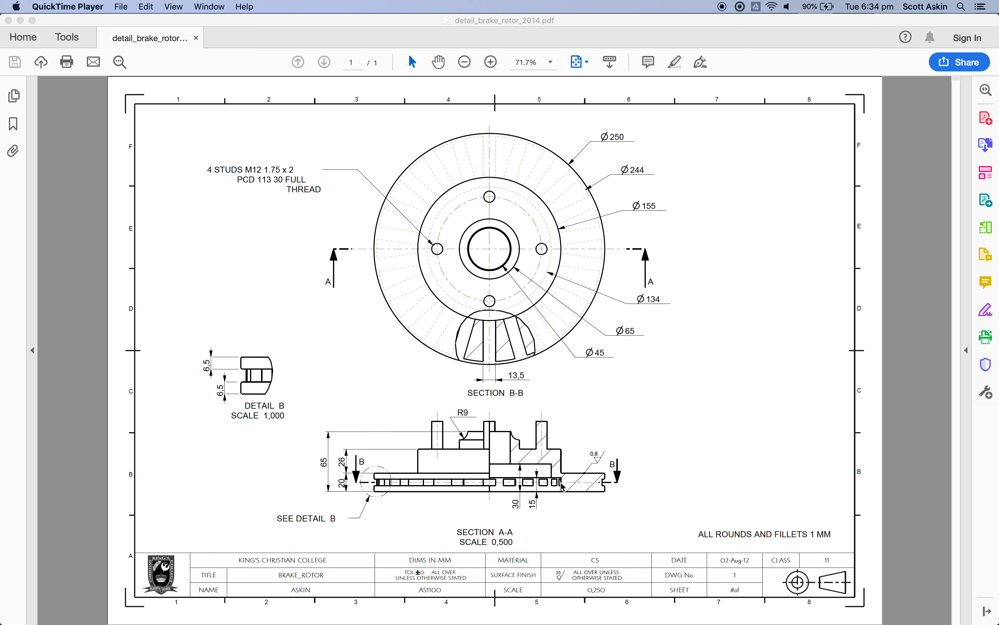
mouse_move(561, 485)
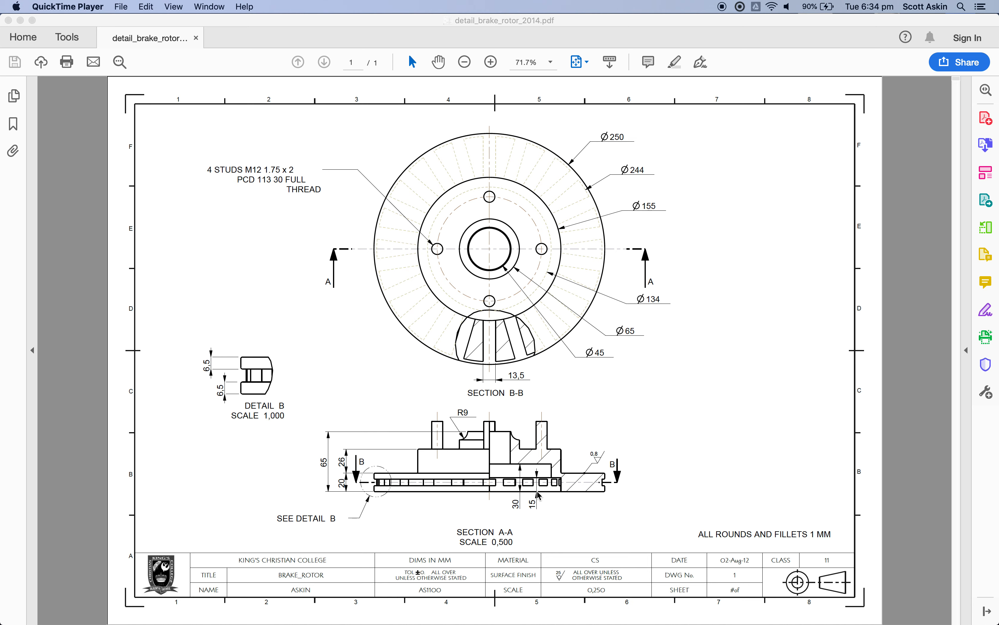
mouse_move(556, 491)
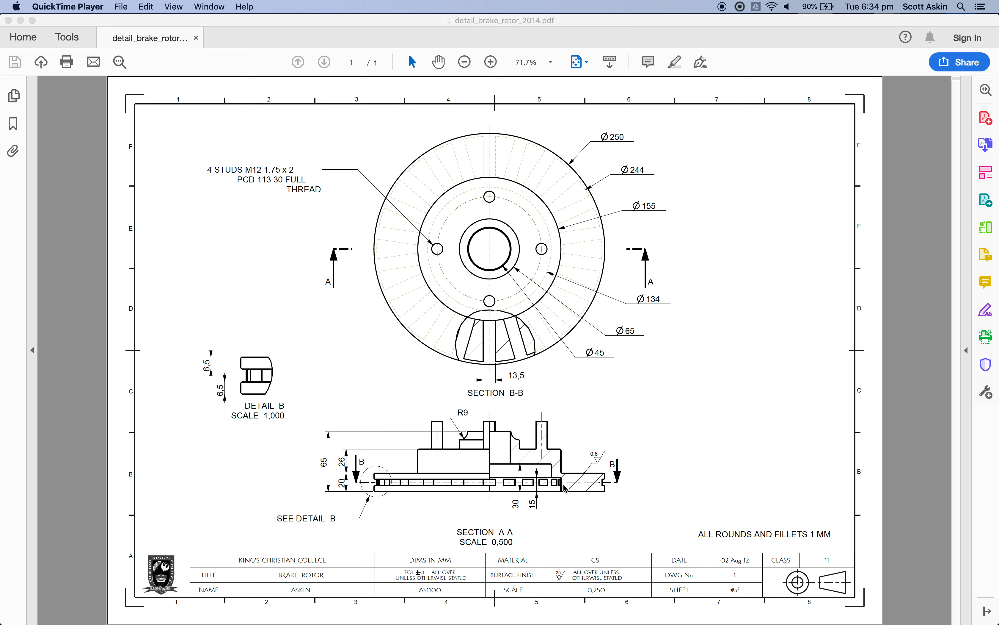
mouse_move(564, 489)
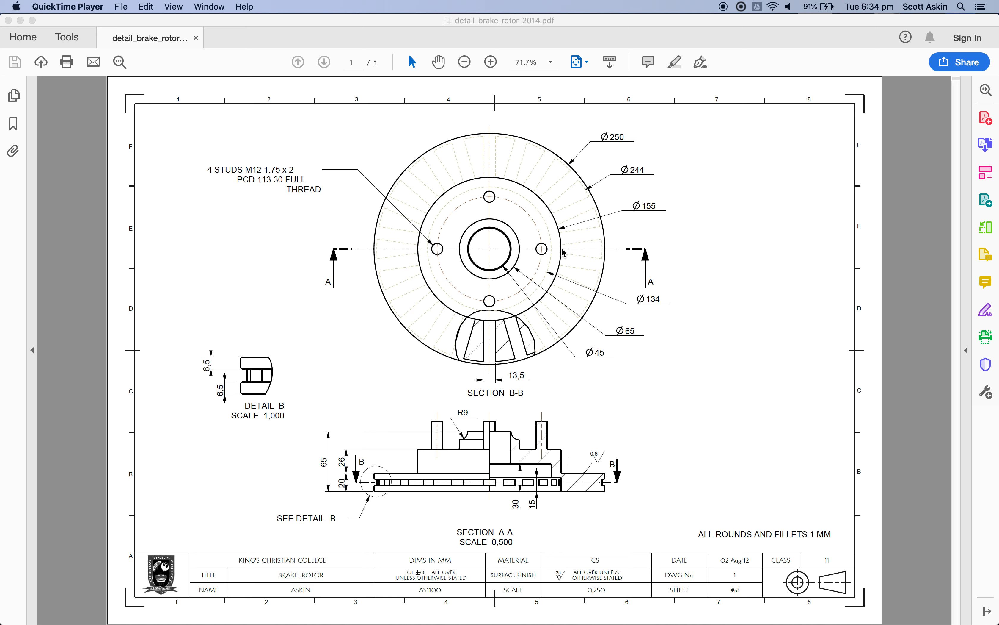
mouse_move(641, 212)
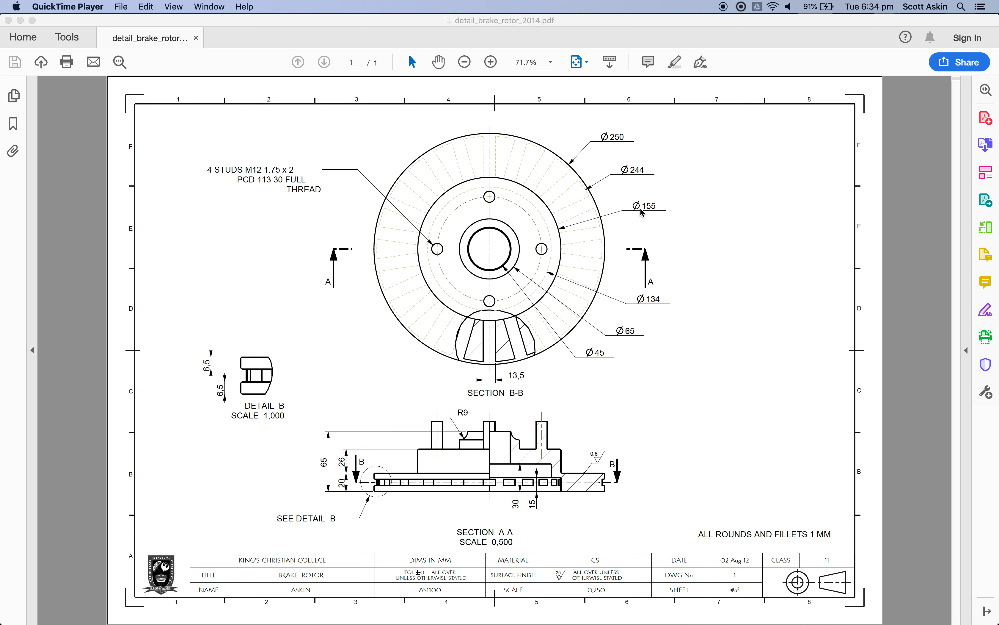
mouse_move(561, 495)
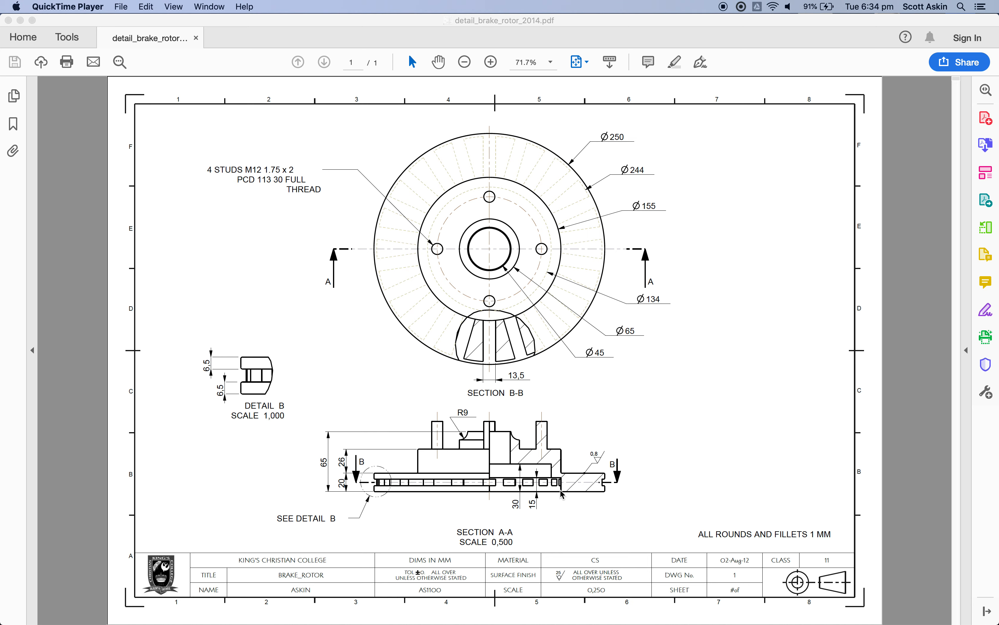
mouse_move(543, 496)
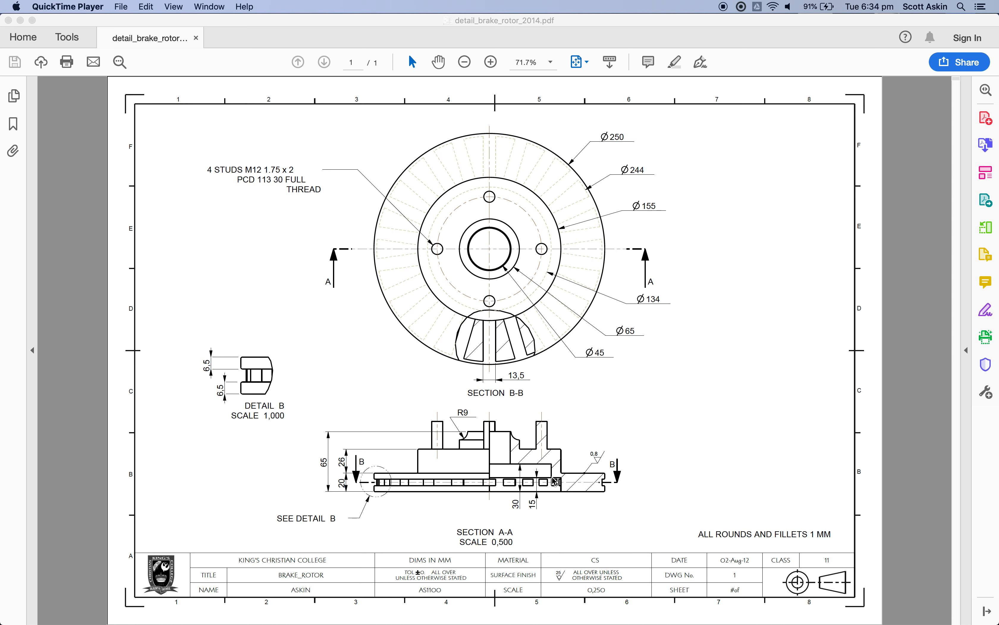
mouse_move(551, 475)
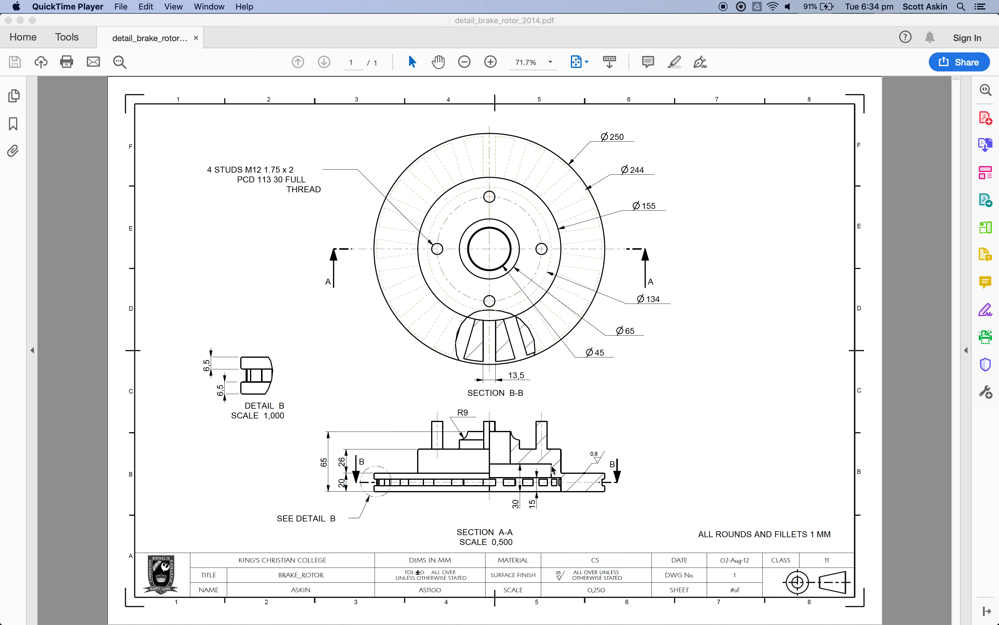
mouse_move(551, 472)
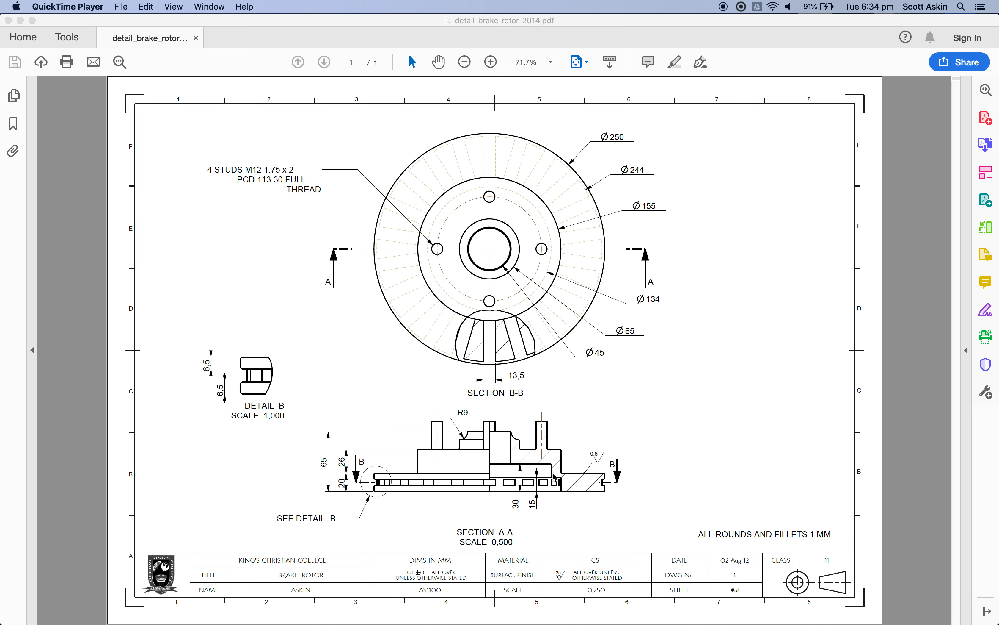
mouse_move(556, 395)
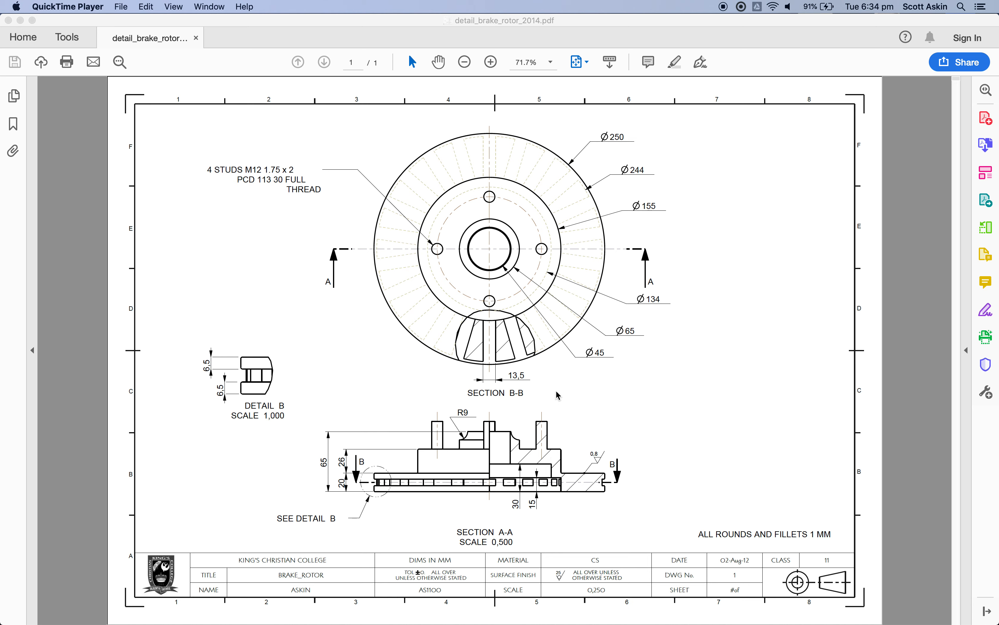
mouse_move(553, 254)
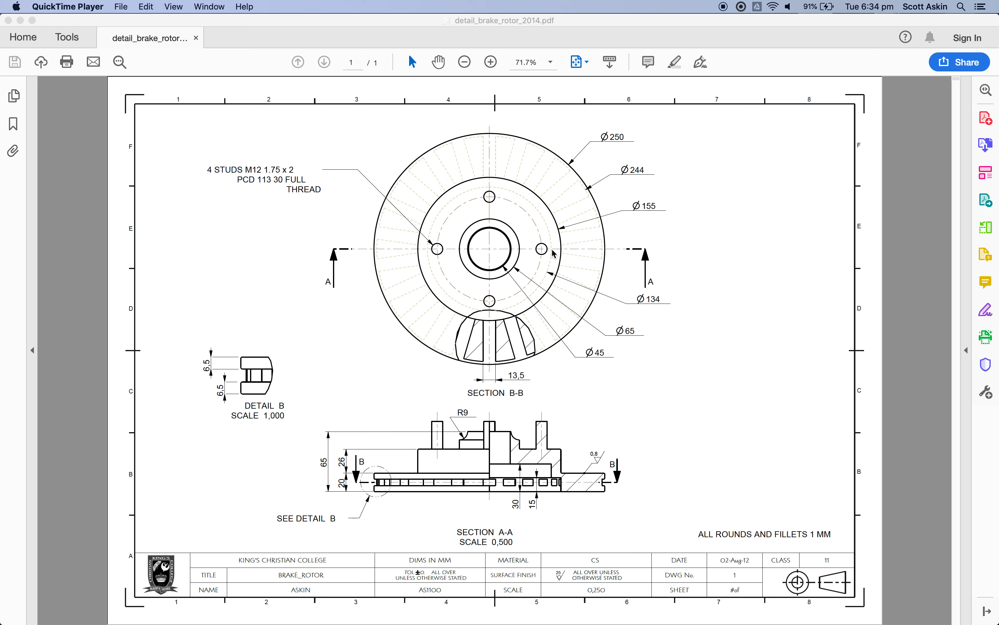
mouse_move(653, 298)
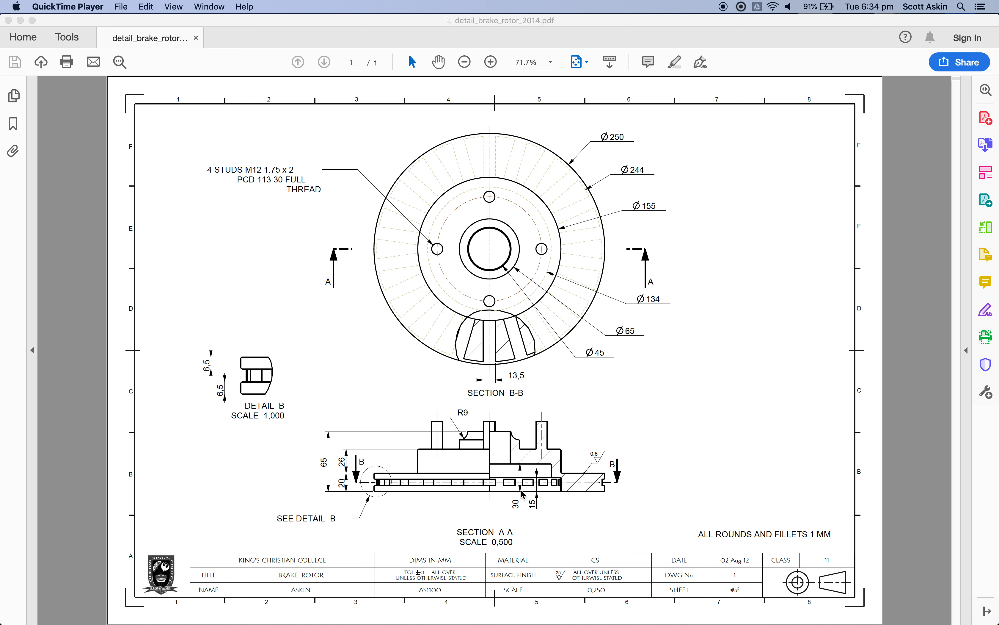
mouse_move(523, 495)
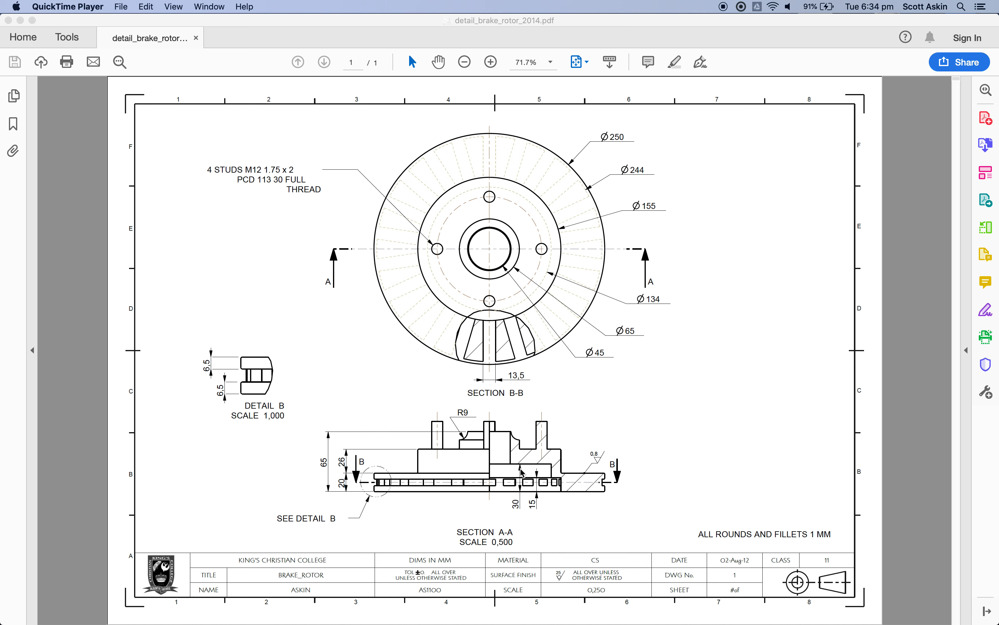
mouse_move(524, 473)
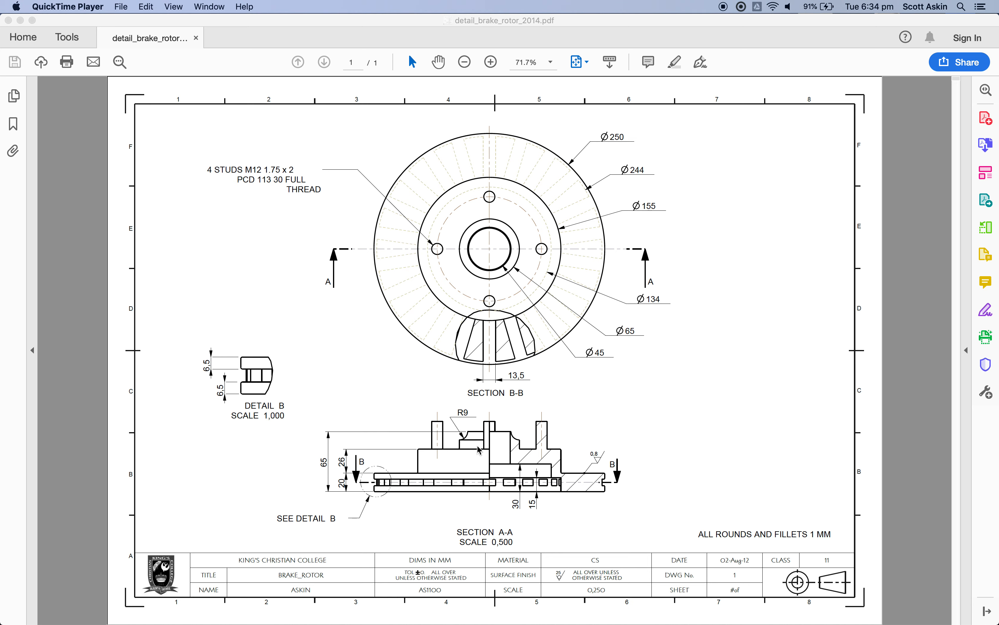
mouse_move(512, 381)
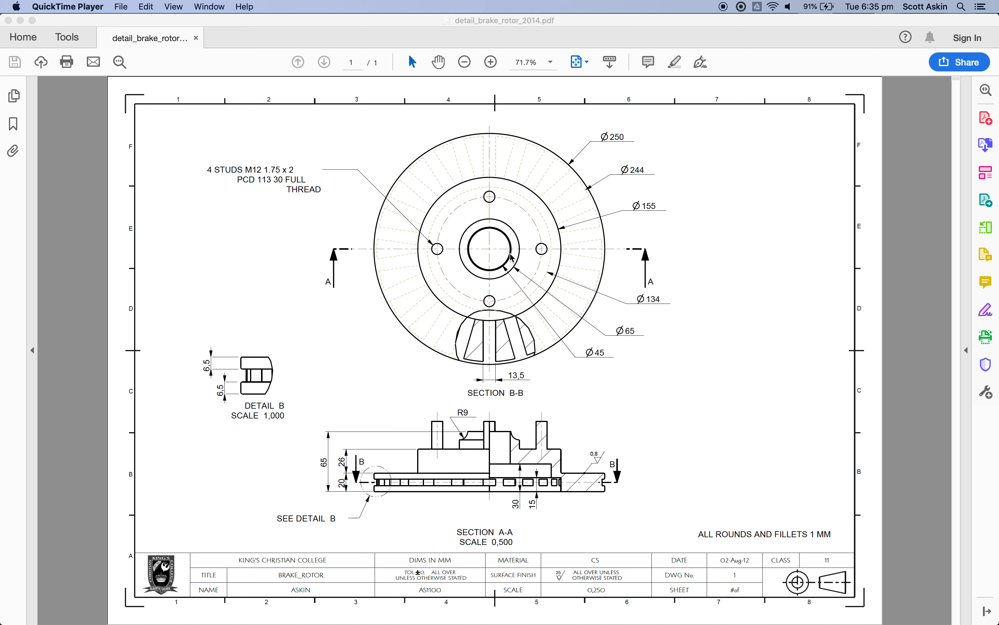
mouse_move(604, 355)
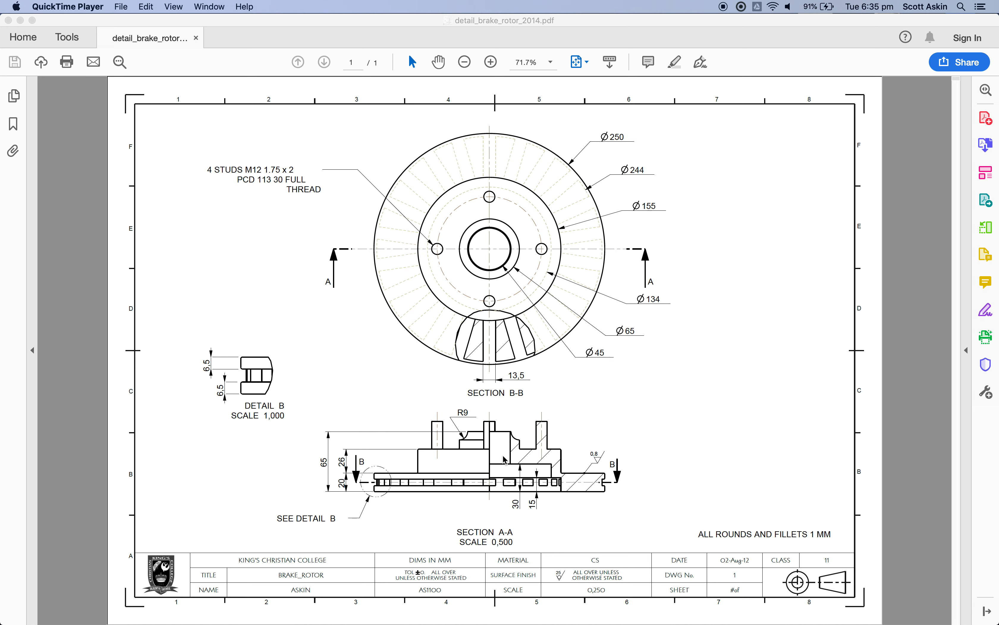
mouse_move(497, 479)
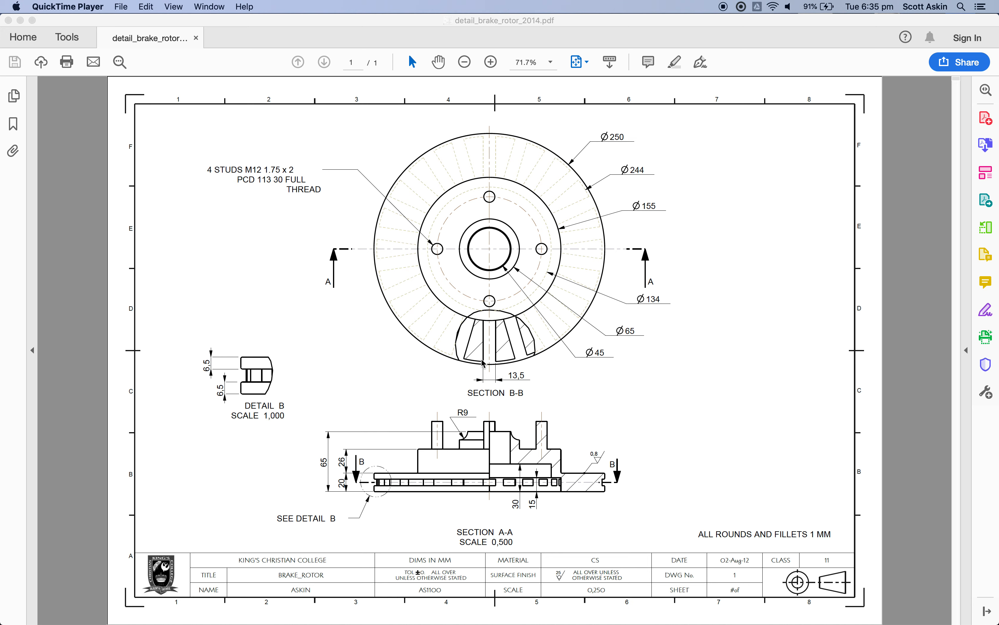
mouse_move(491, 329)
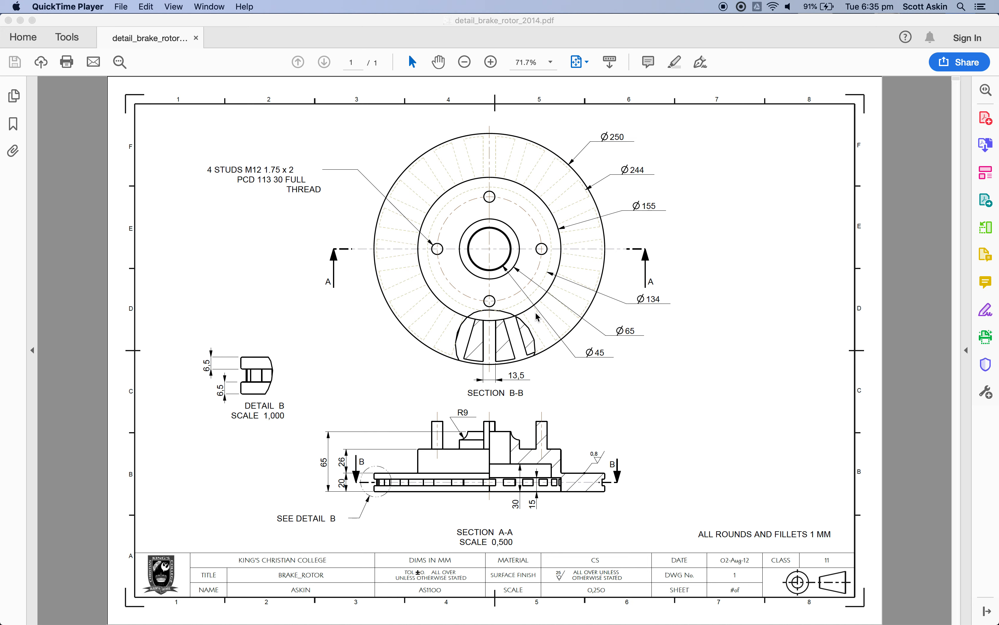
mouse_move(573, 293)
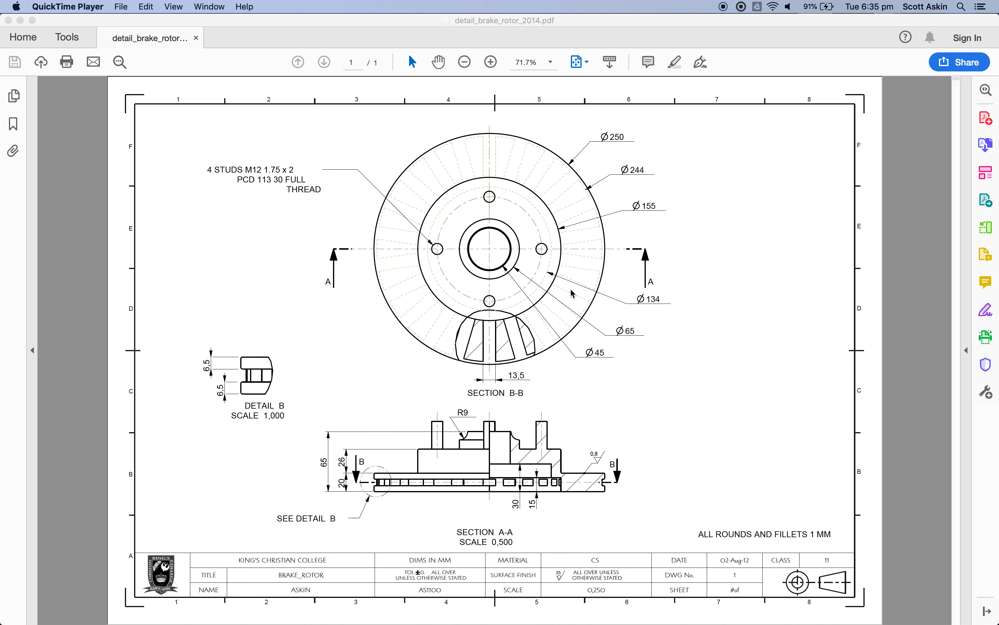
mouse_move(598, 304)
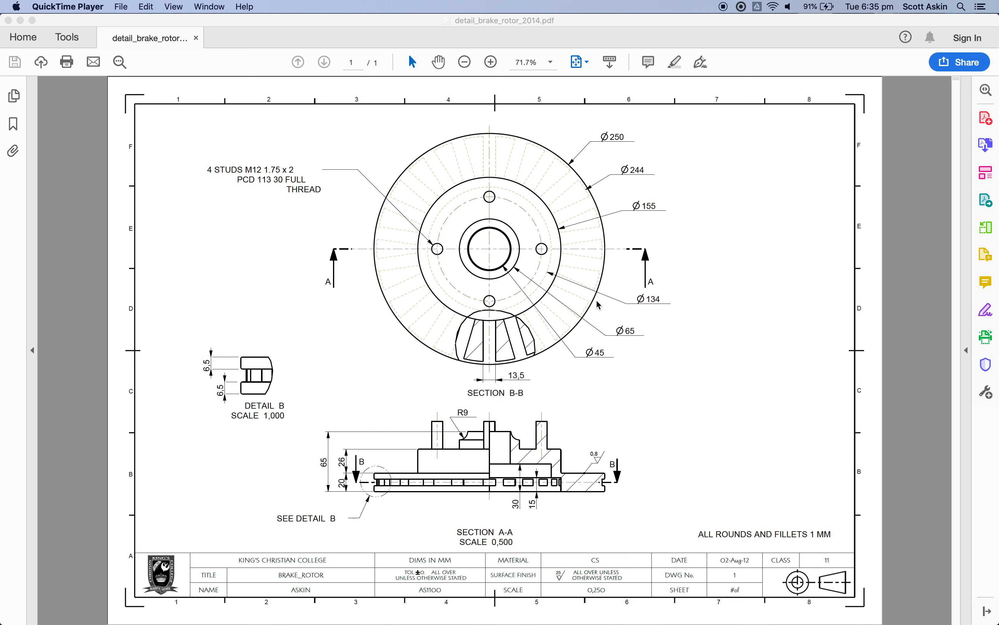
mouse_move(508, 357)
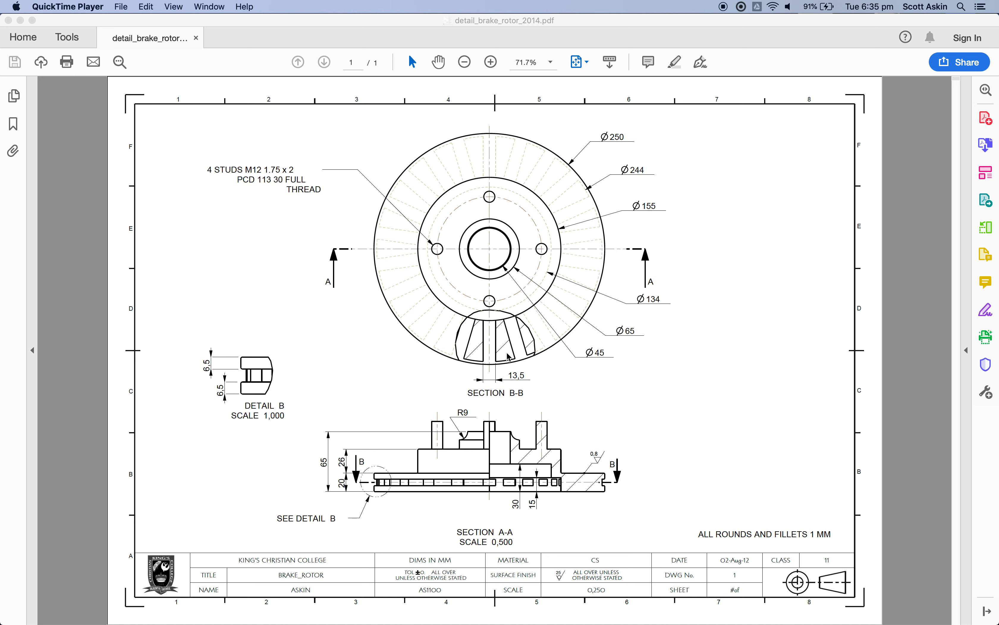
mouse_move(509, 356)
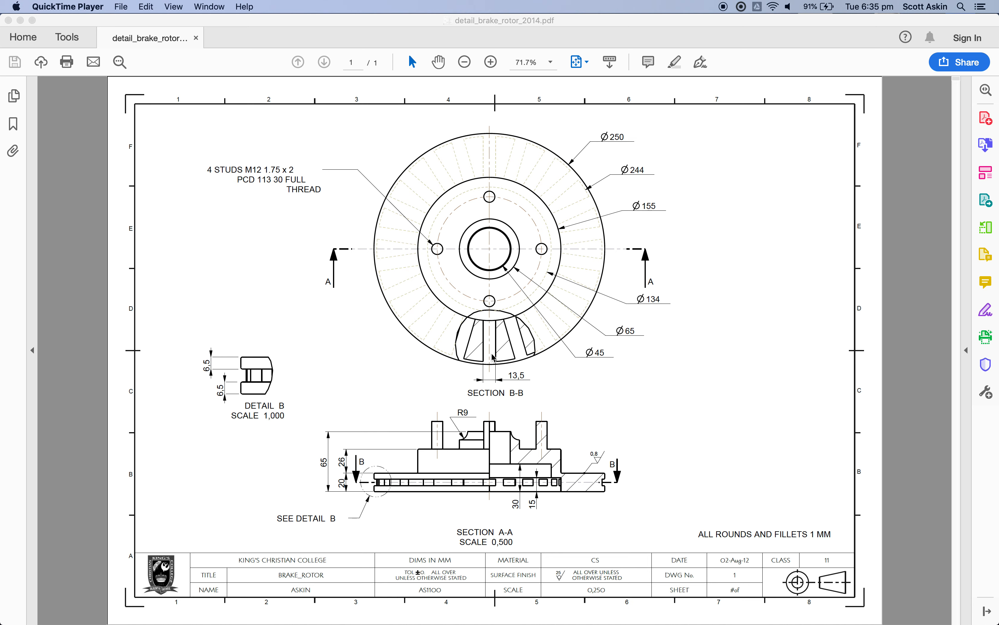
mouse_move(491, 331)
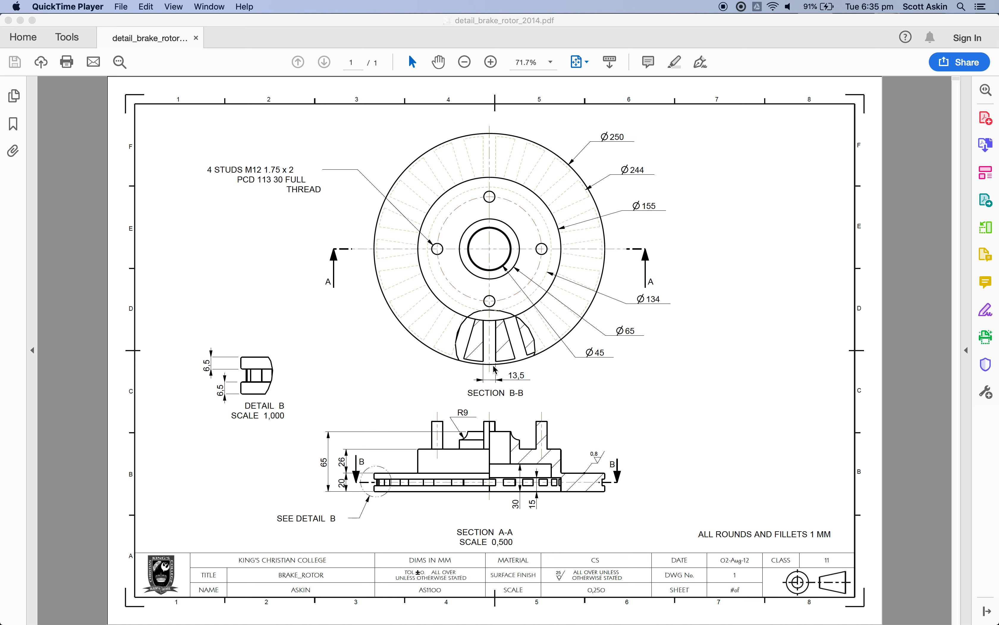
mouse_move(503, 338)
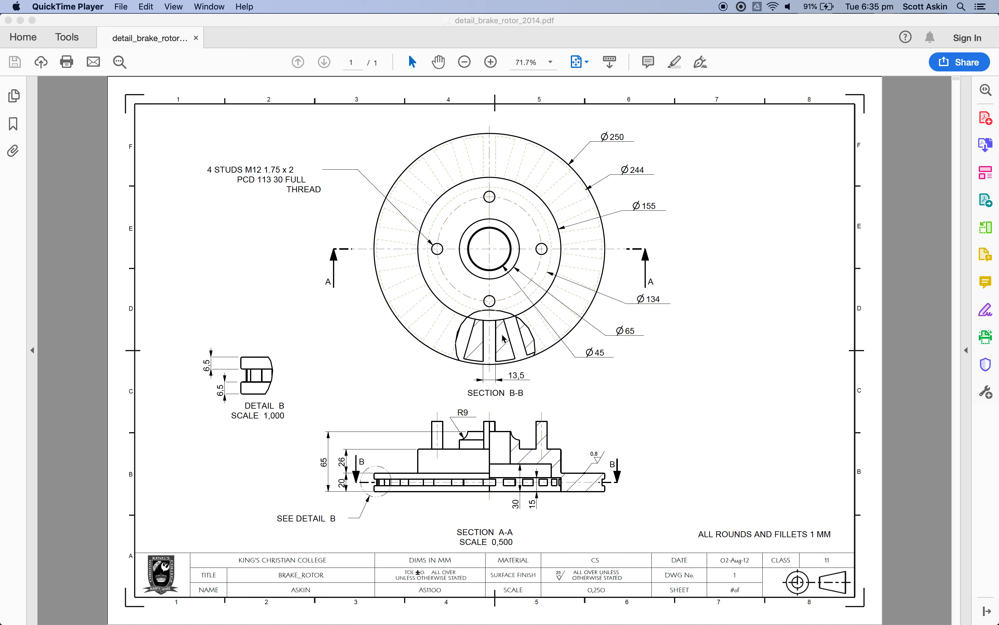
mouse_move(489, 351)
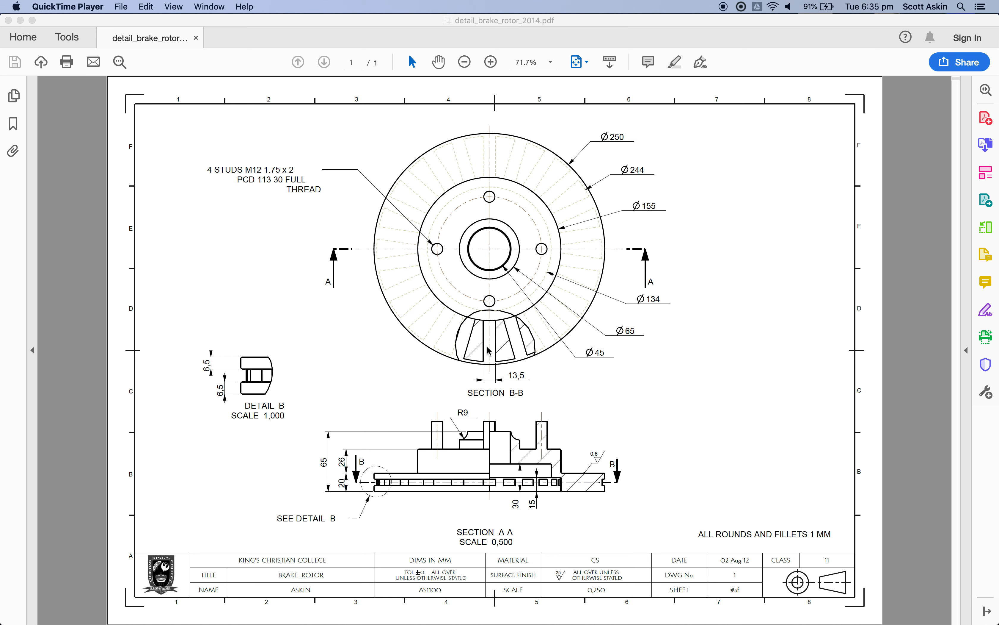
mouse_move(486, 365)
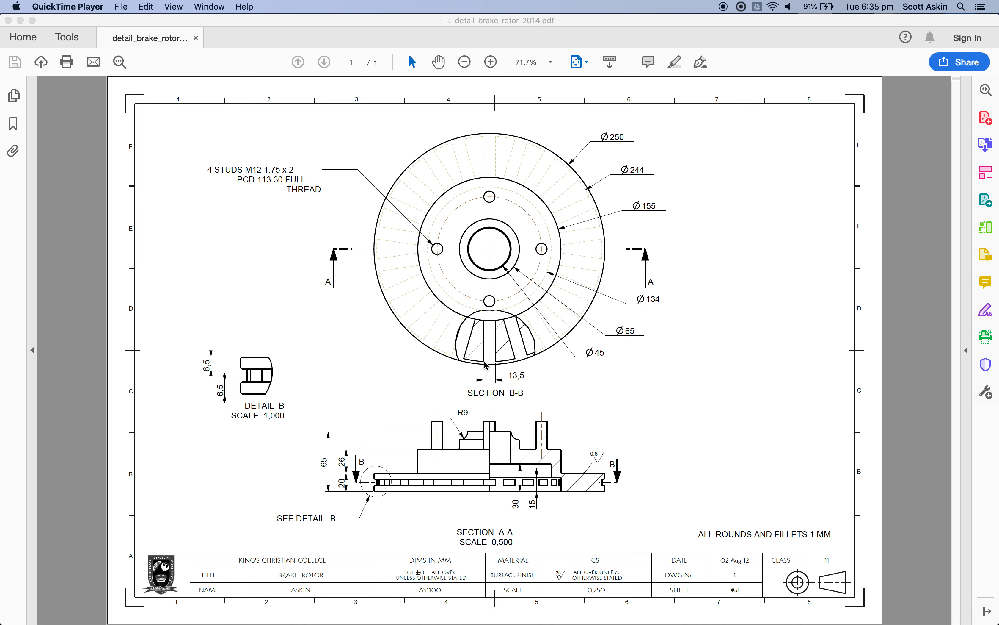
mouse_move(509, 381)
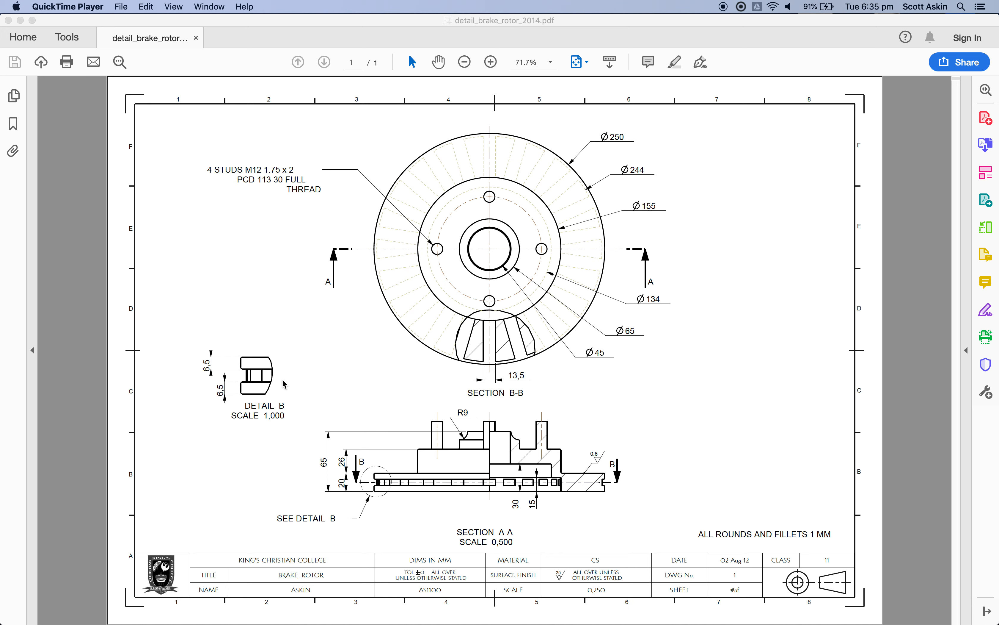
mouse_move(284, 355)
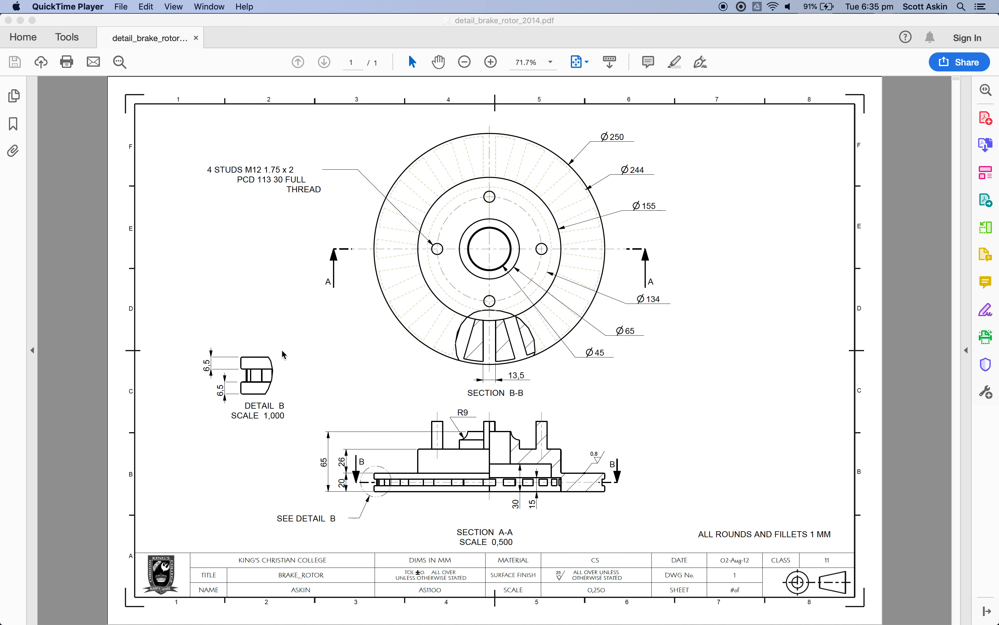
mouse_move(285, 447)
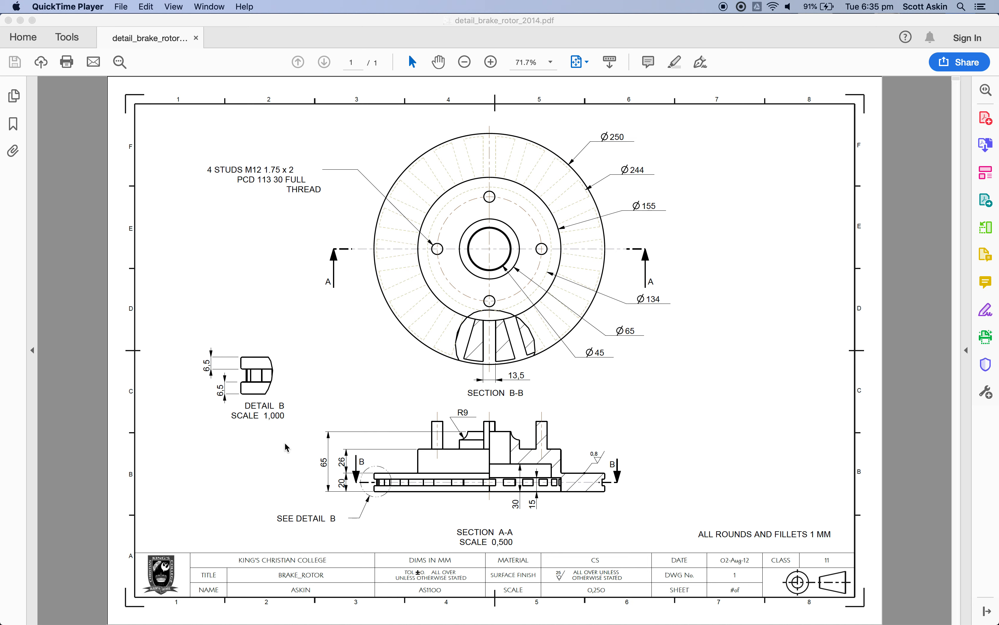
mouse_move(226, 405)
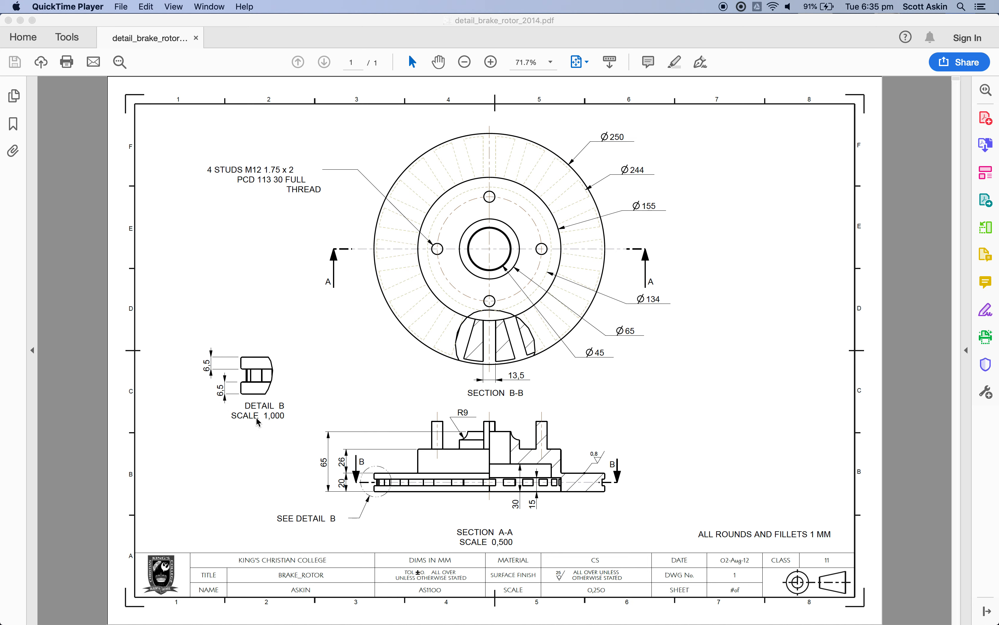
mouse_move(257, 421)
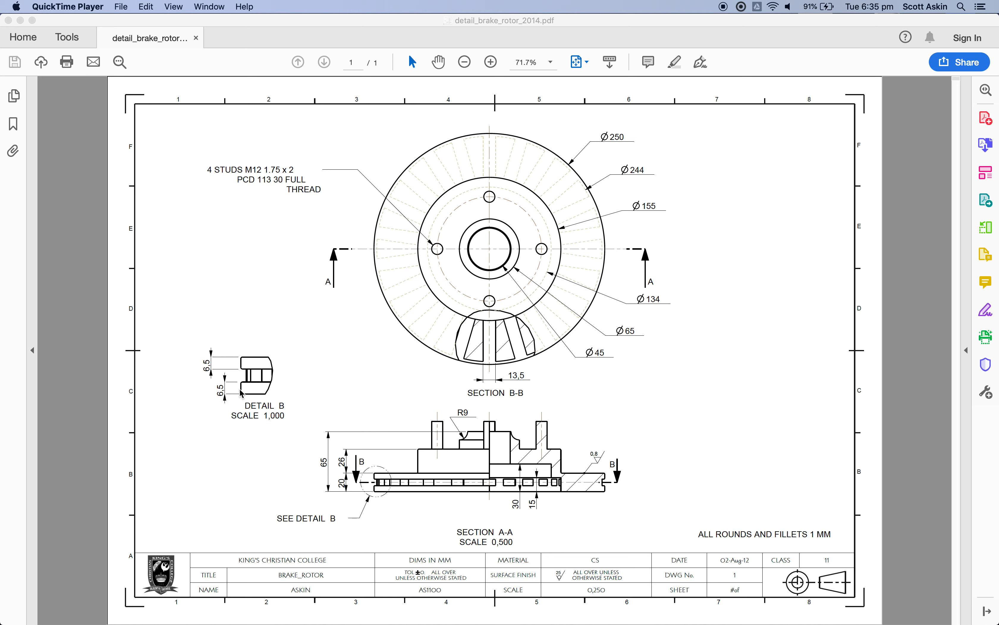
mouse_move(254, 384)
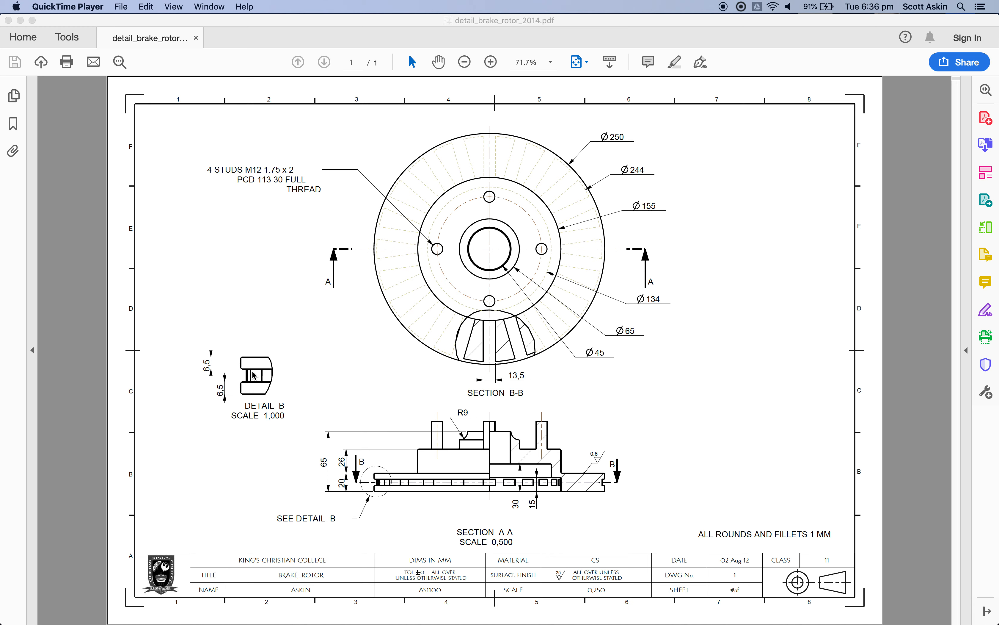
mouse_move(253, 376)
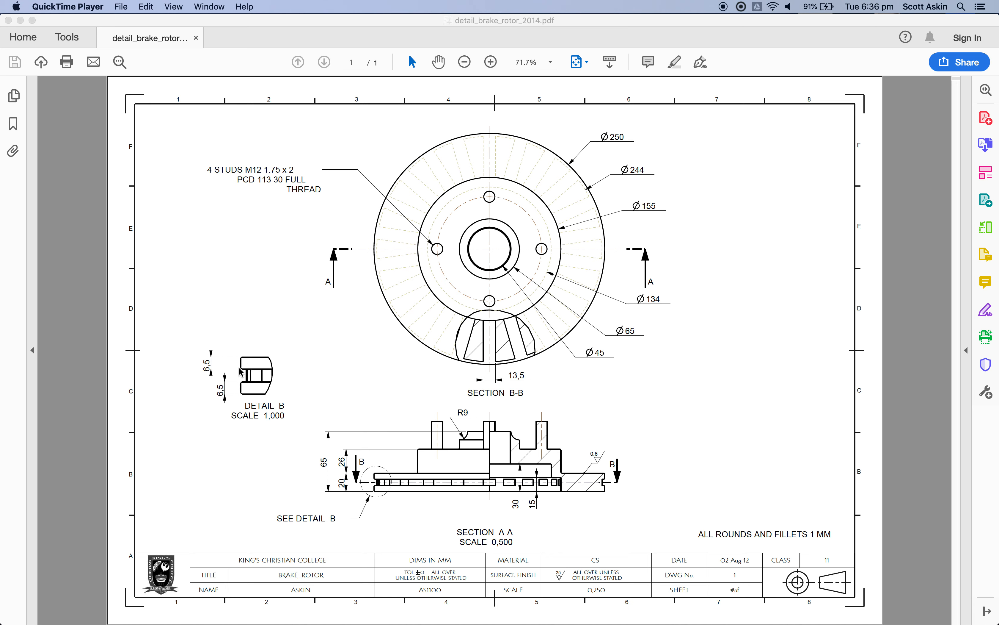
mouse_move(476, 276)
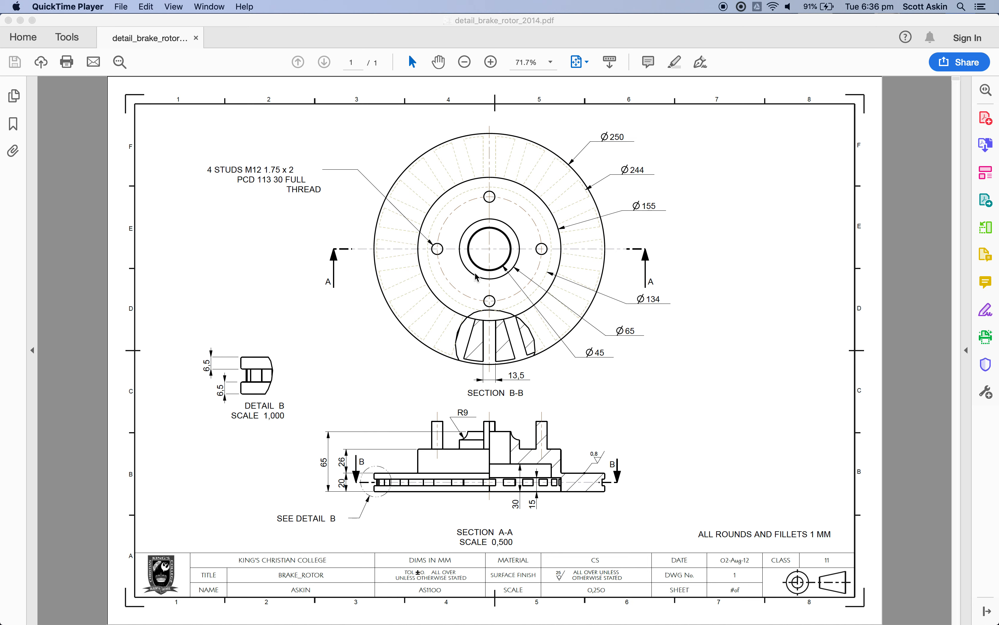
mouse_move(504, 441)
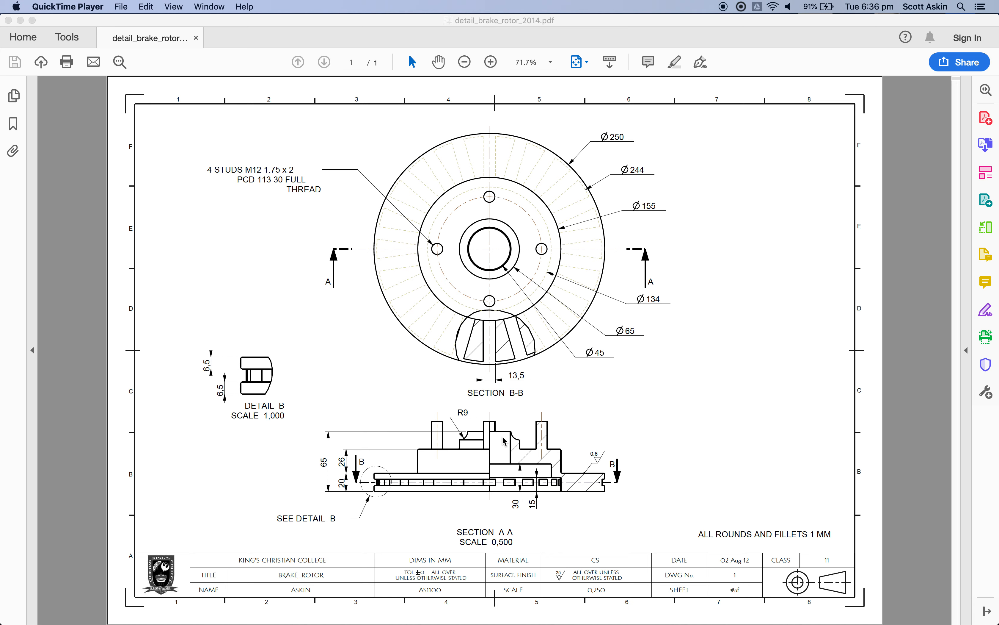
mouse_move(195, 349)
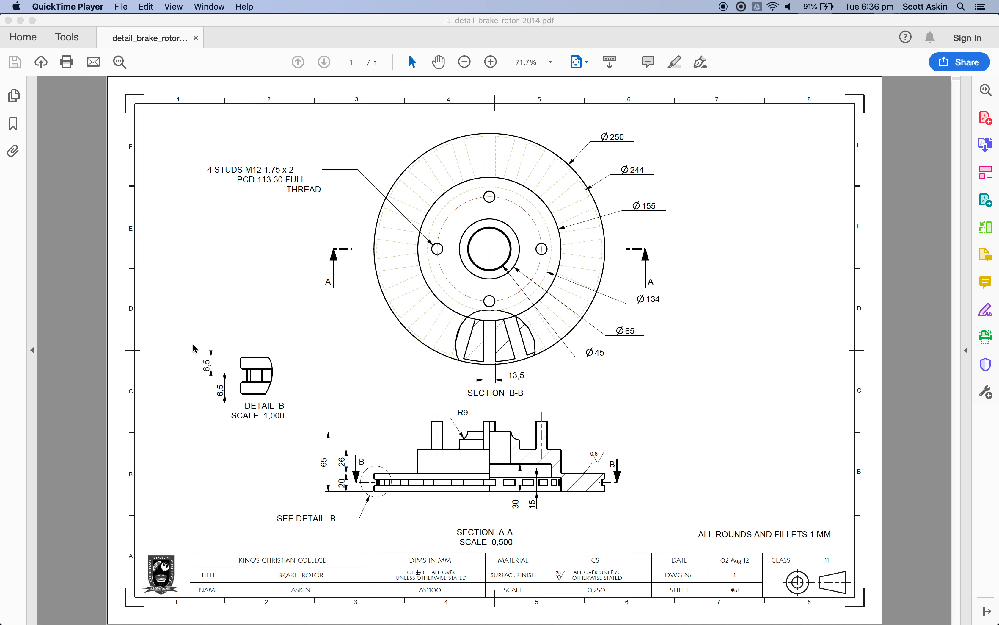
mouse_move(248, 383)
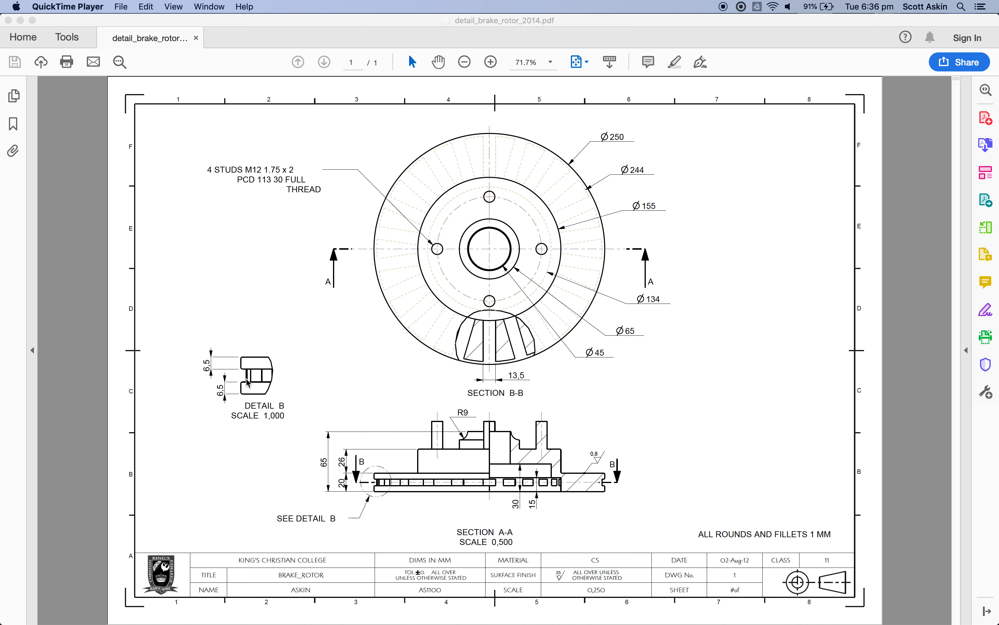
mouse_move(475, 392)
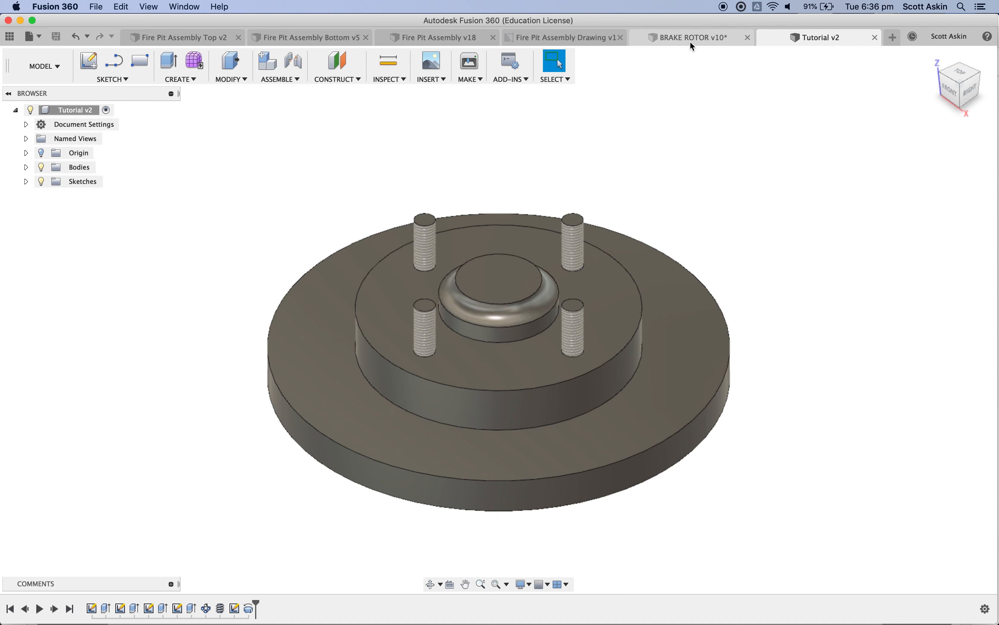
mouse_move(788, 44)
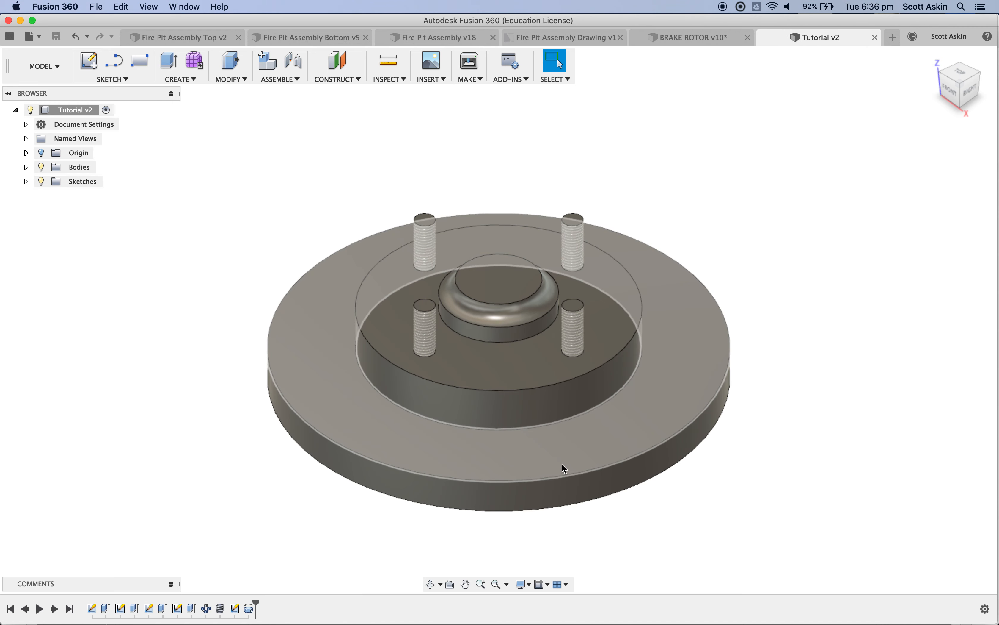
mouse_move(566, 463)
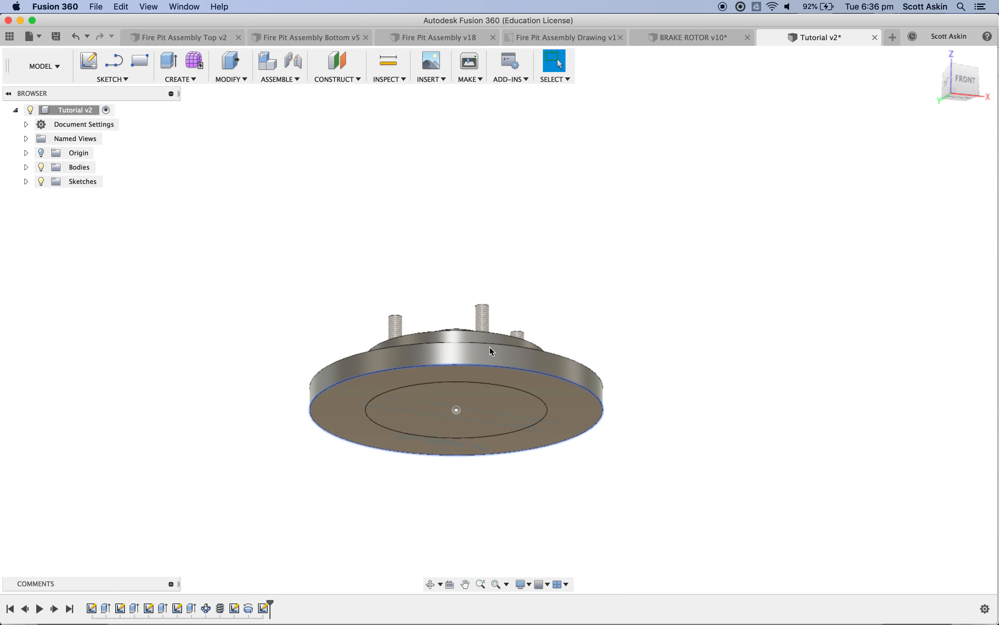
Extrude the underside circle profile a short distance by dragging the distance arrow
left_click(168, 61)
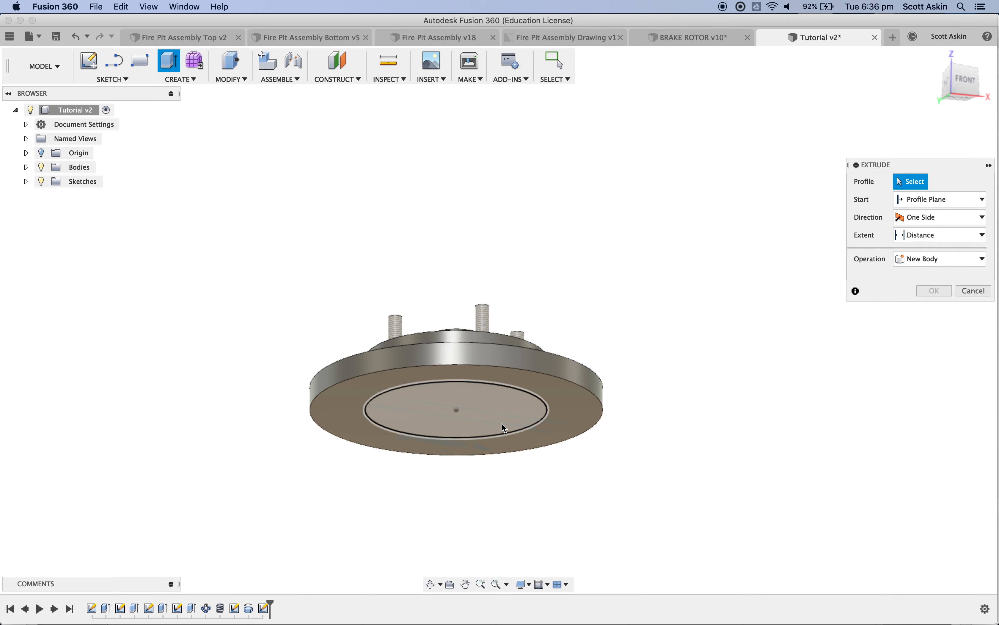
left_click(454, 410)
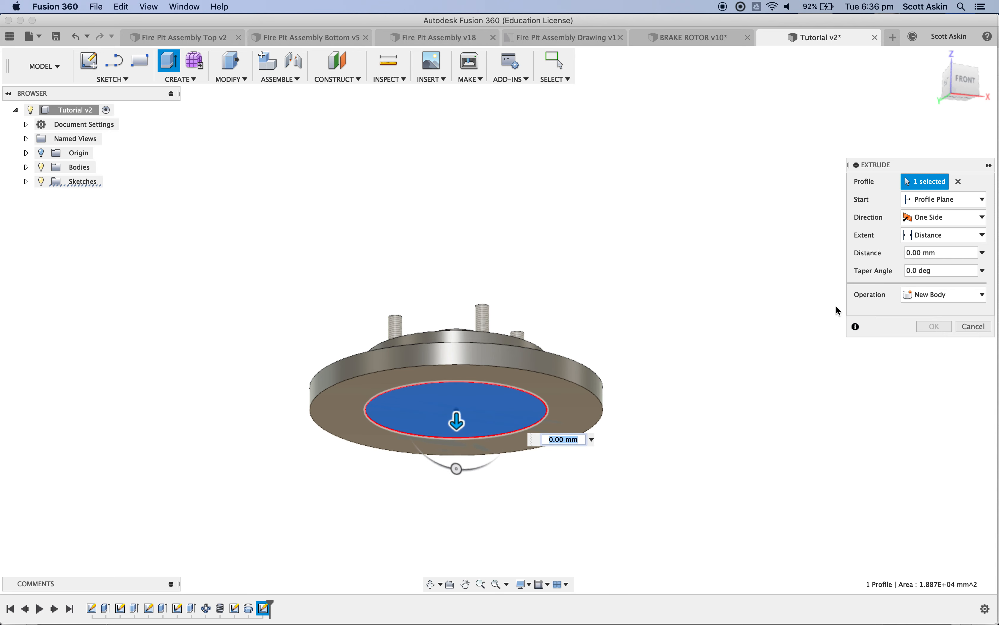
left_click_drag(456, 420, 457, 372)
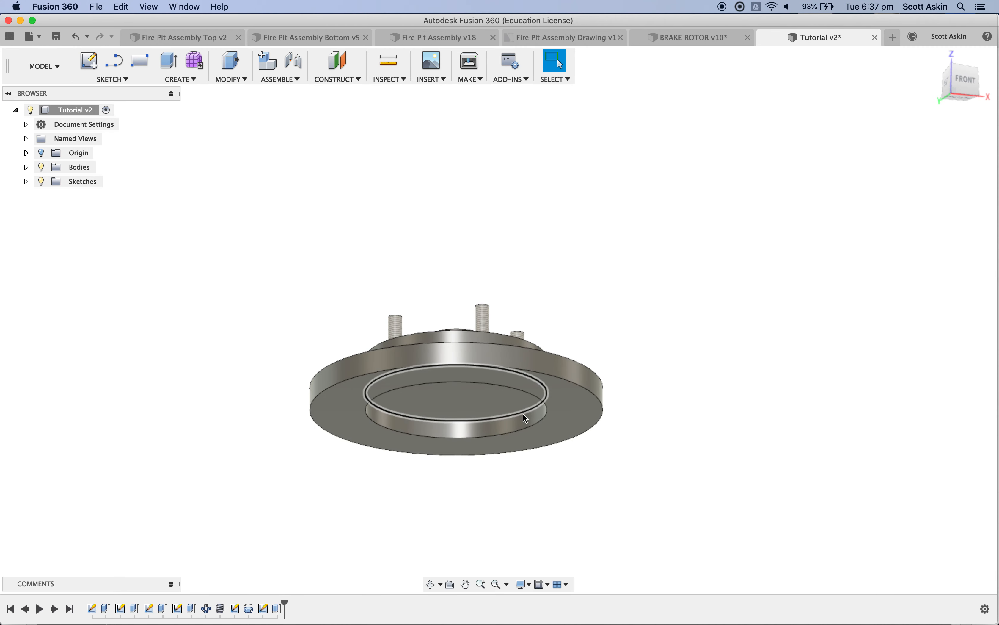
Cut the inner circular face -30 mm into the disc to form a stepped bore
left_click(484, 408)
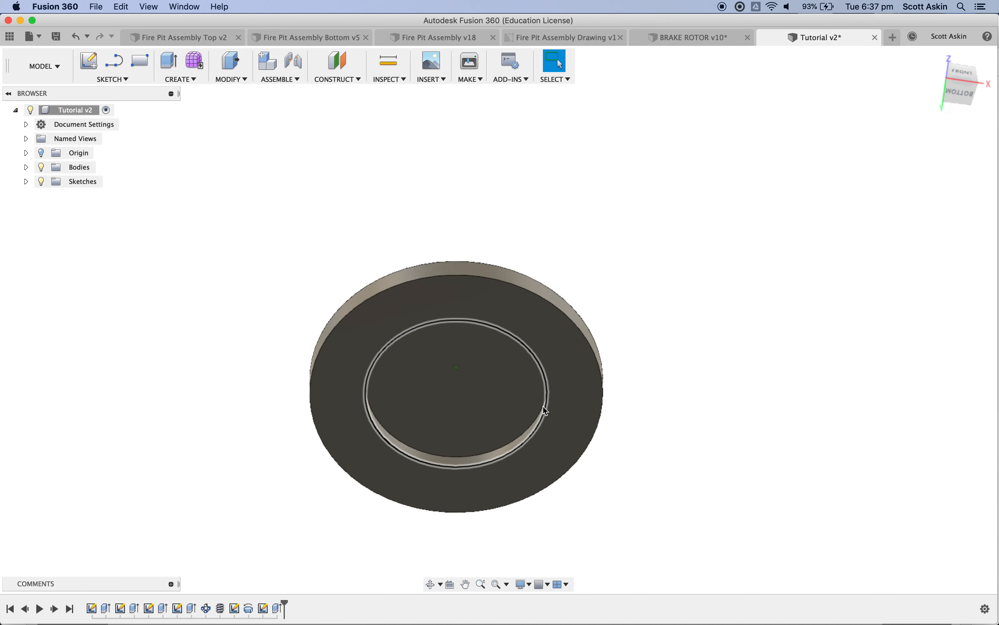
left_click_drag(545, 409, 469, 398)
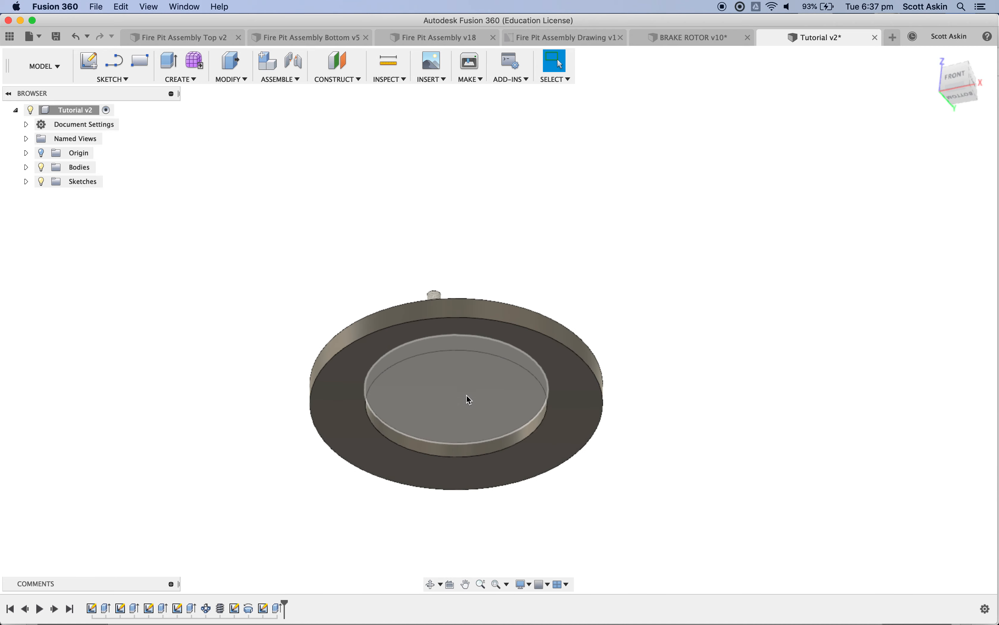
left_click(467, 398)
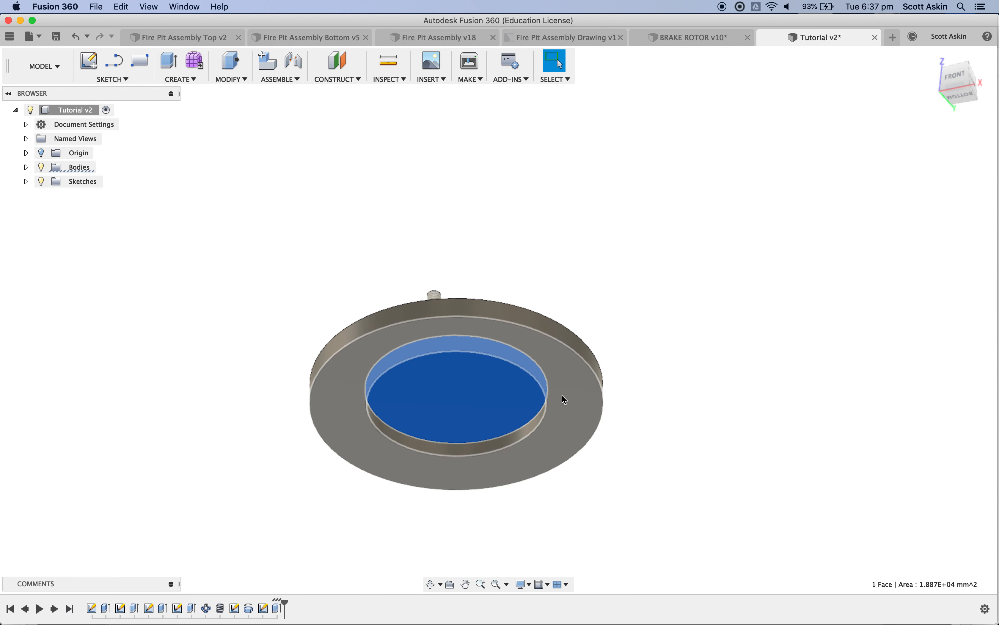
left_click(573, 409)
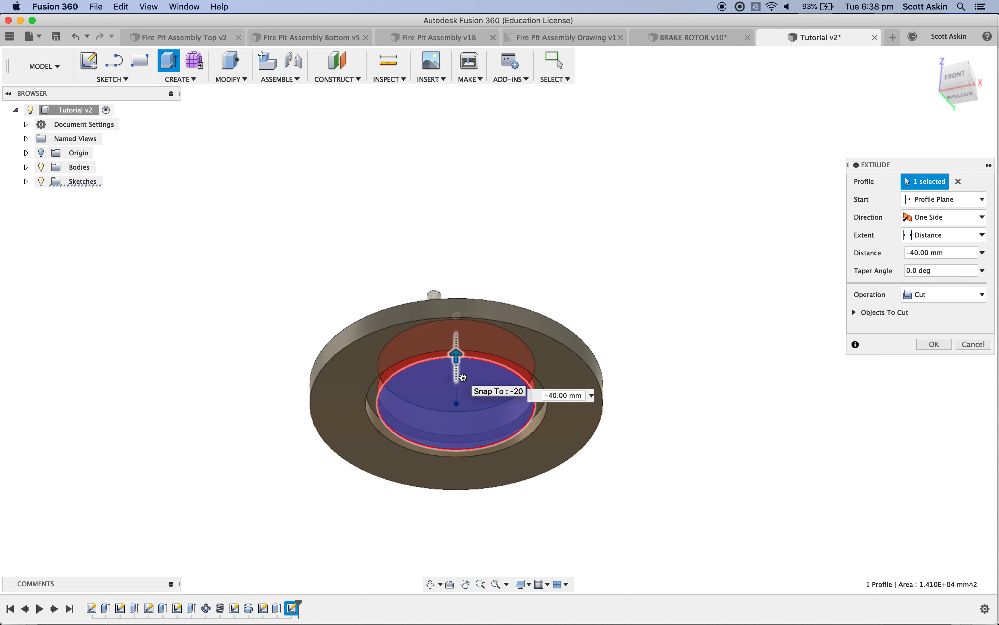
left_click_drag(454, 354, 454, 366)
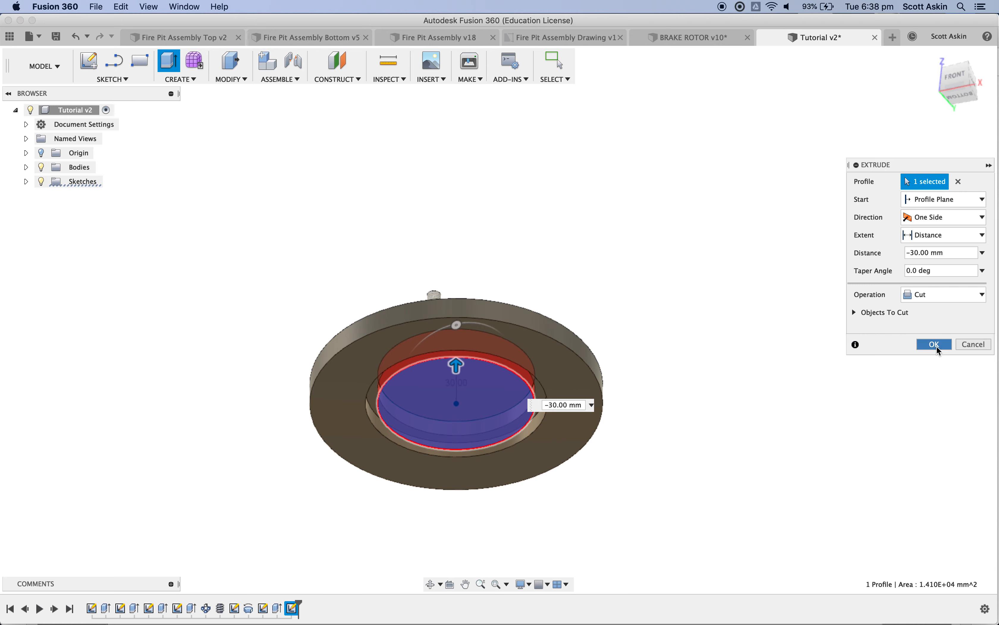
left_click(933, 344)
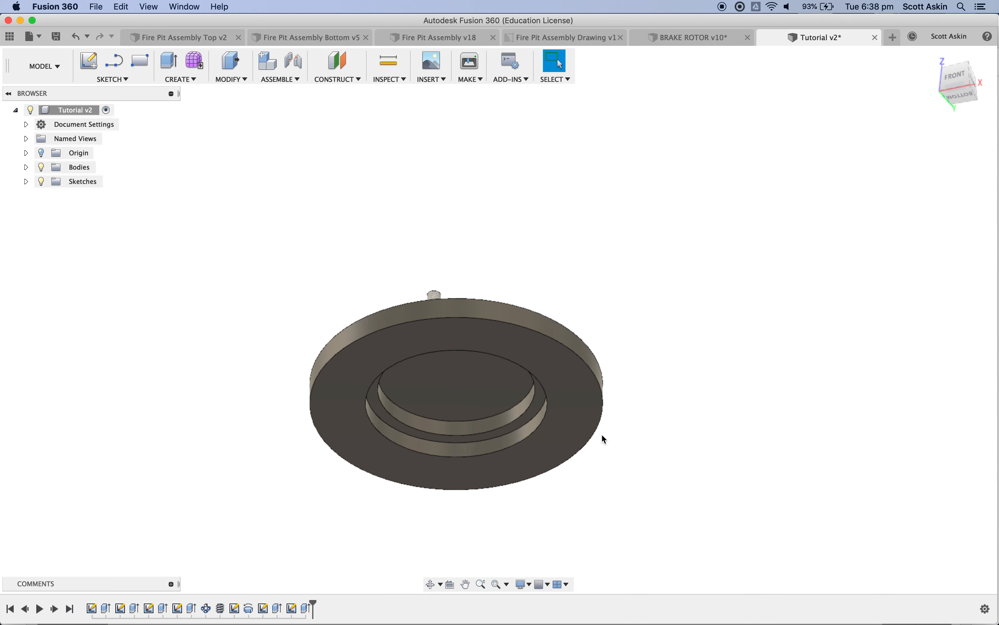
Select the recessed inner face and turn the rotor upright to the Front view
left_click(480, 399)
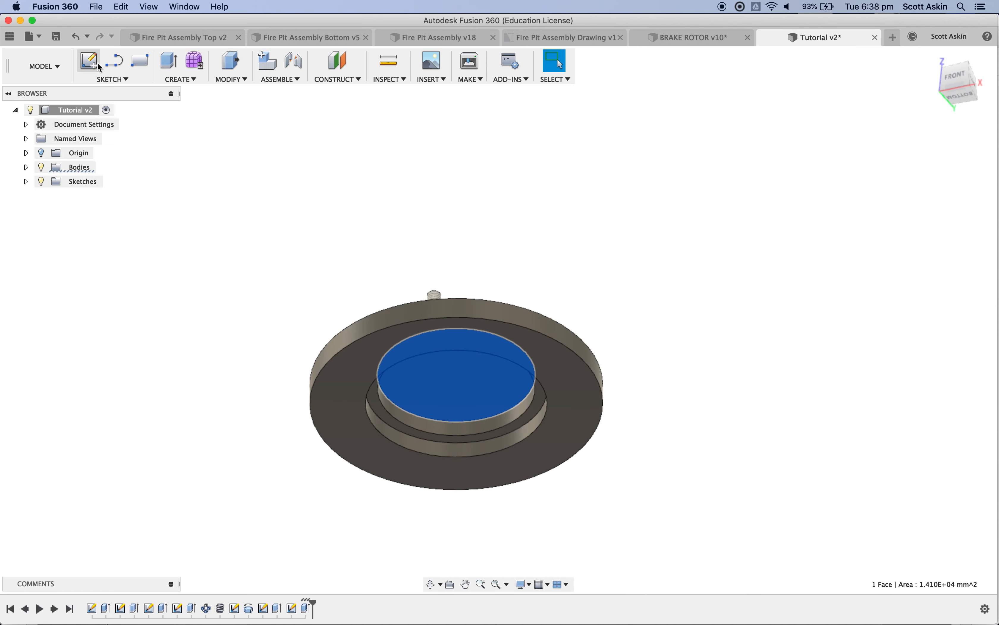
left_click(88, 59)
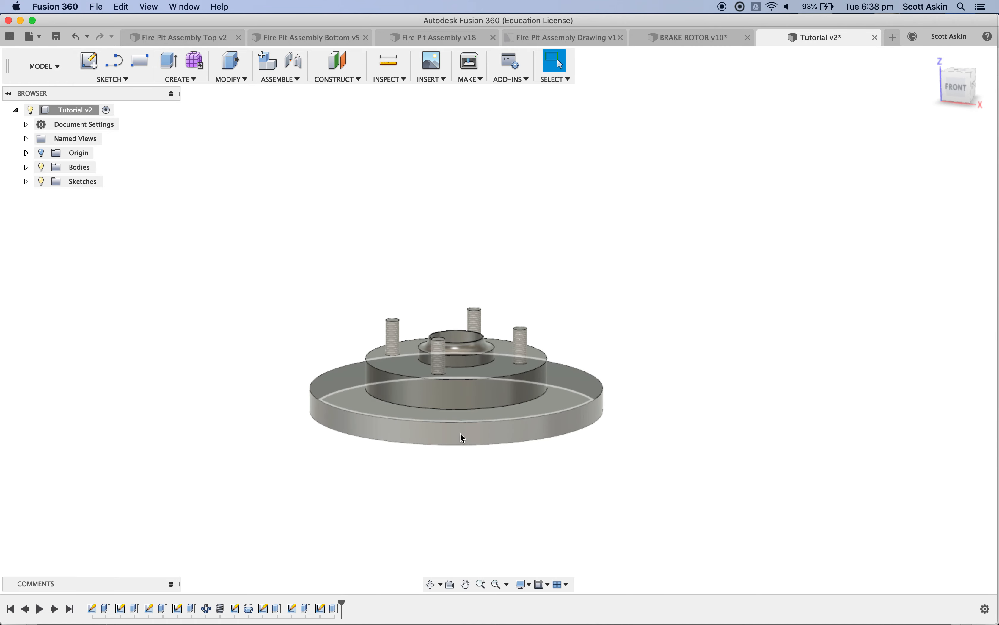
mouse_move(470, 434)
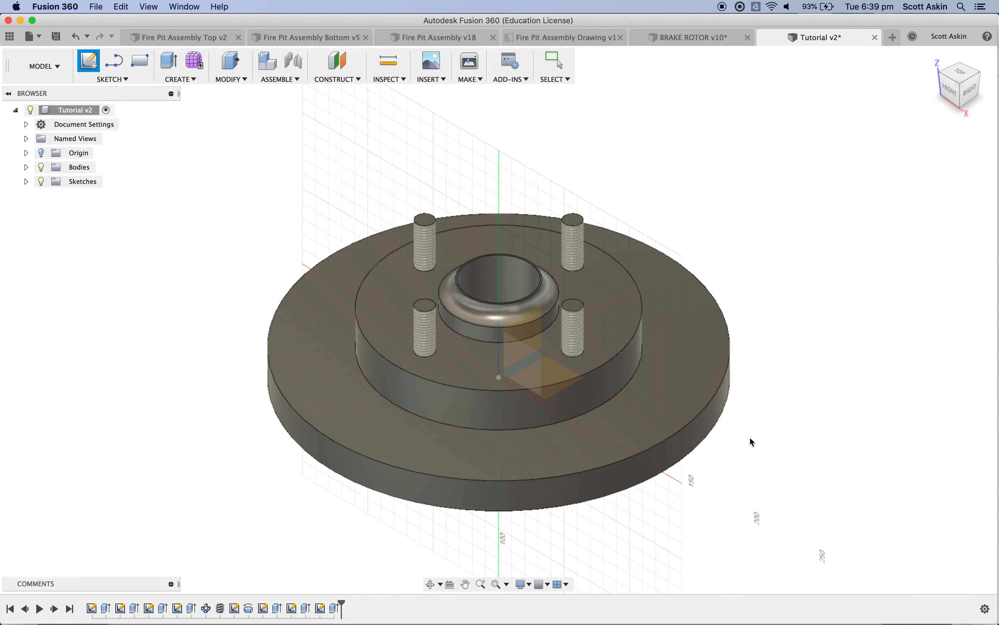
mouse_move(676, 230)
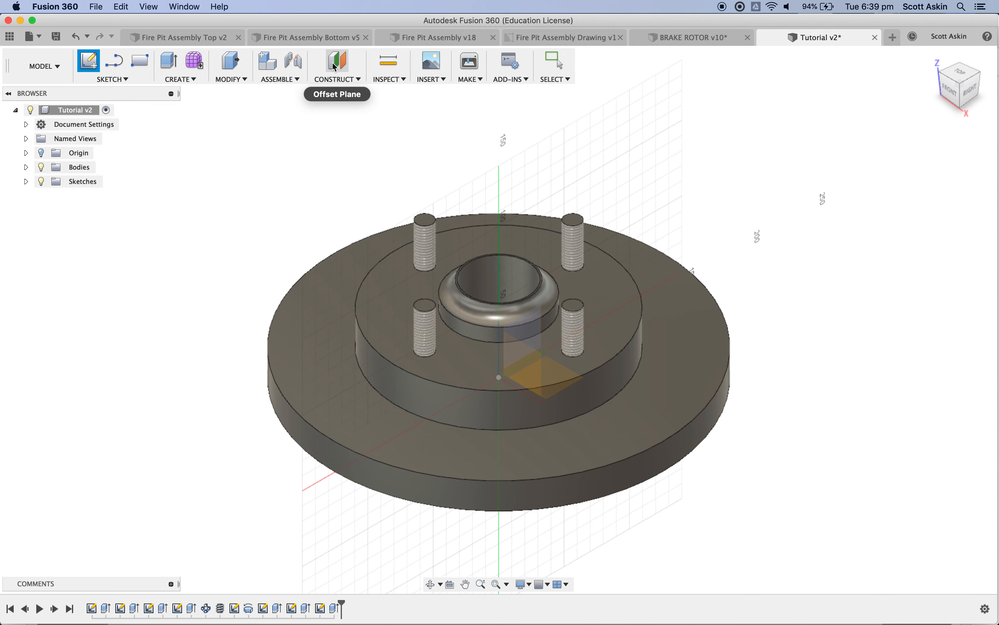
Create a tangent construction plane on the outer rim face, hiding Body1 to check it
left_click(334, 79)
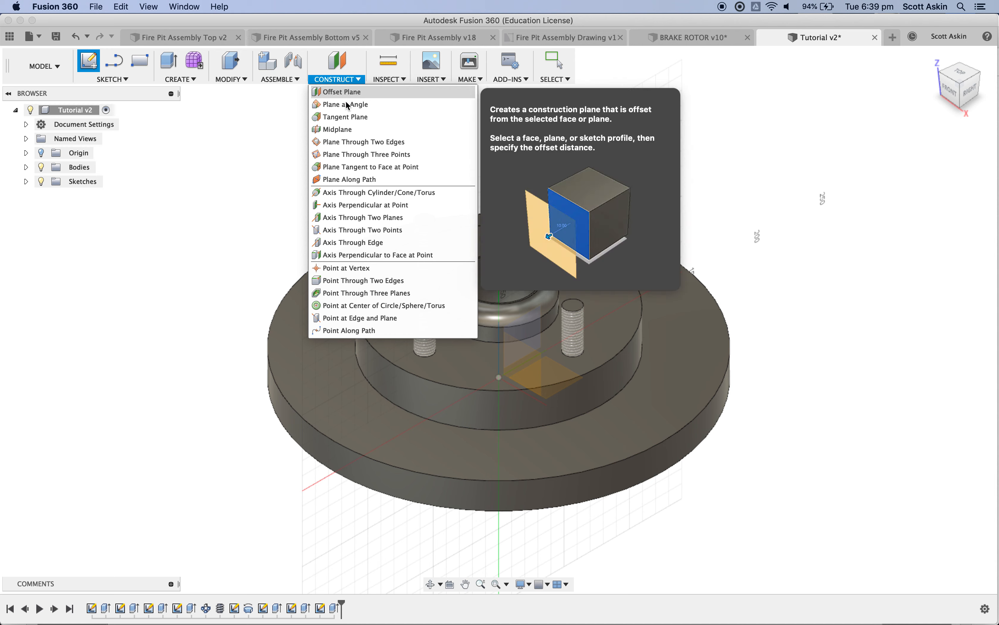
mouse_move(362, 154)
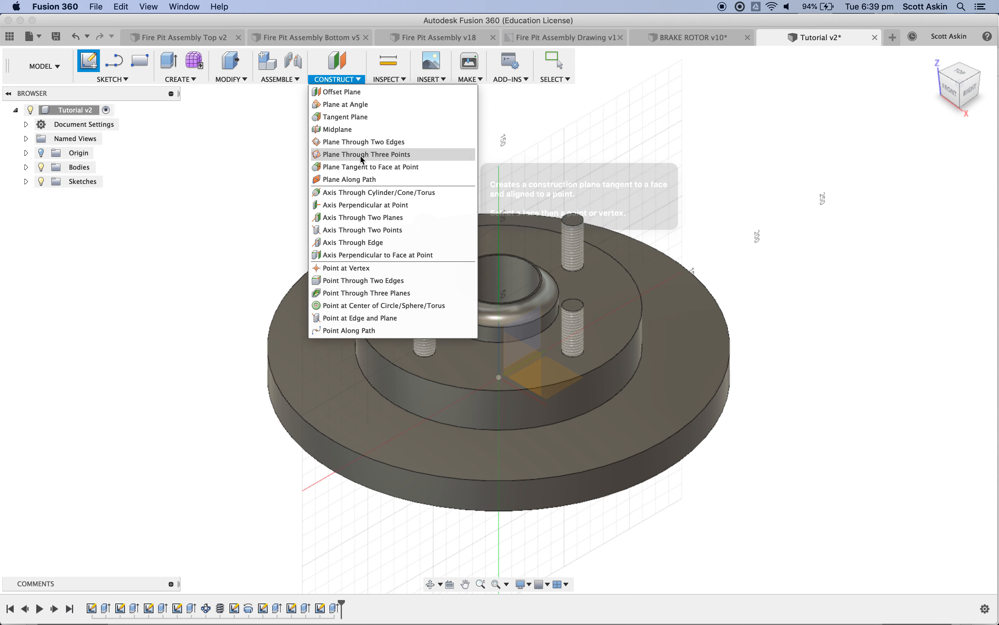
mouse_move(347, 117)
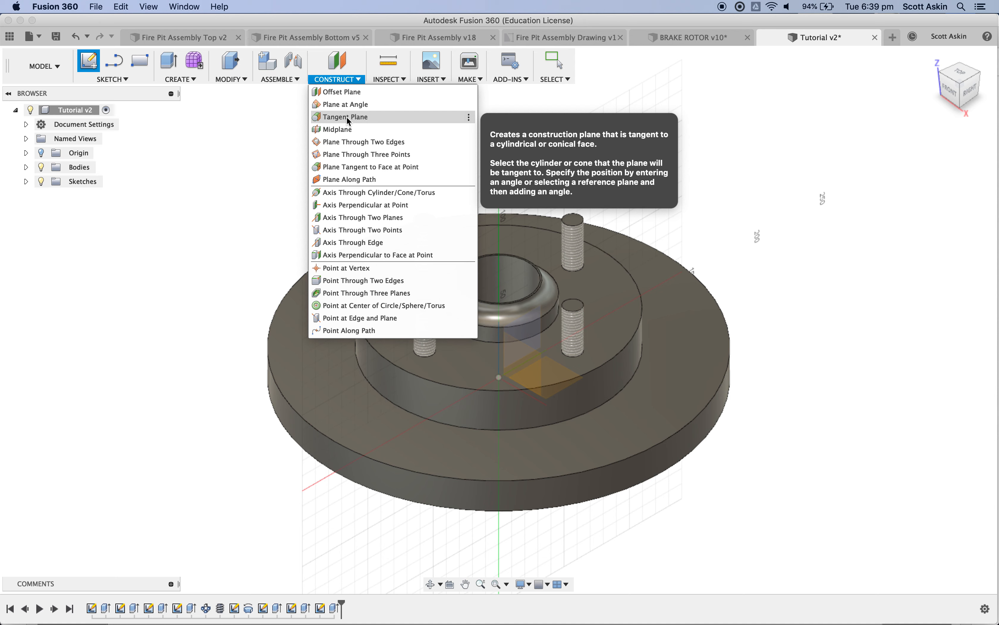
left_click(348, 117)
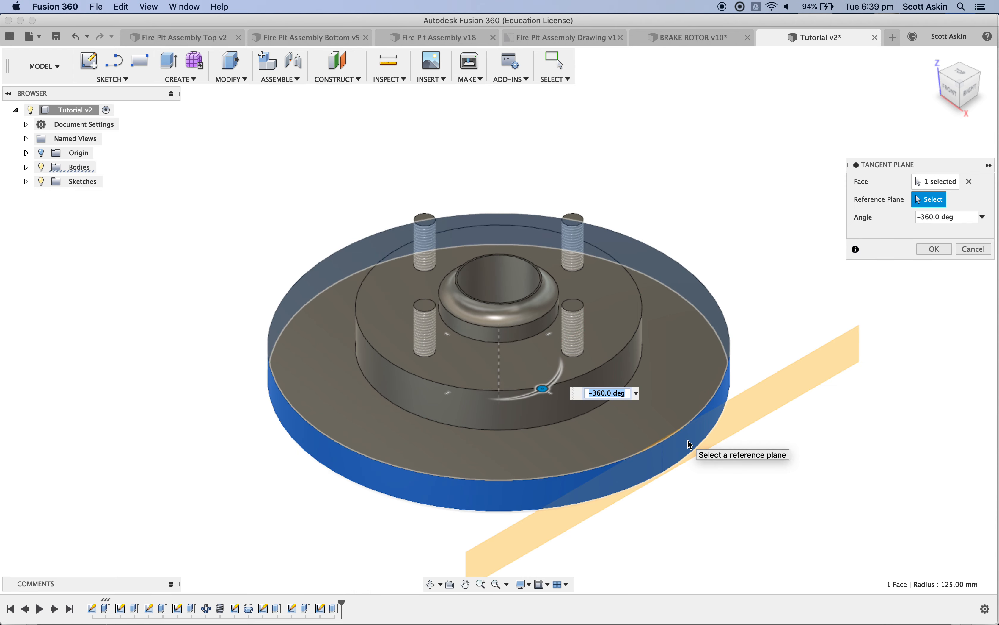
mouse_move(758, 403)
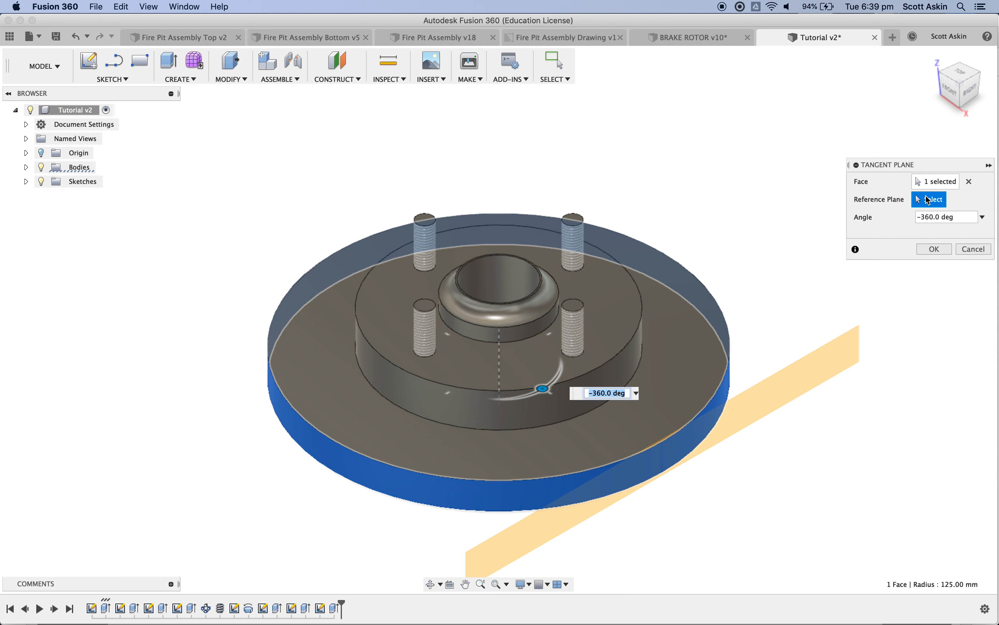
mouse_move(722, 393)
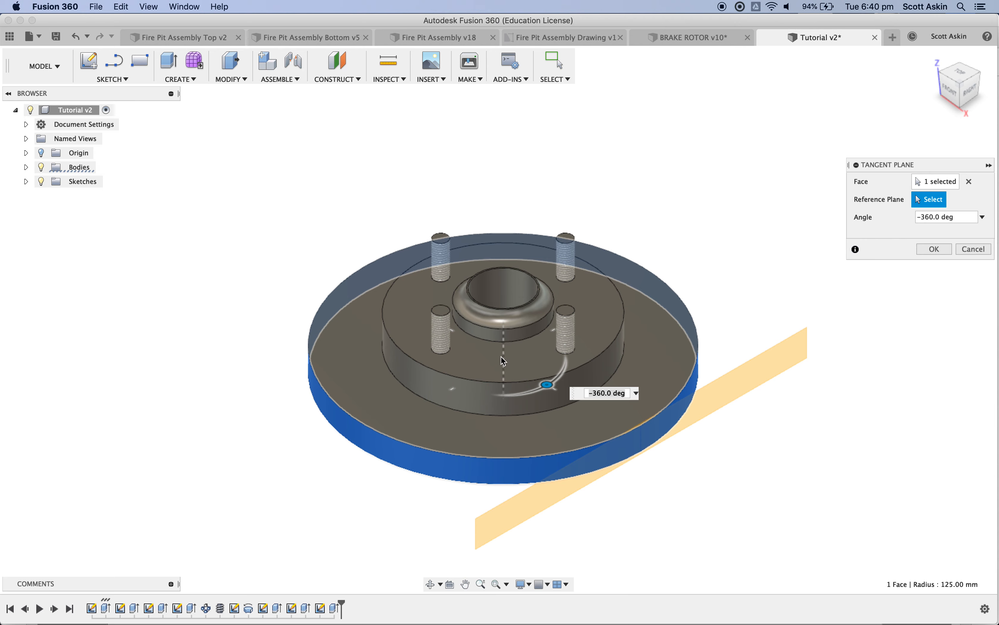
mouse_move(510, 349)
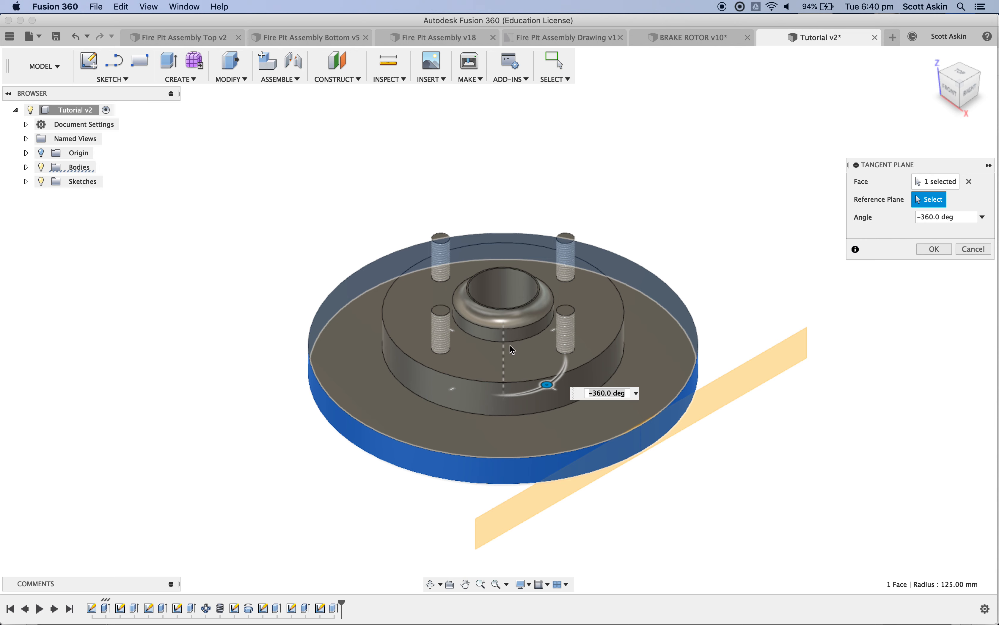
mouse_move(509, 364)
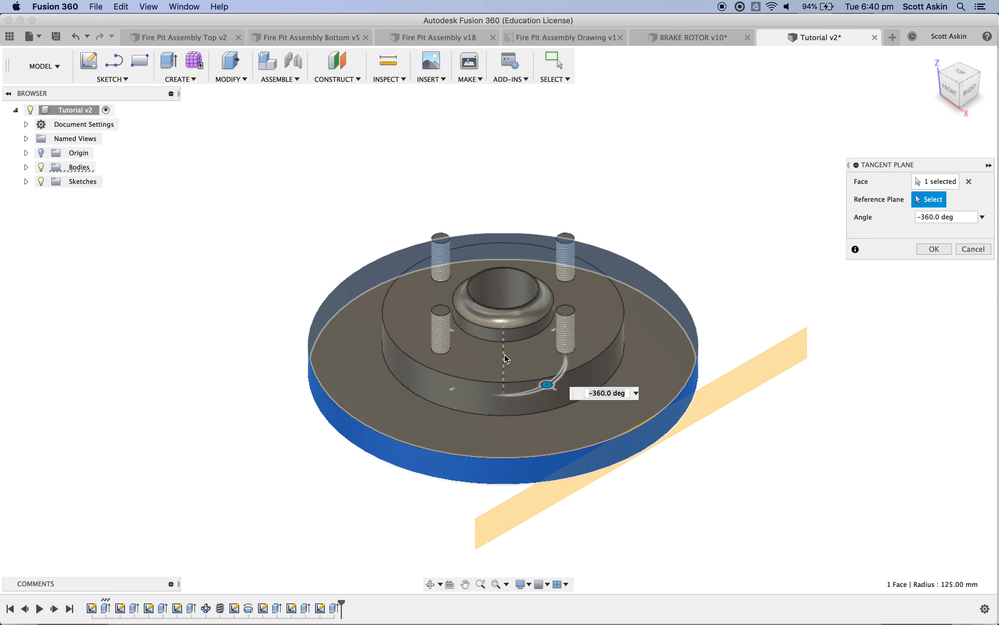
mouse_move(55, 179)
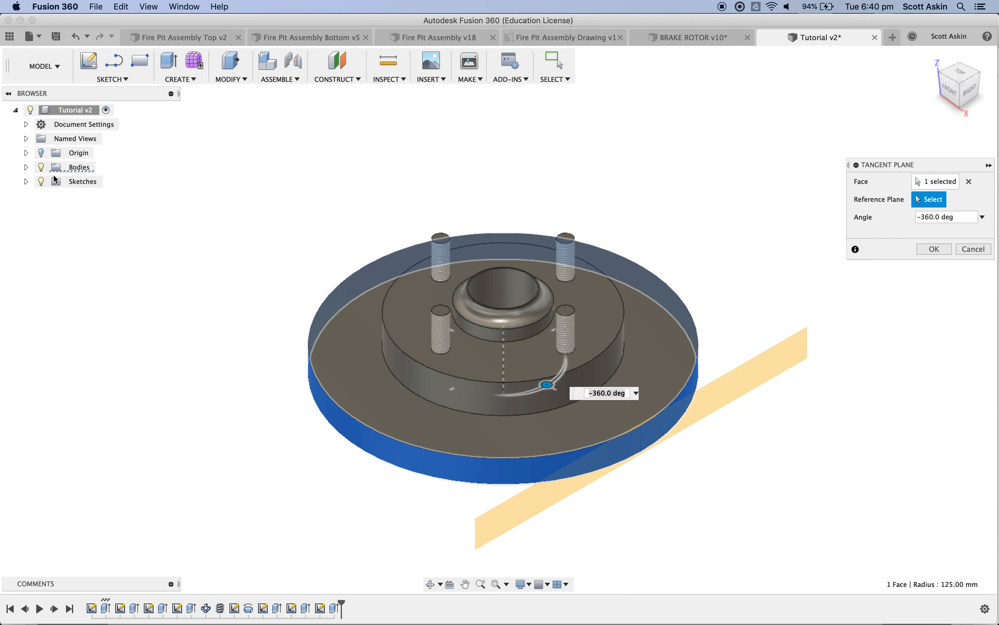
left_click(26, 167)
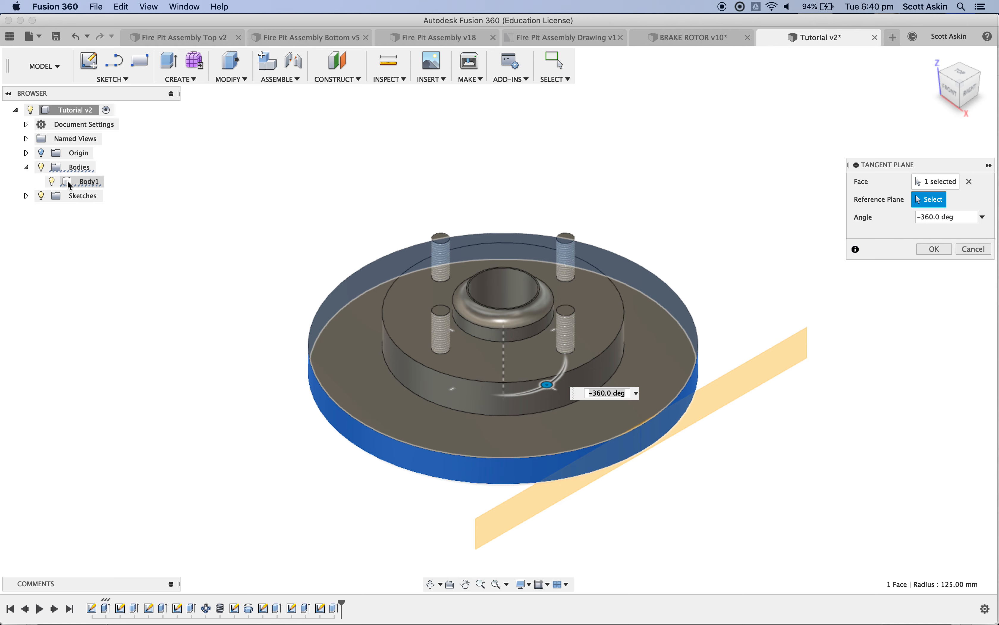
left_click(26, 196)
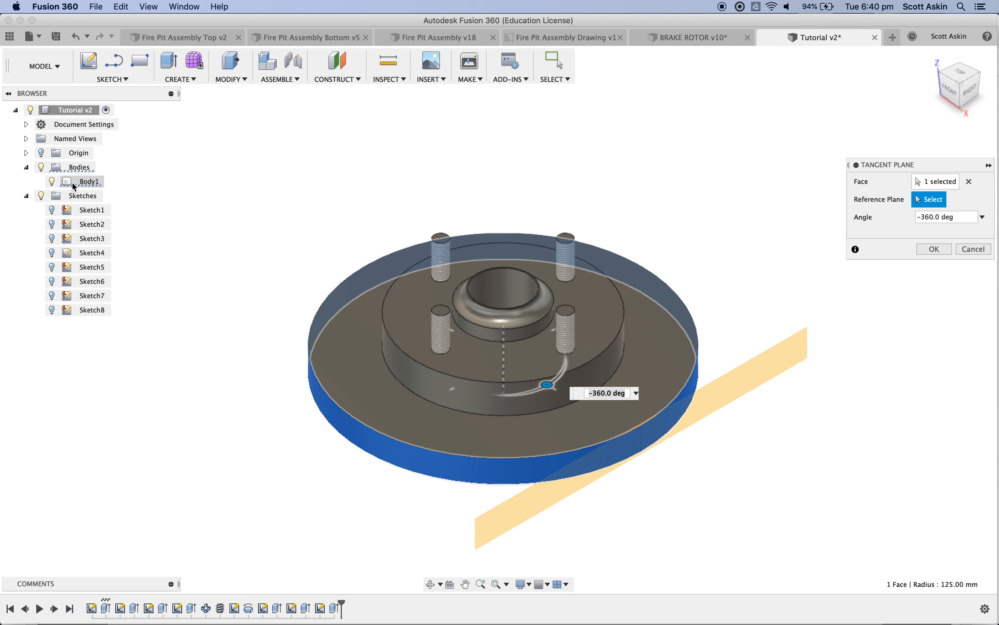
left_click(52, 181)
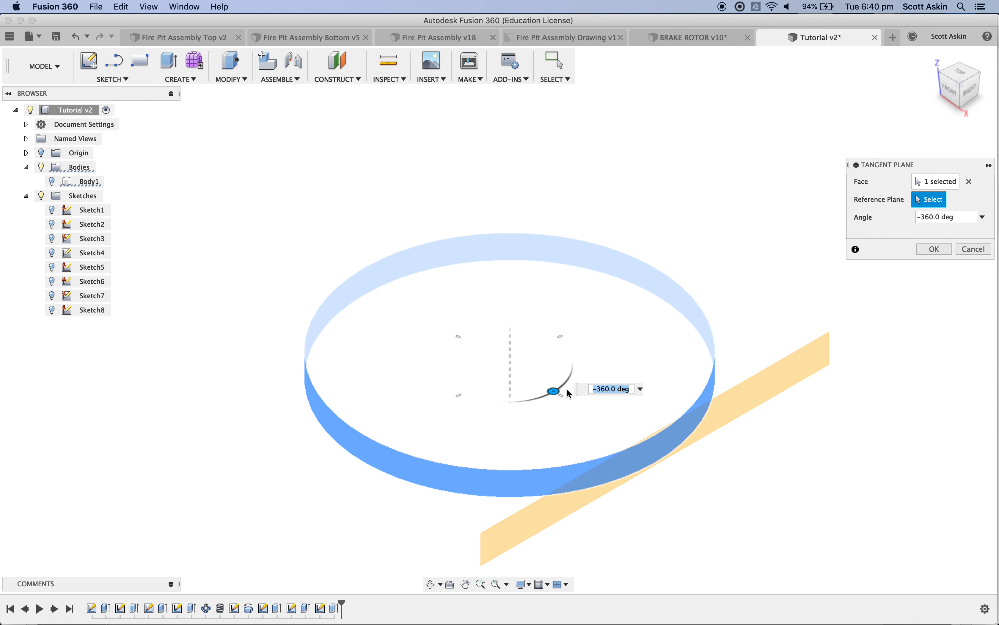
mouse_move(549, 397)
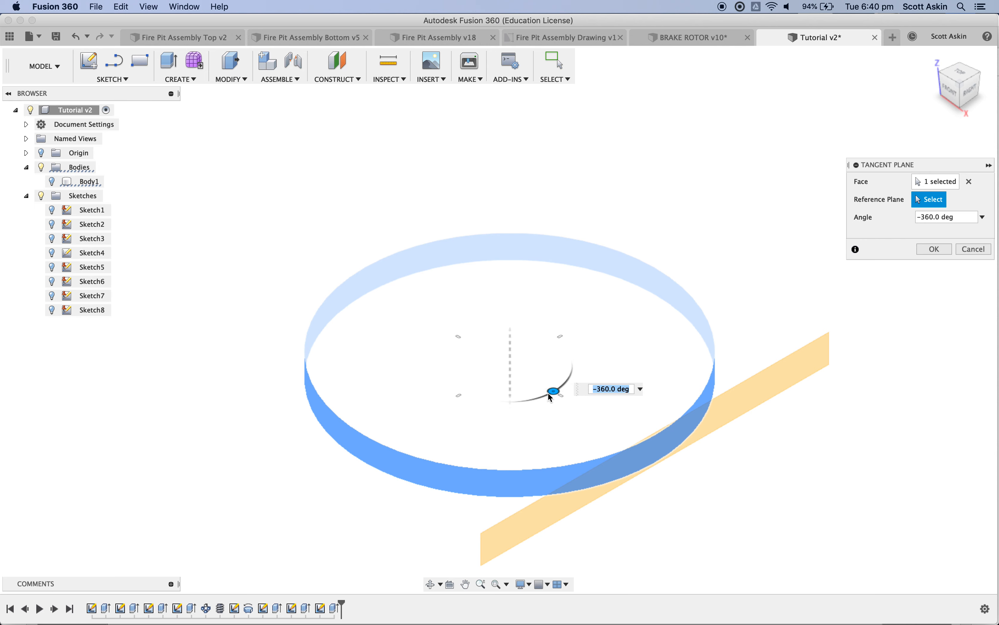
mouse_move(553, 391)
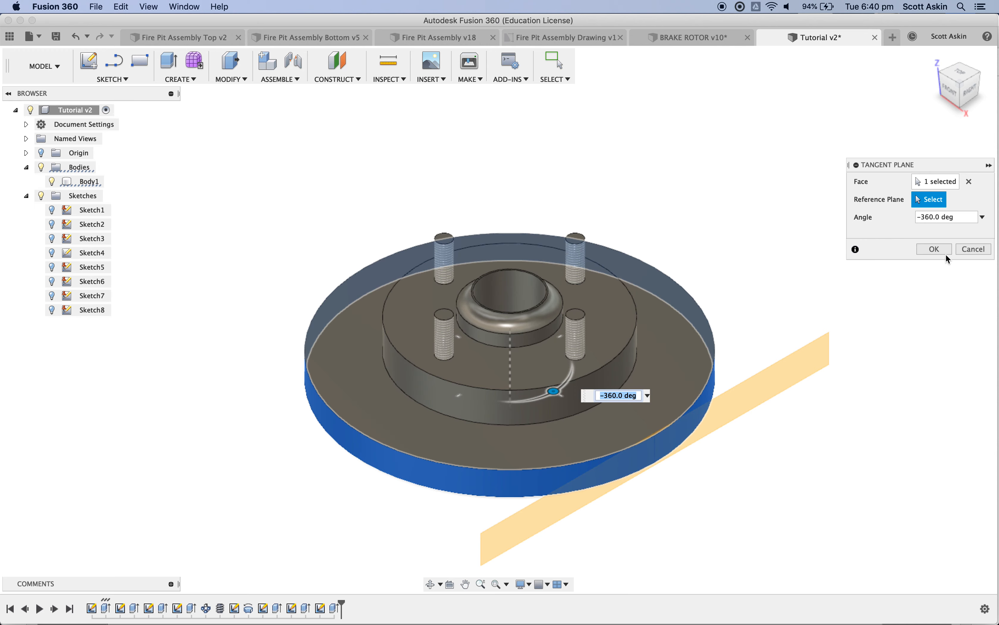
left_click(933, 249)
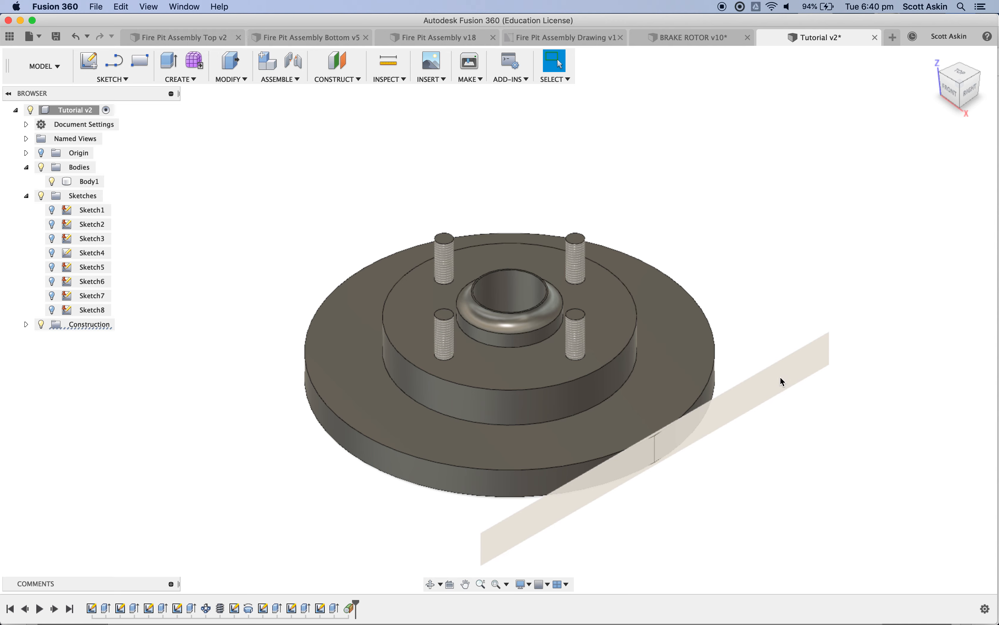
Sketch a 13.50 x 7.00 mm centre rectangle on the tangent plane for the vent slot
left_click(87, 61)
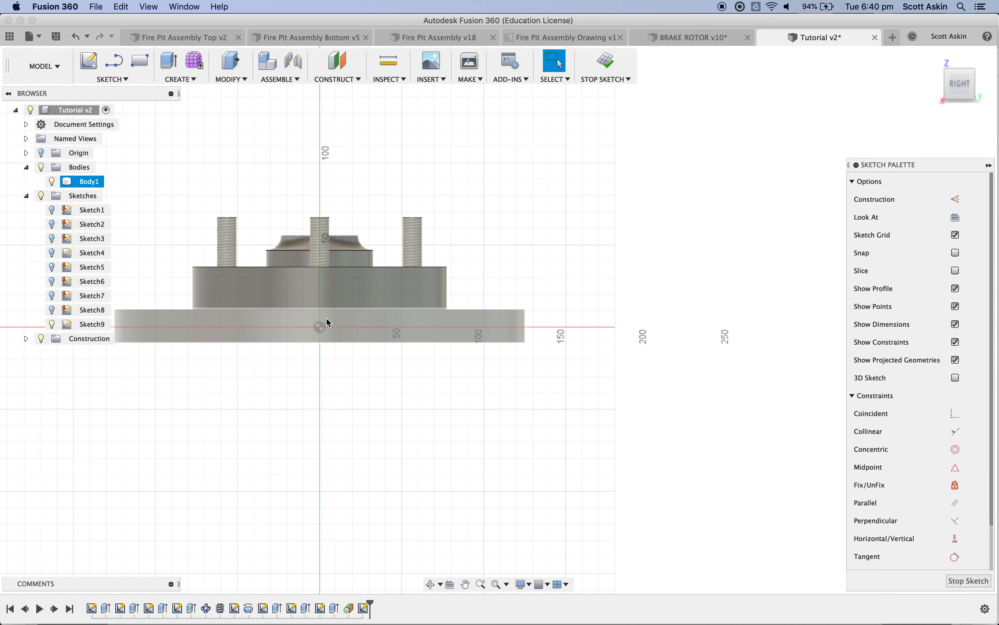
scroll("up", 3)
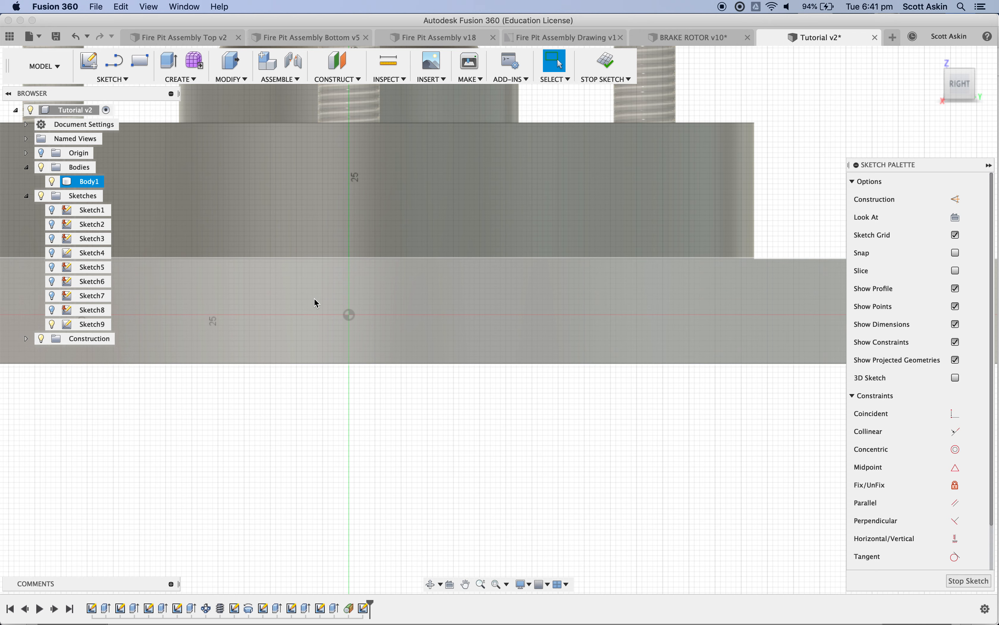
left_click(140, 59)
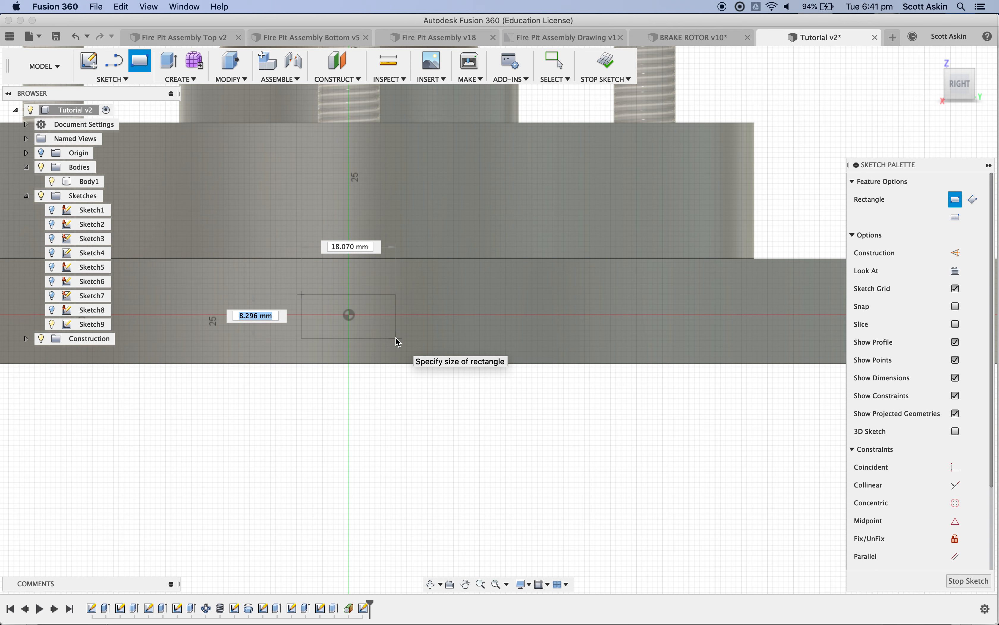
type("7")
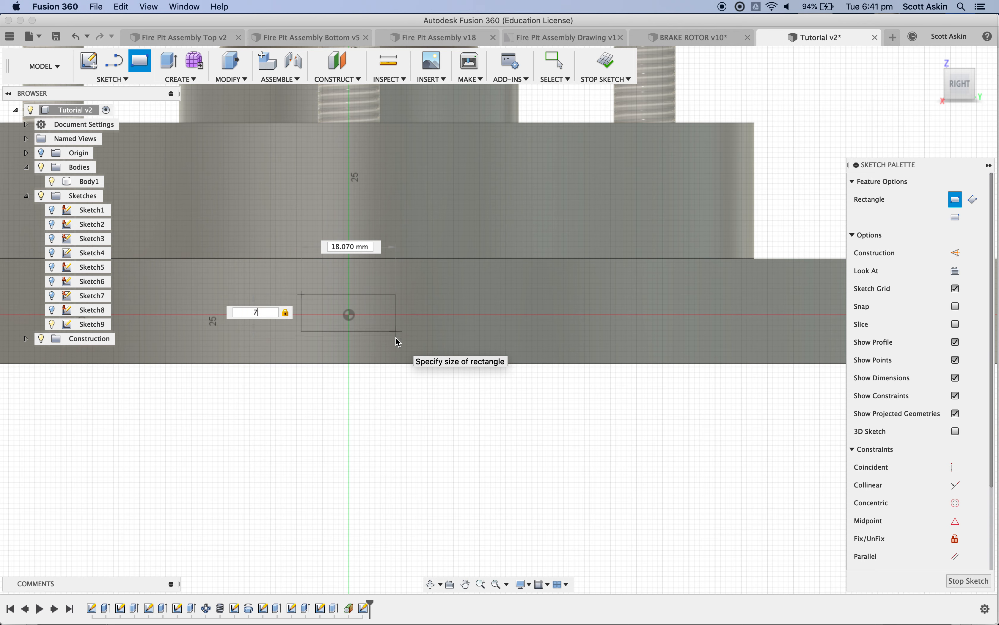
type("13")
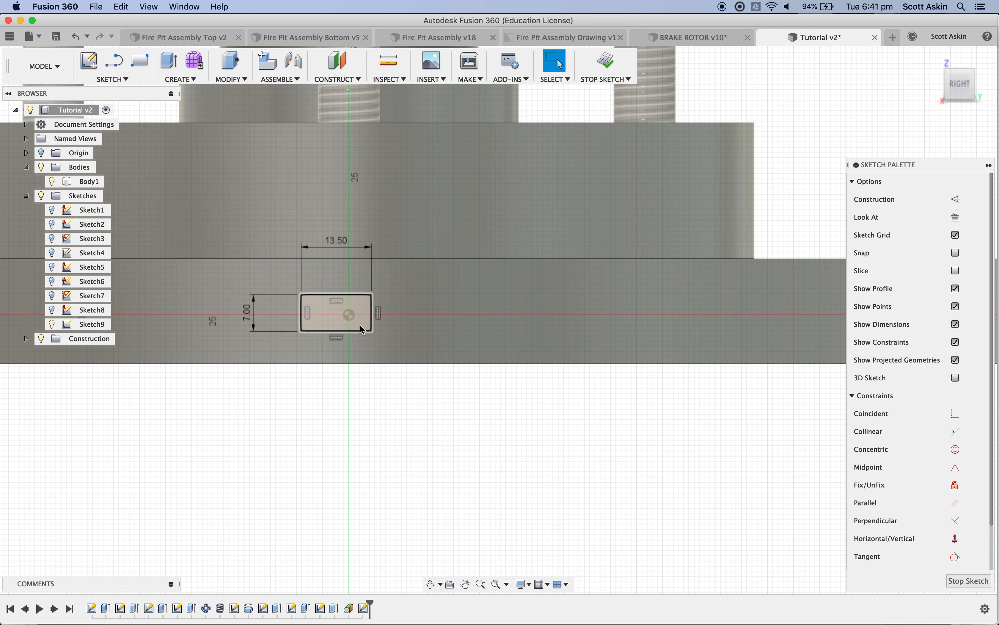
left_click(334, 313)
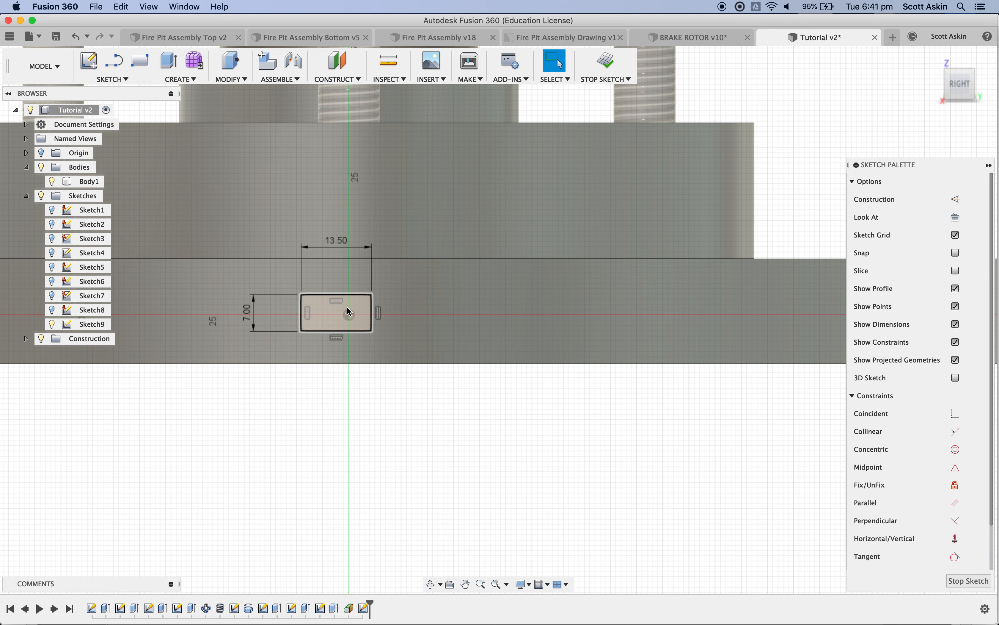
Position the rectangle 6.75 mm from the centre line and 6.50 mm from the rim, then finish the sketch
left_click(336, 313)
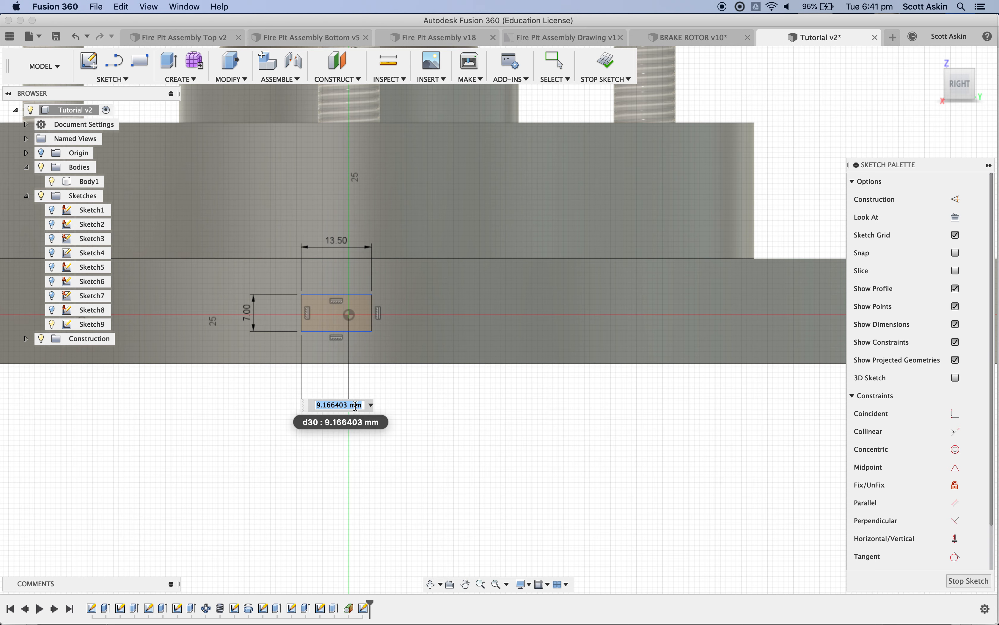
type("13.")
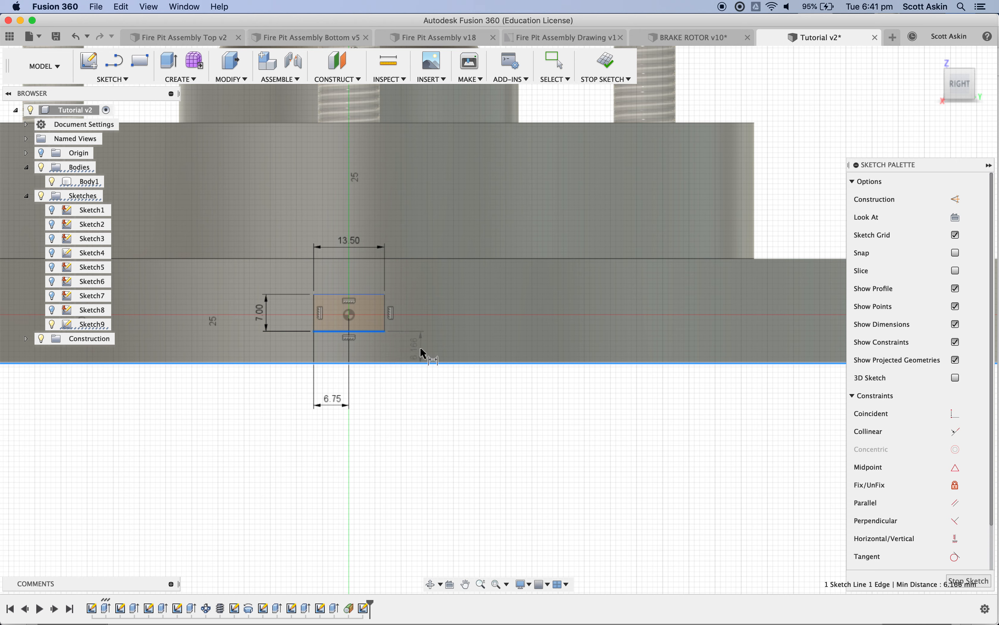
left_click(421, 354)
type("6.5")
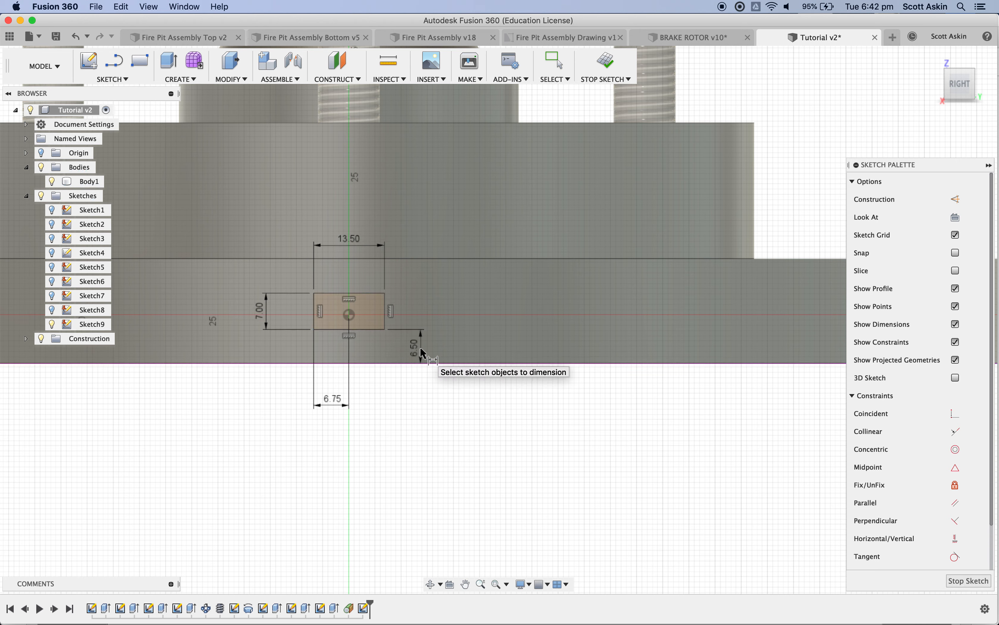
mouse_move(368, 329)
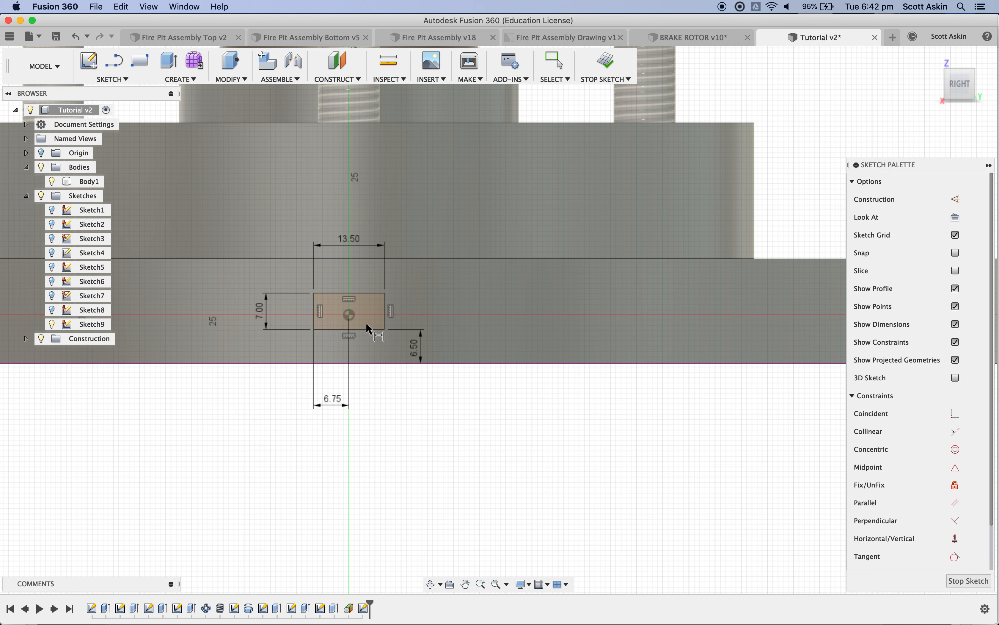
left_click(344, 332)
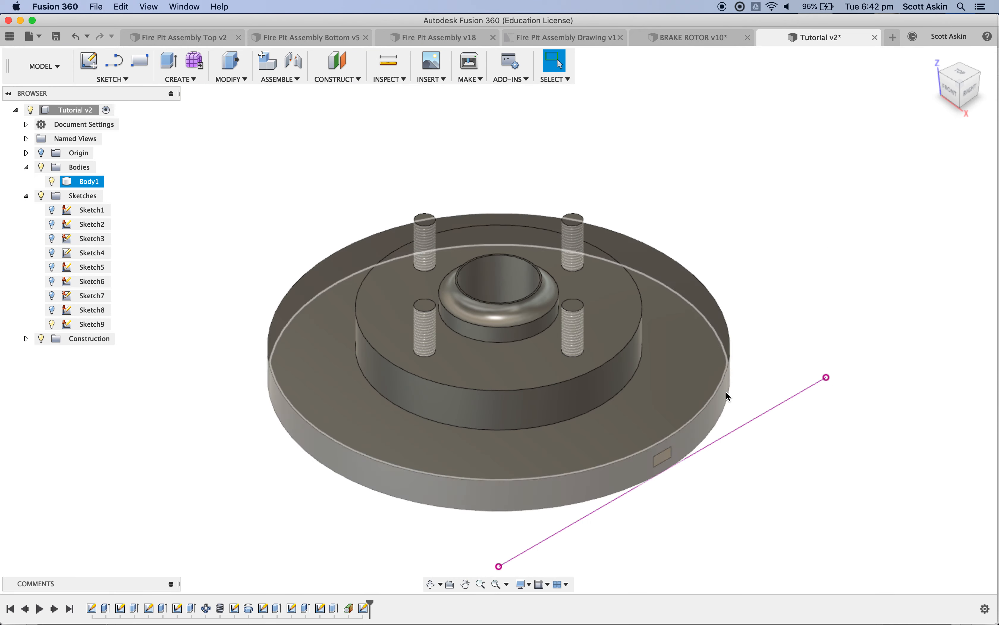
Cut the slot profile -60 mm into the rotor rim as the first vent
left_click(168, 60)
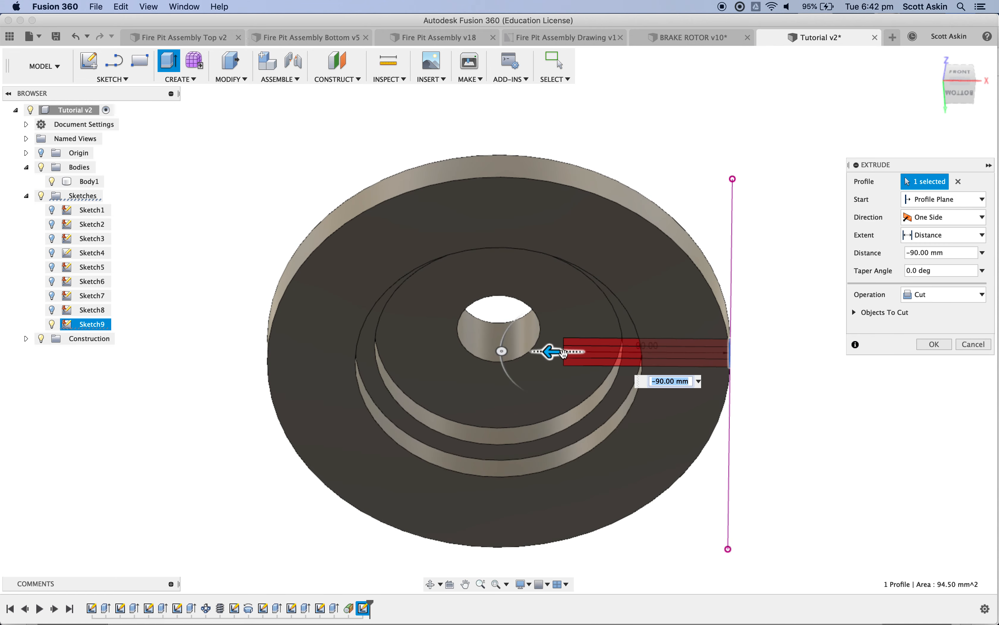
left_click_drag(561, 350, 606, 351)
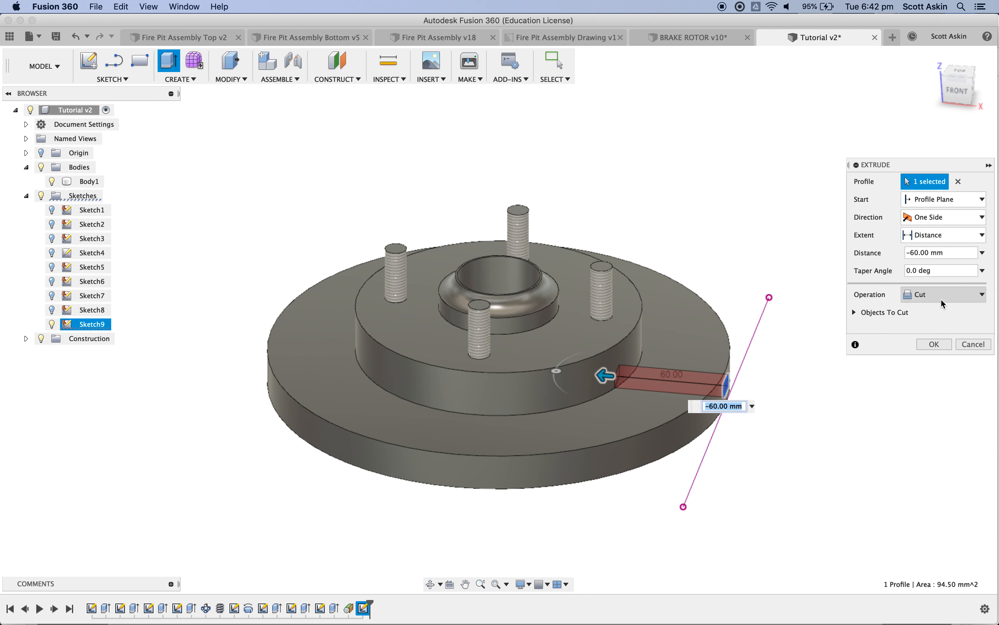
left_click(934, 345)
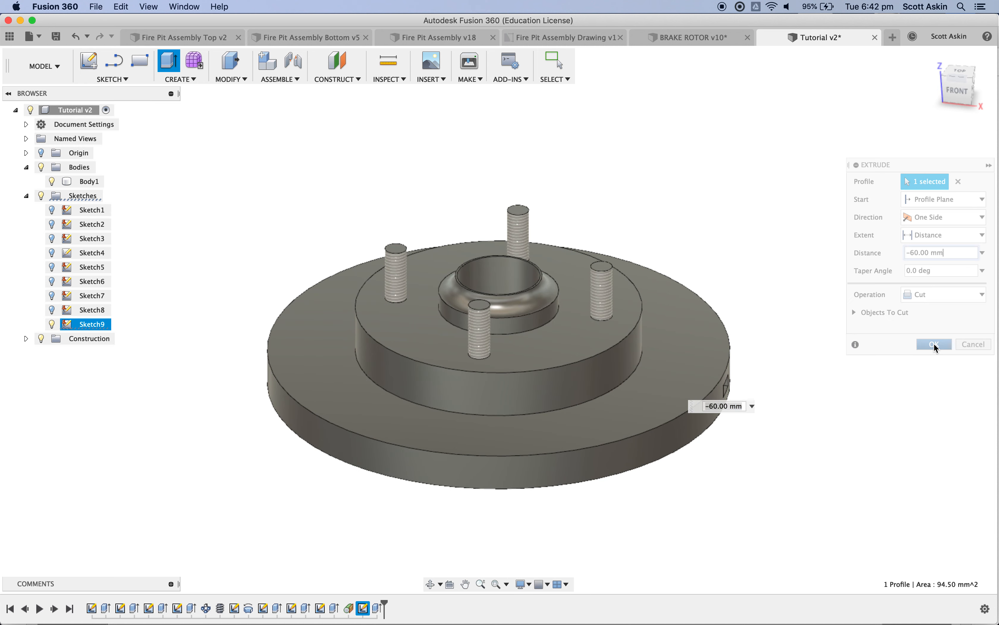
left_click(933, 344)
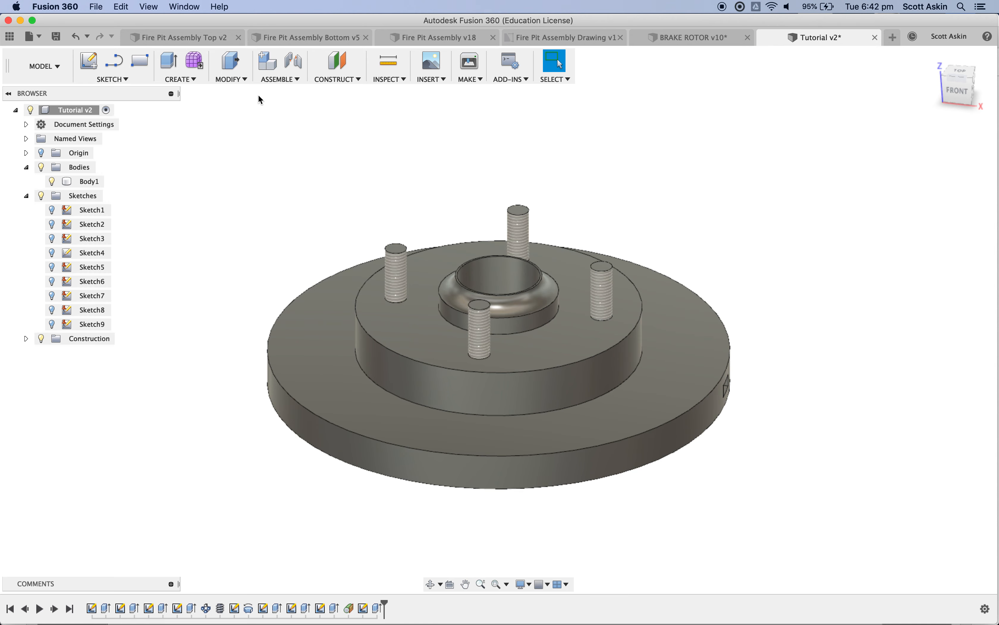
Circular-pattern the slot cut feature 22 times around the rotor's central axis
left_click(180, 79)
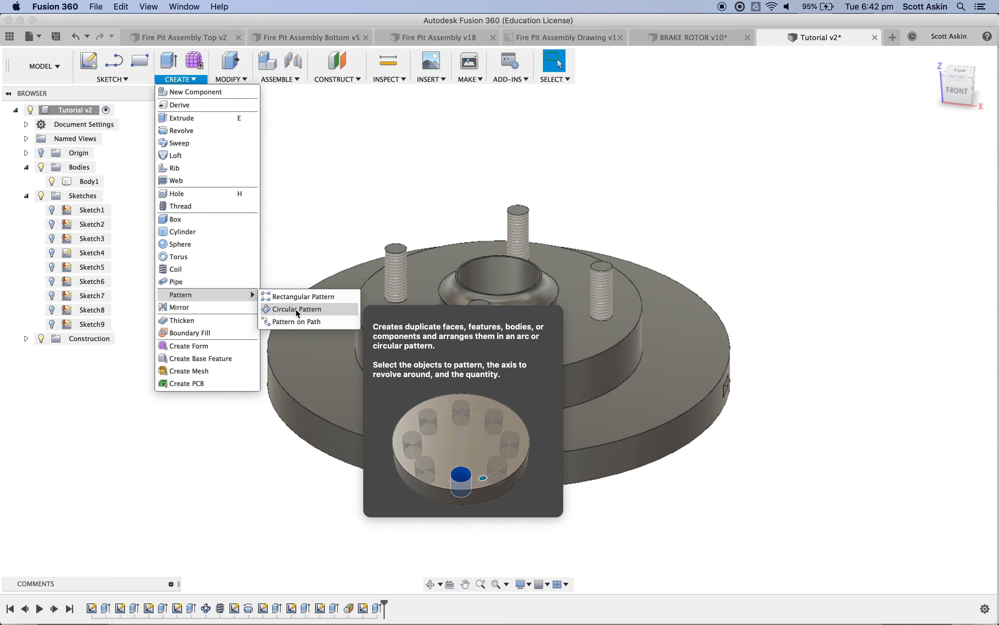
left_click(297, 309)
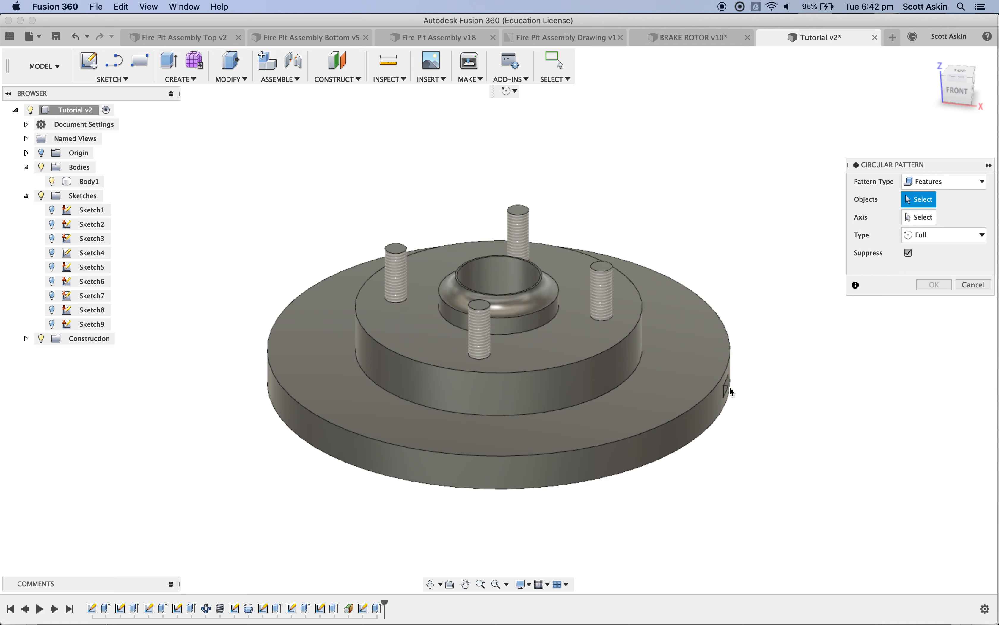
mouse_move(729, 391)
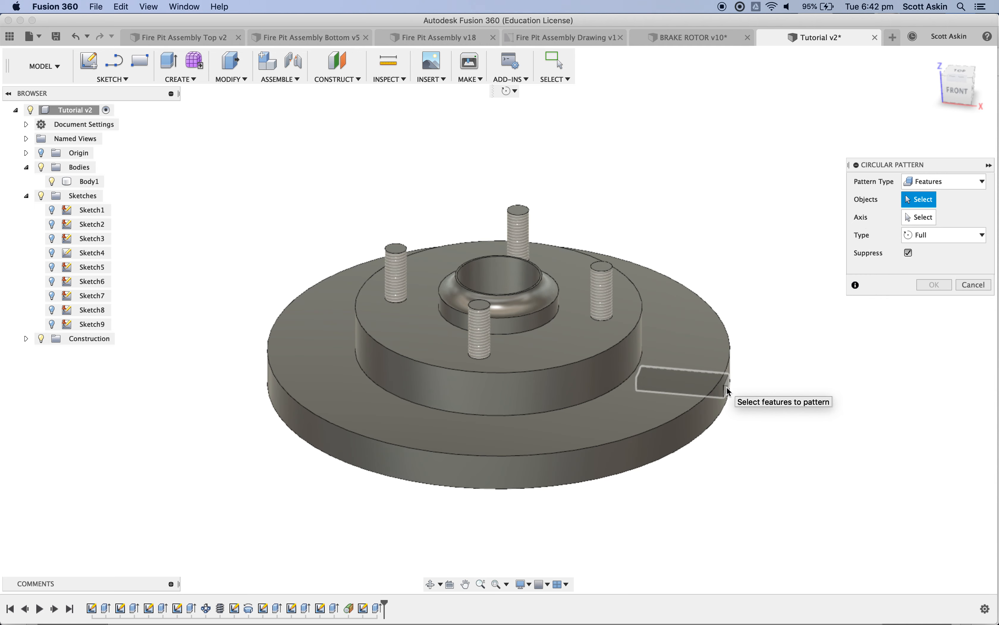
left_click(680, 380)
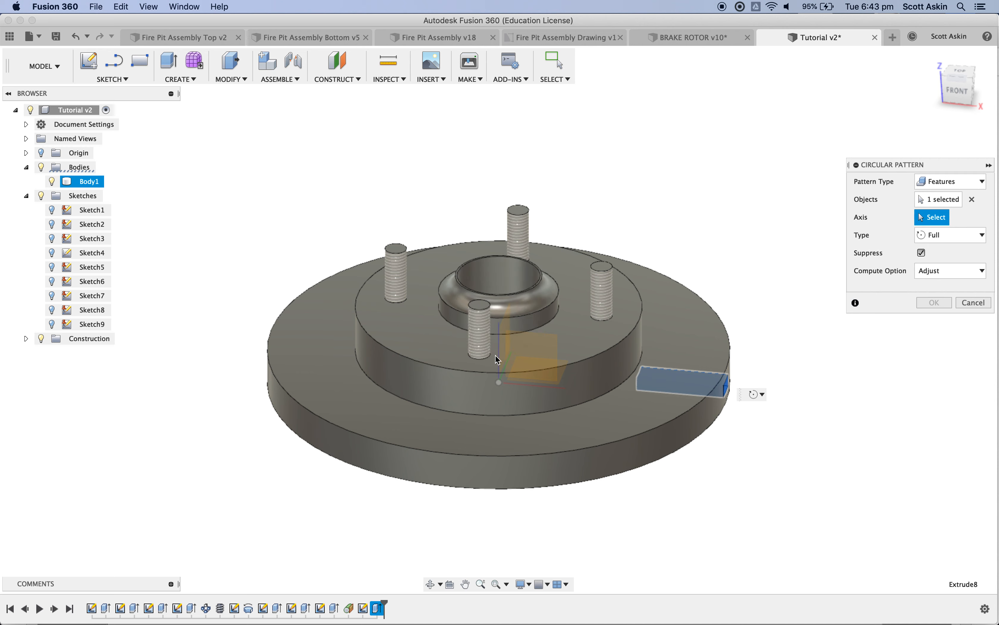
mouse_move(499, 368)
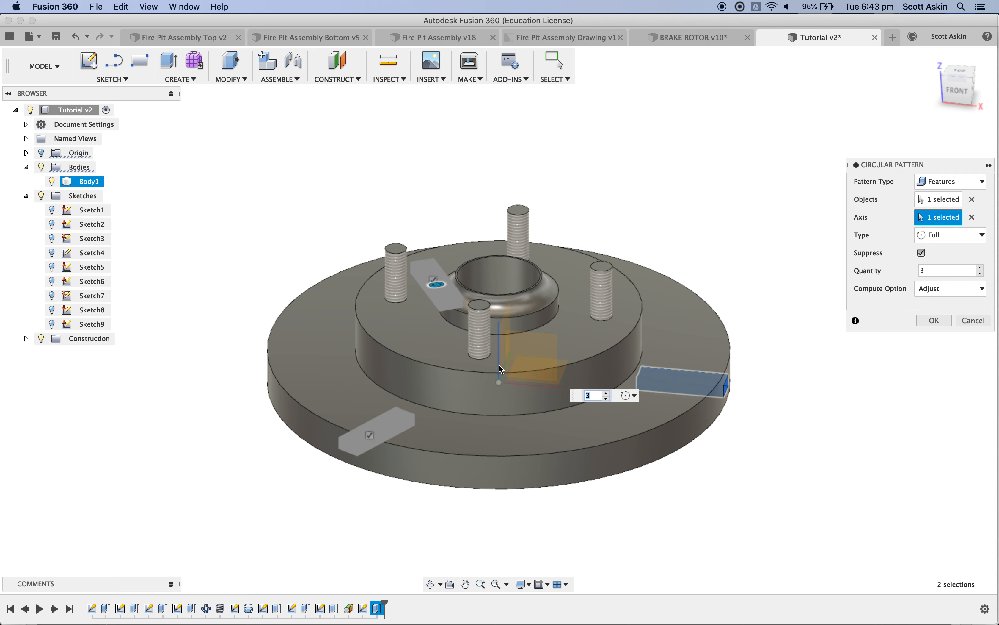
mouse_move(838, 266)
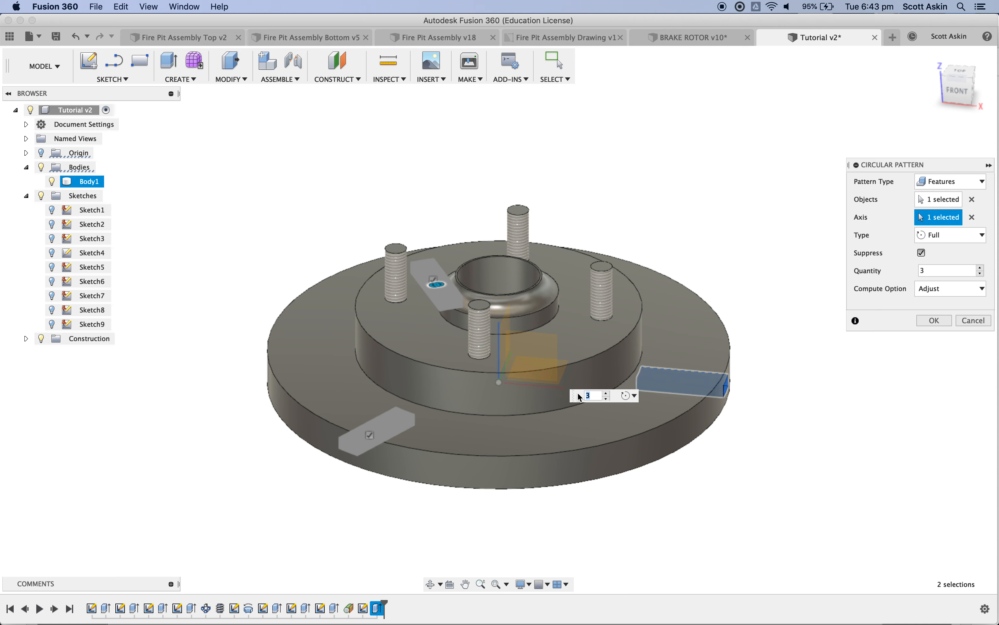
type("22")
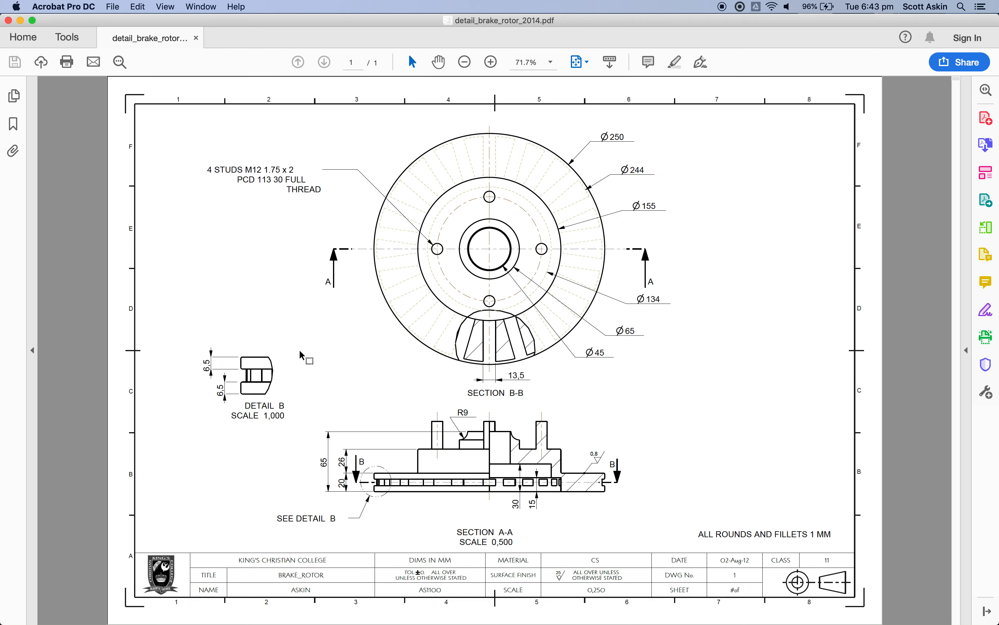
mouse_move(250, 386)
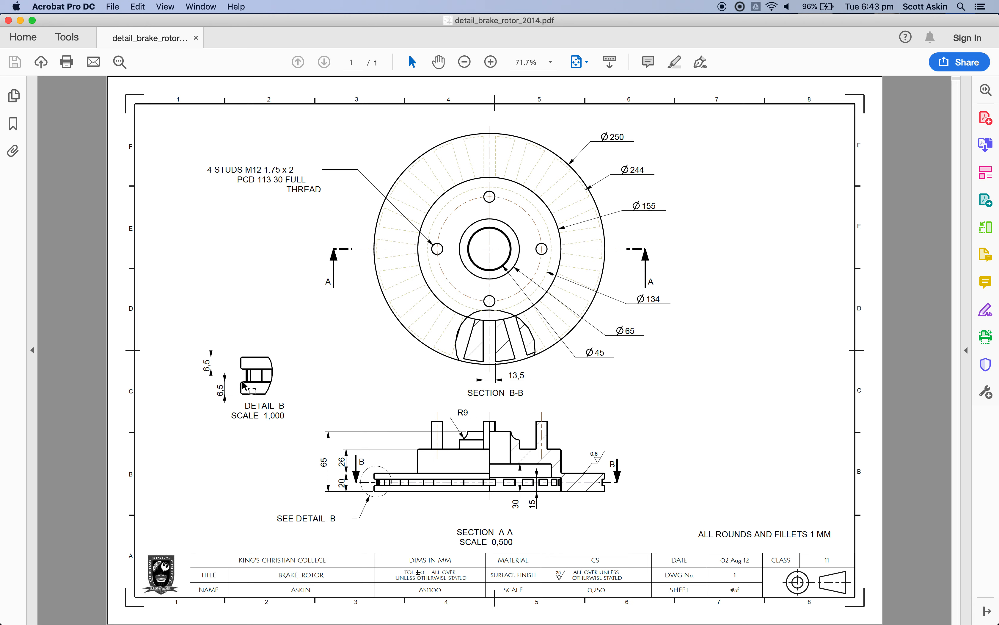
mouse_move(517, 359)
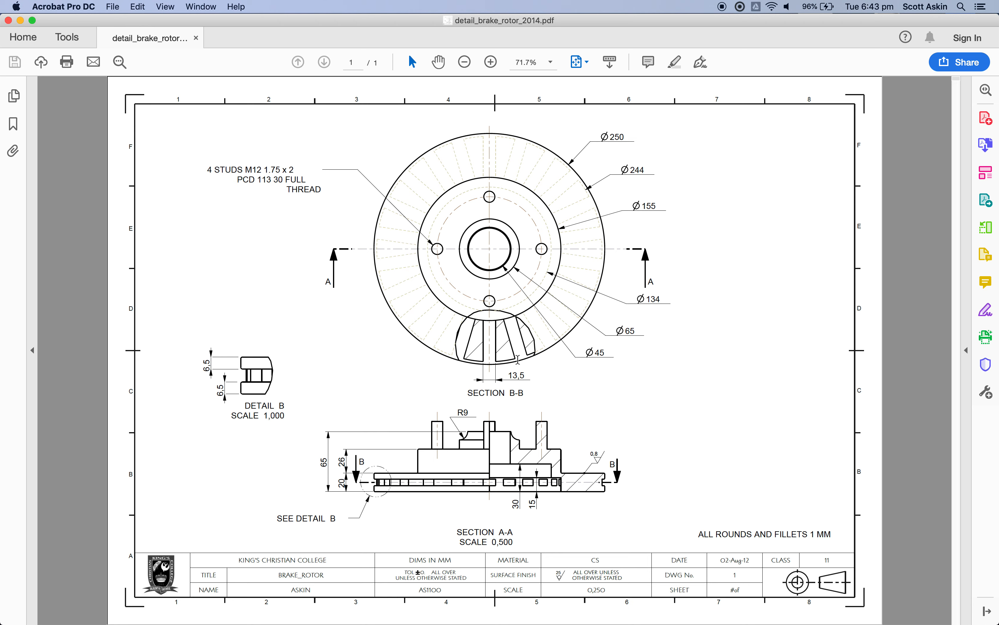
mouse_move(610, 255)
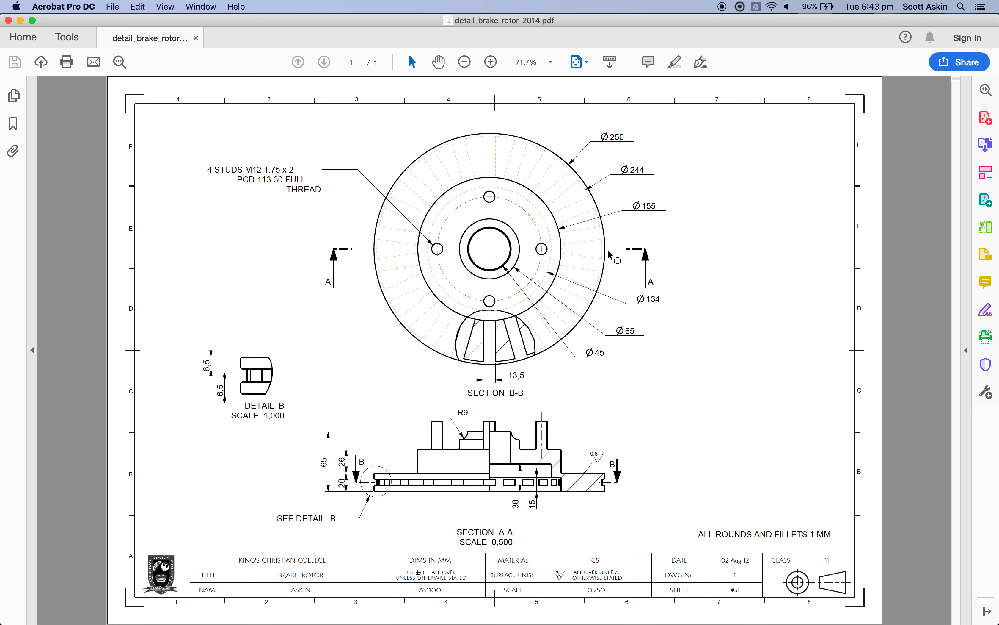
mouse_move(583, 158)
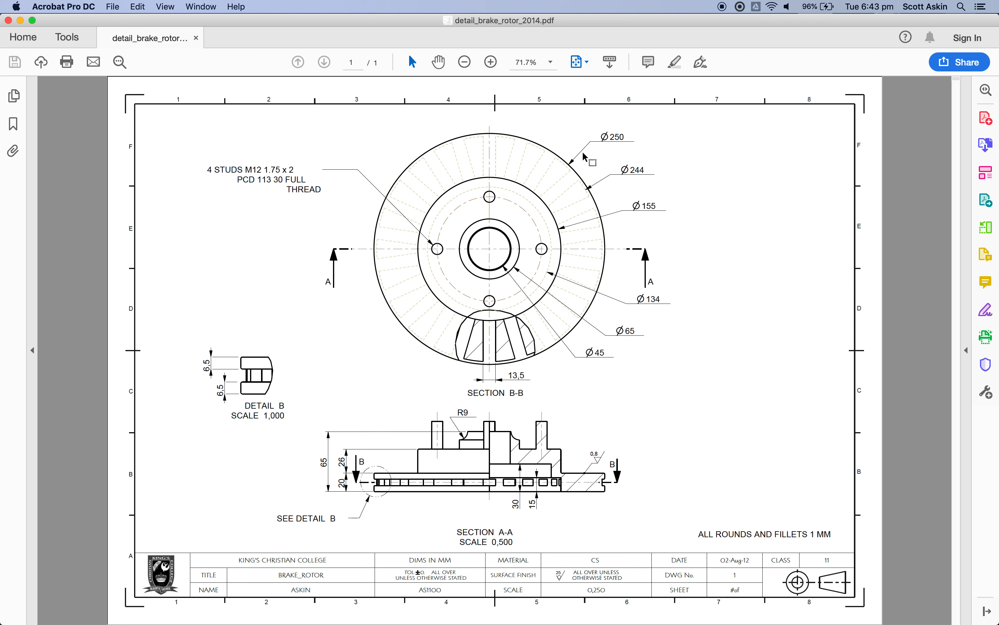
mouse_move(588, 198)
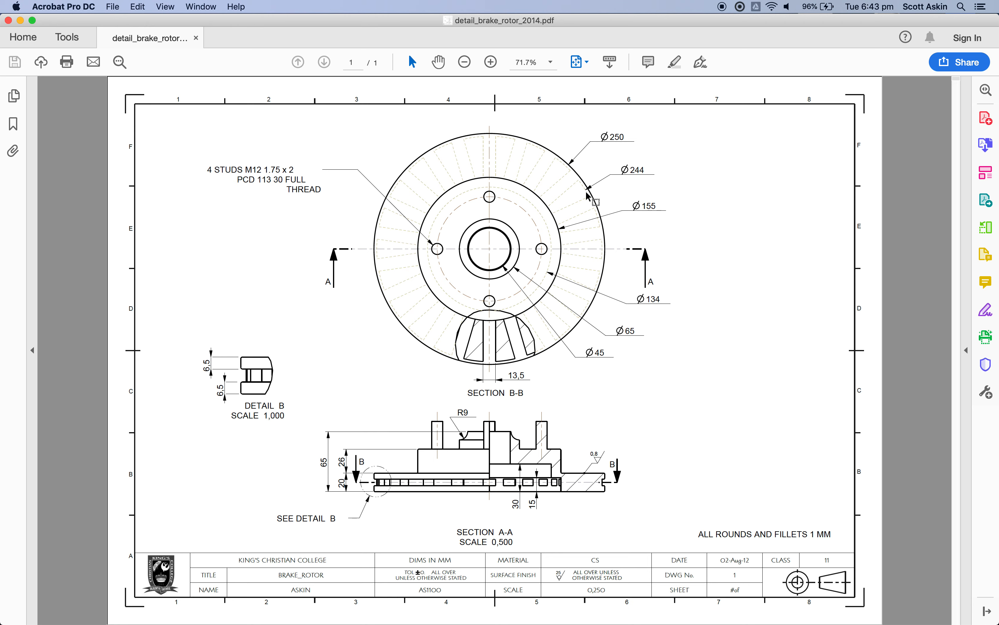
mouse_move(616, 181)
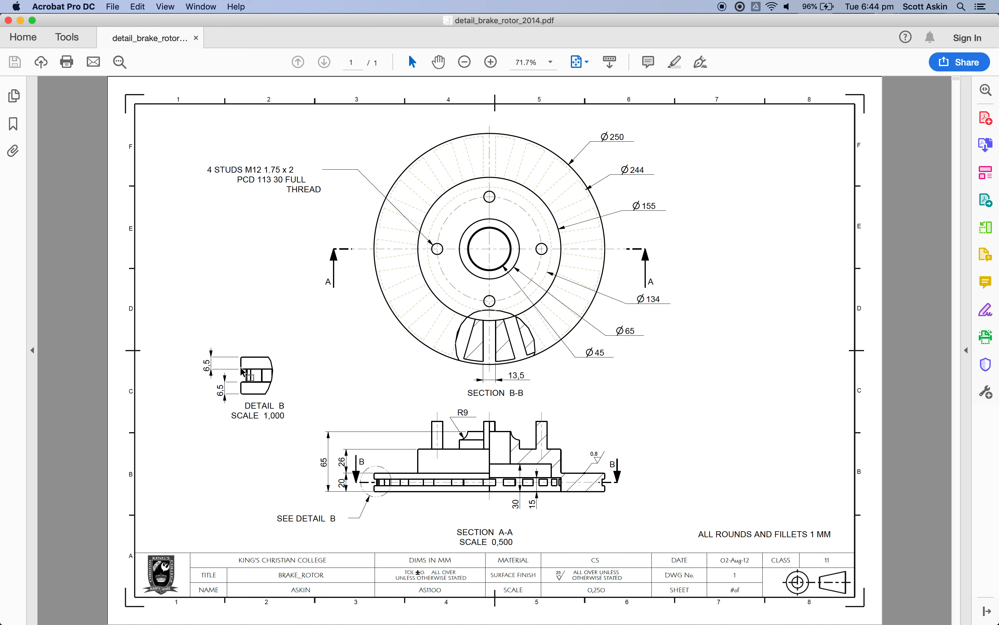
mouse_move(263, 370)
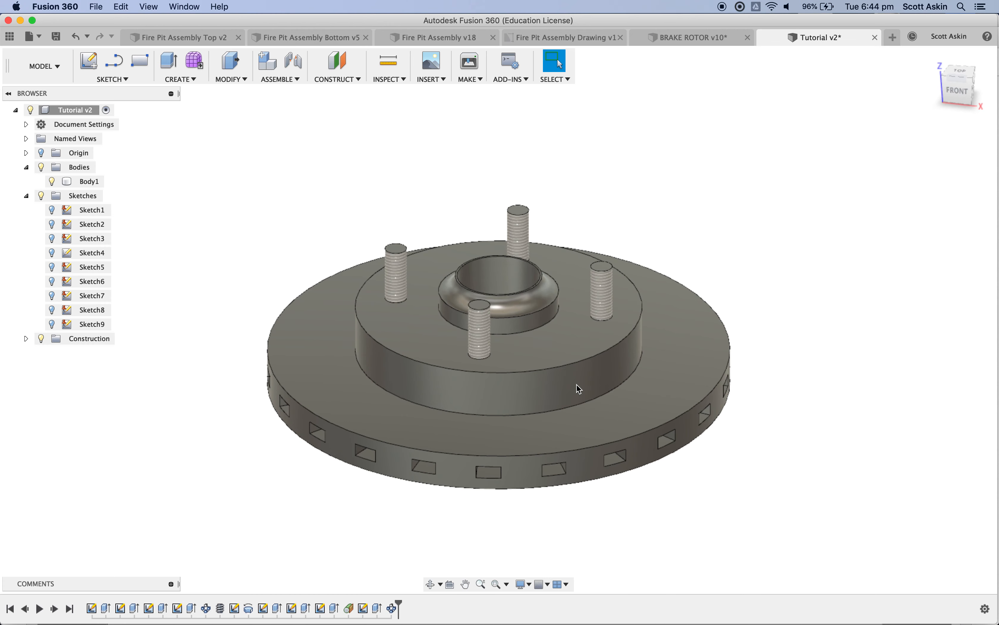
Start Sketch10 on the vertical centre plane and project the rim's outer edge into it
left_click(89, 181)
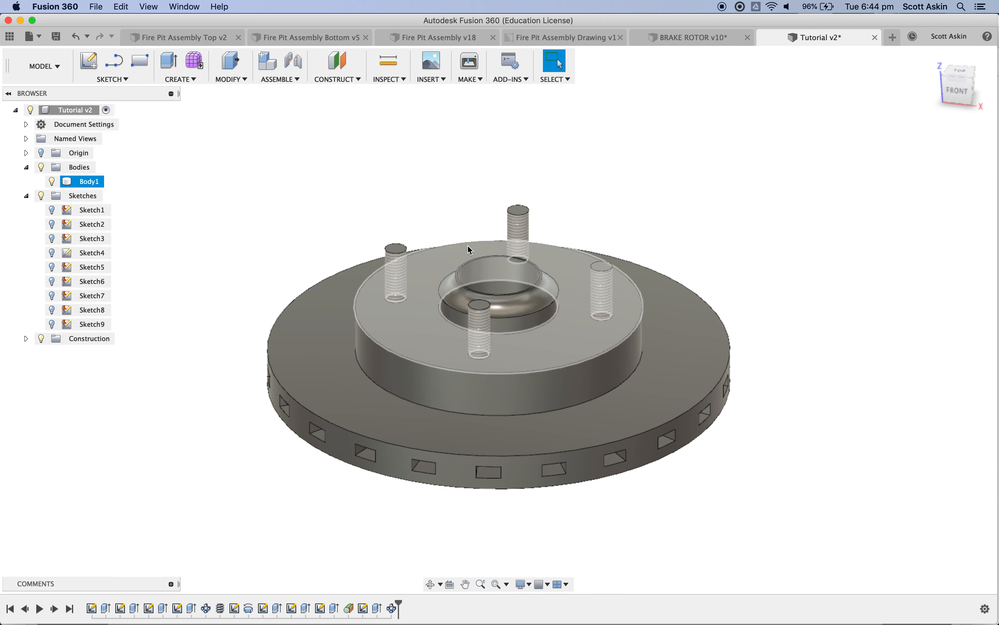
left_click(88, 61)
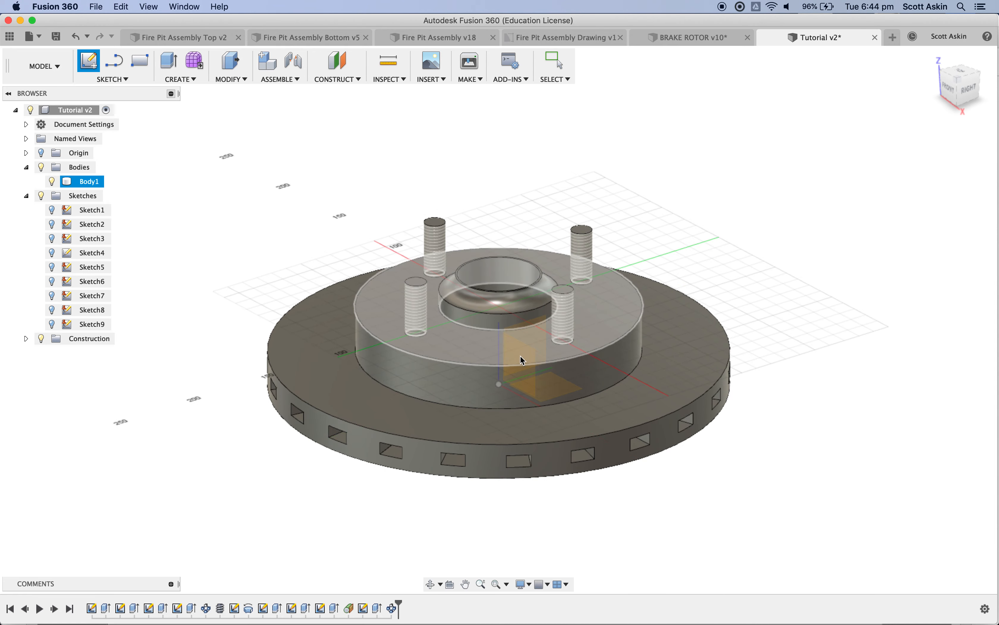
mouse_move(530, 364)
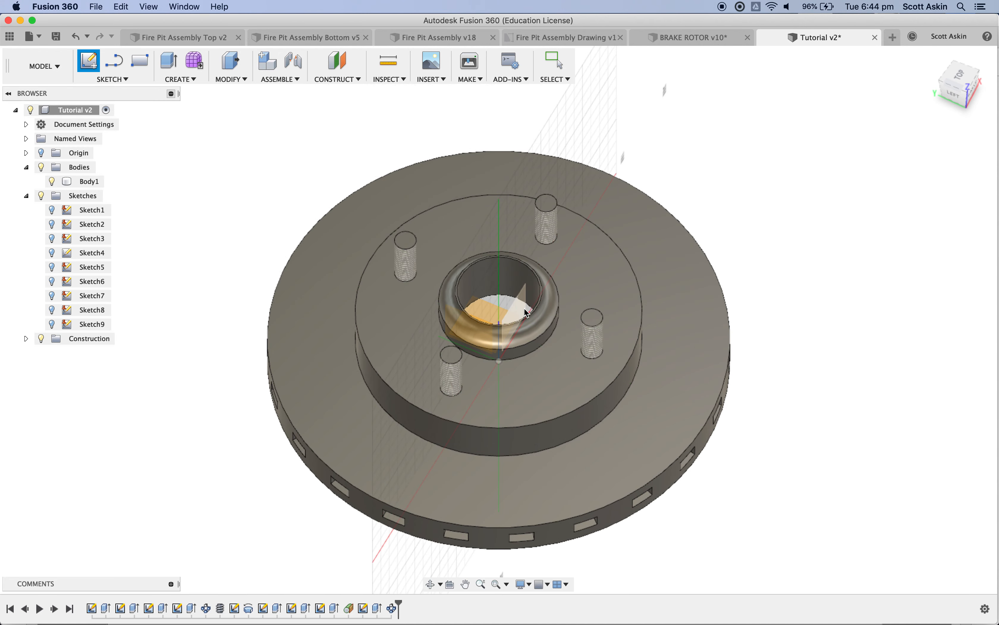
left_click(89, 61)
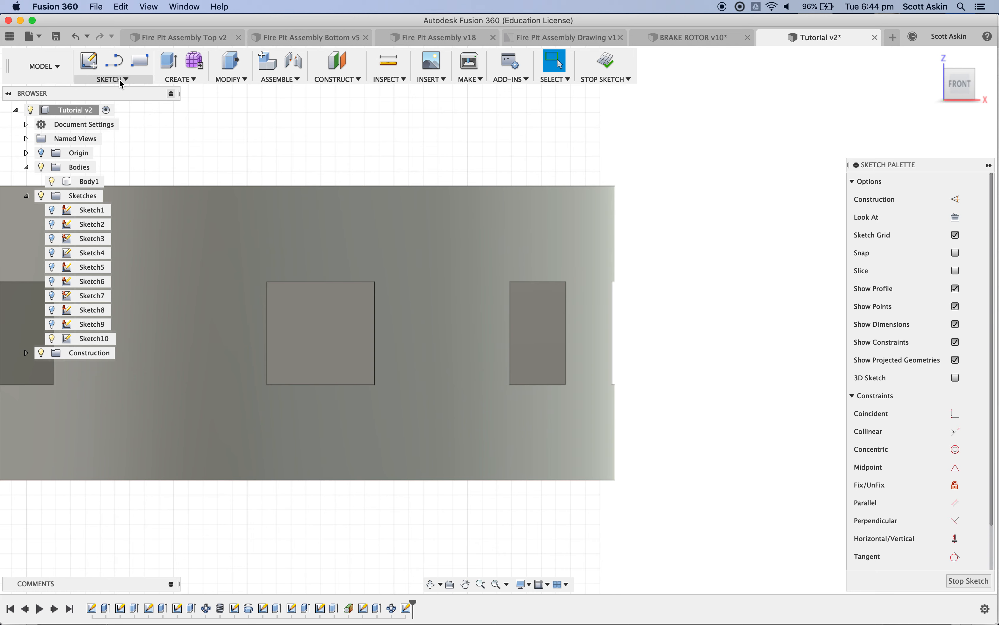
left_click(109, 79)
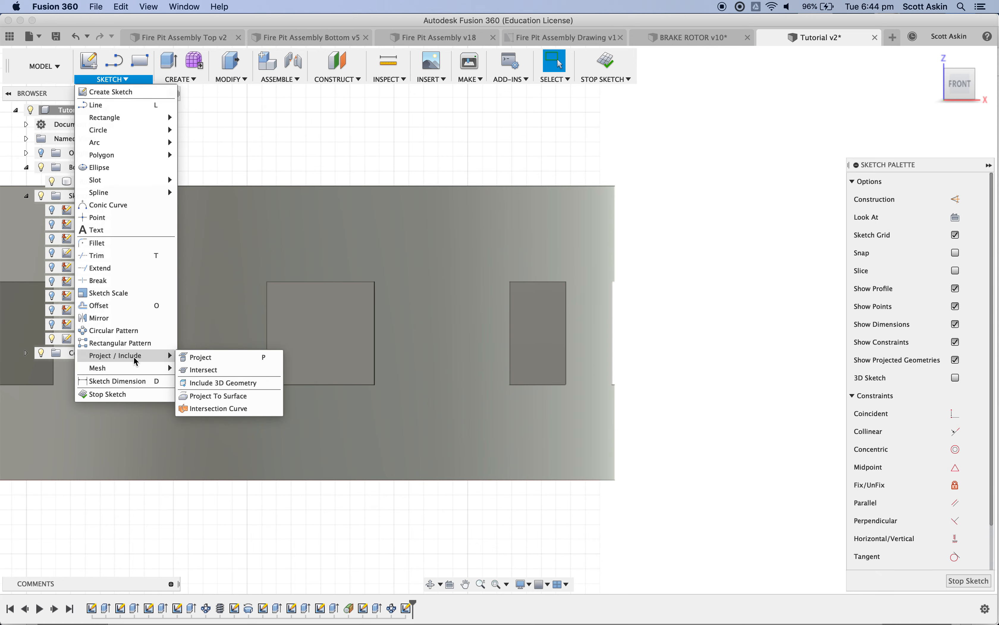
left_click(199, 357)
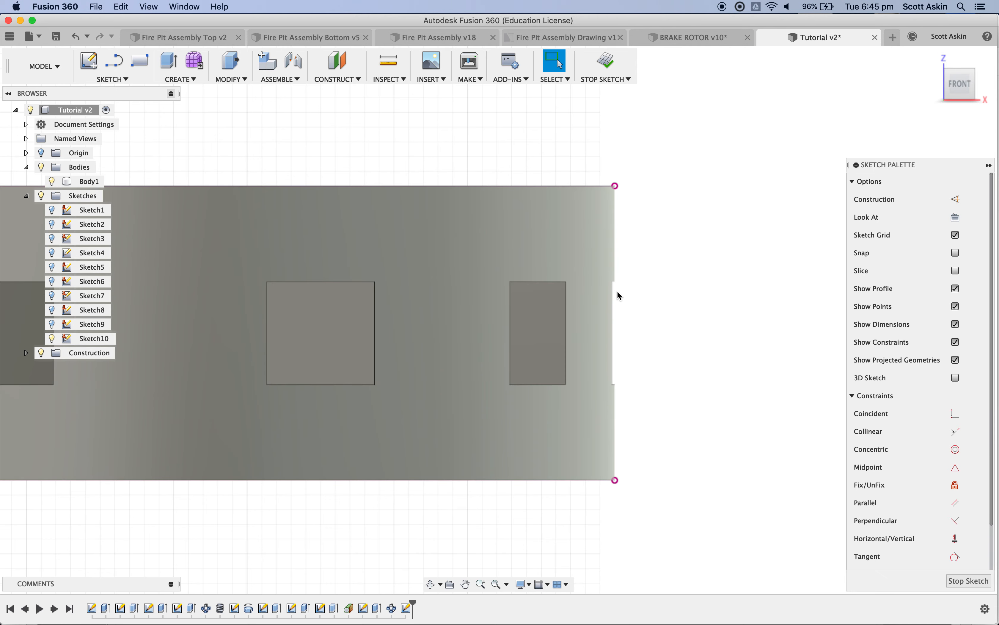
left_click(90, 181)
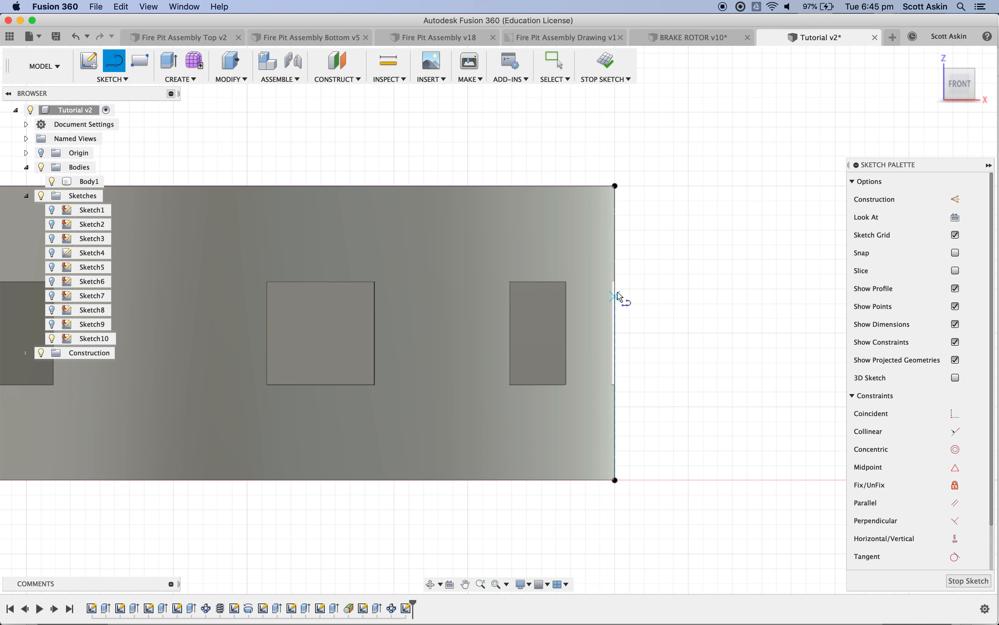
mouse_move(619, 331)
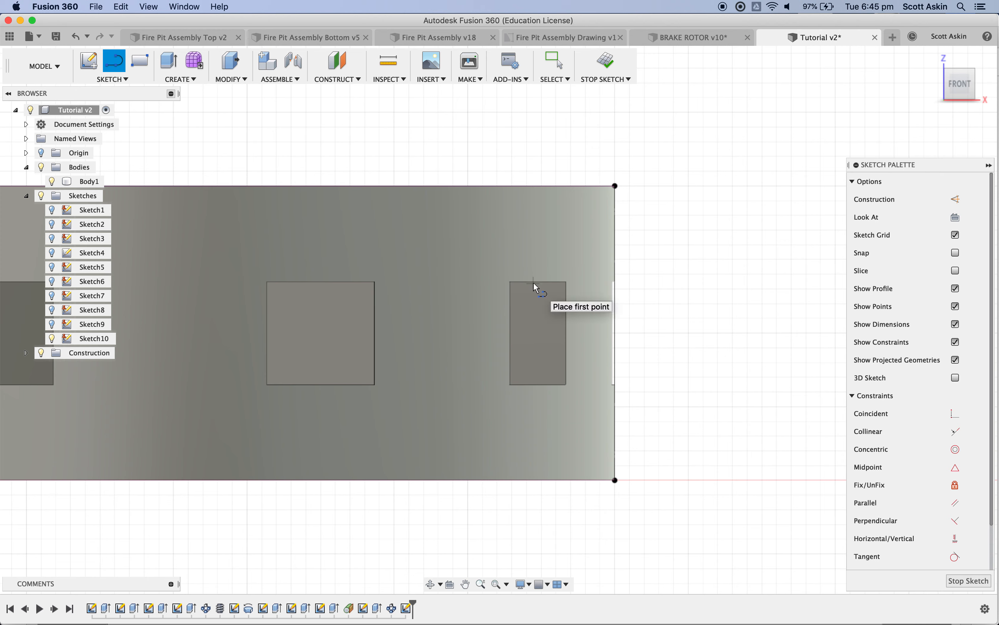
mouse_move(647, 357)
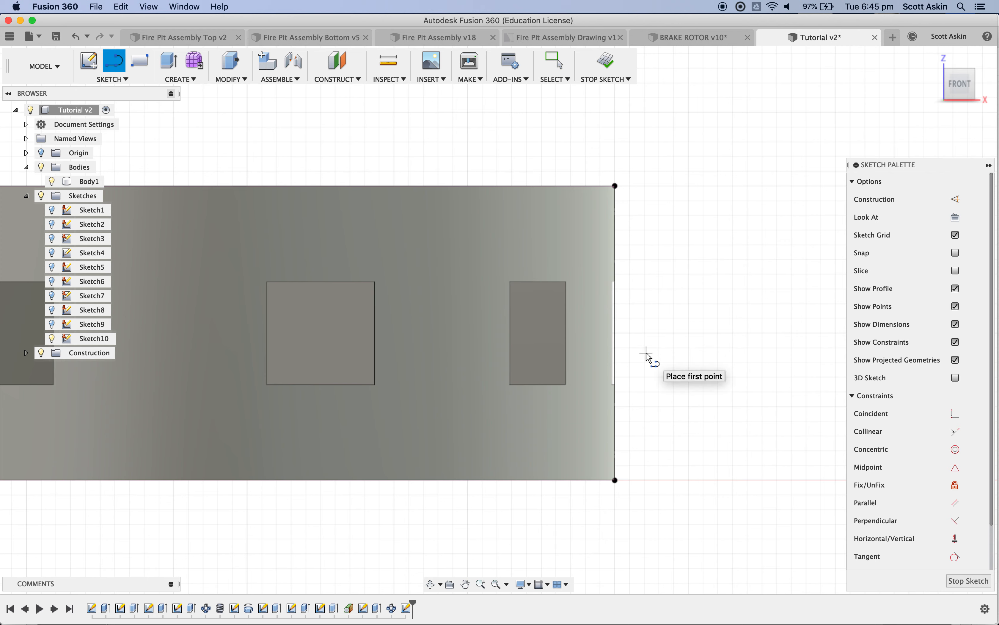
Draw a 3 x 7 mm 2-point rectangle at the rim edge, dimensioned down from the top face
left_click(140, 61)
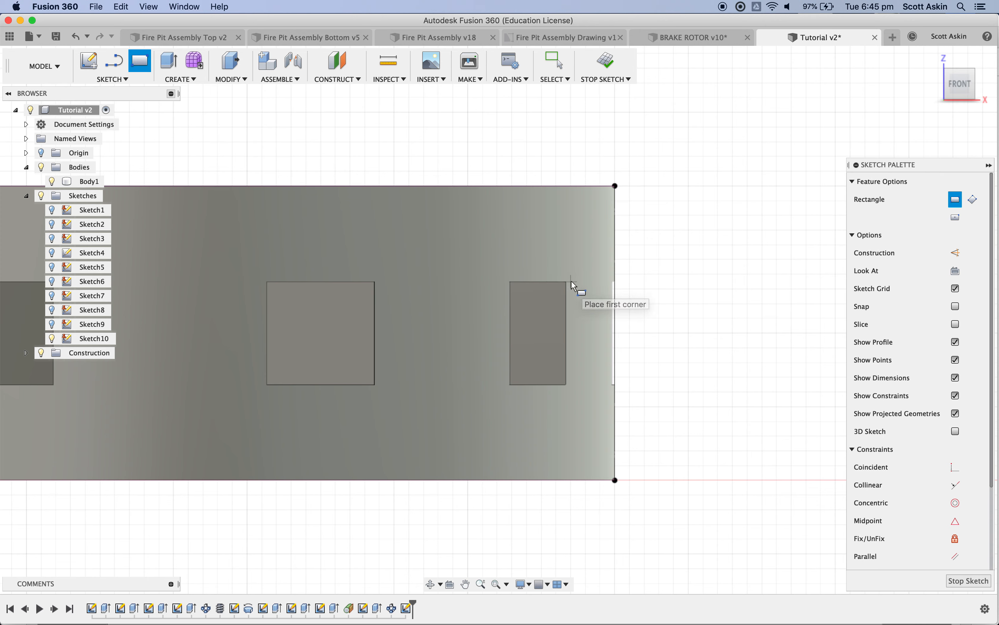
mouse_move(617, 298)
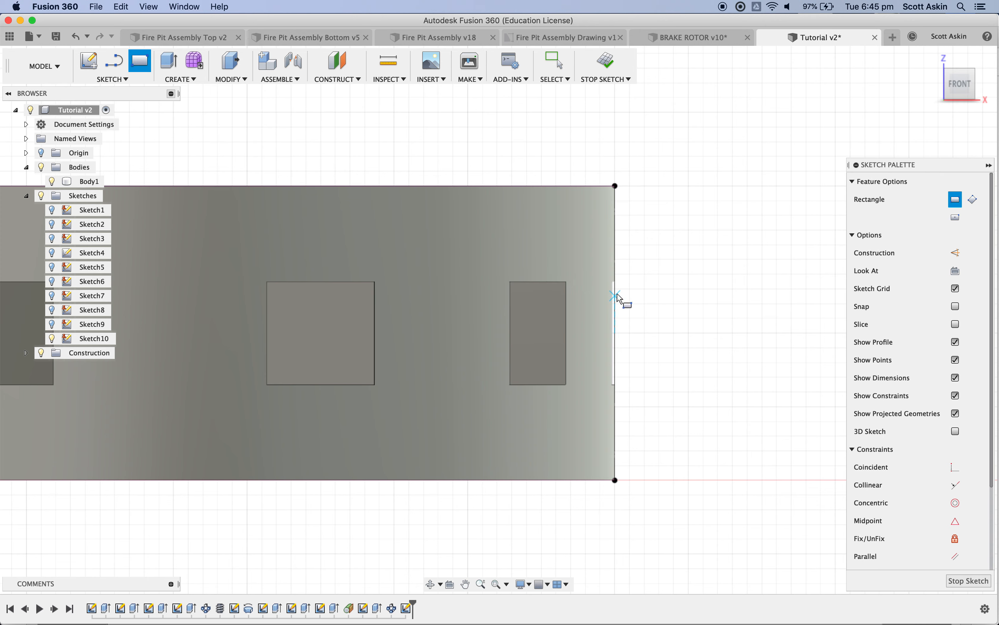
mouse_move(617, 286)
type("7")
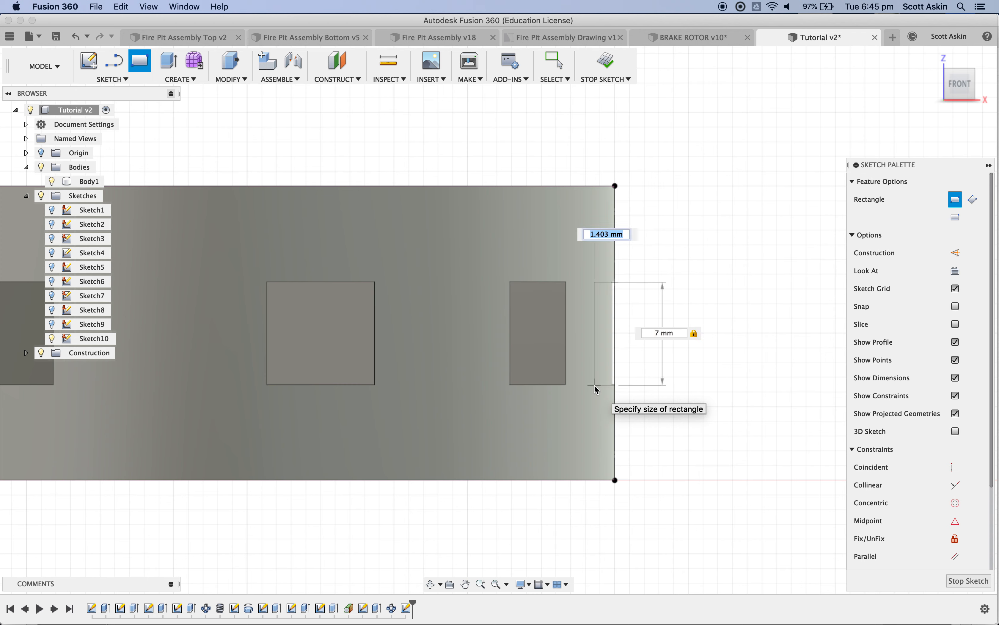
type("3")
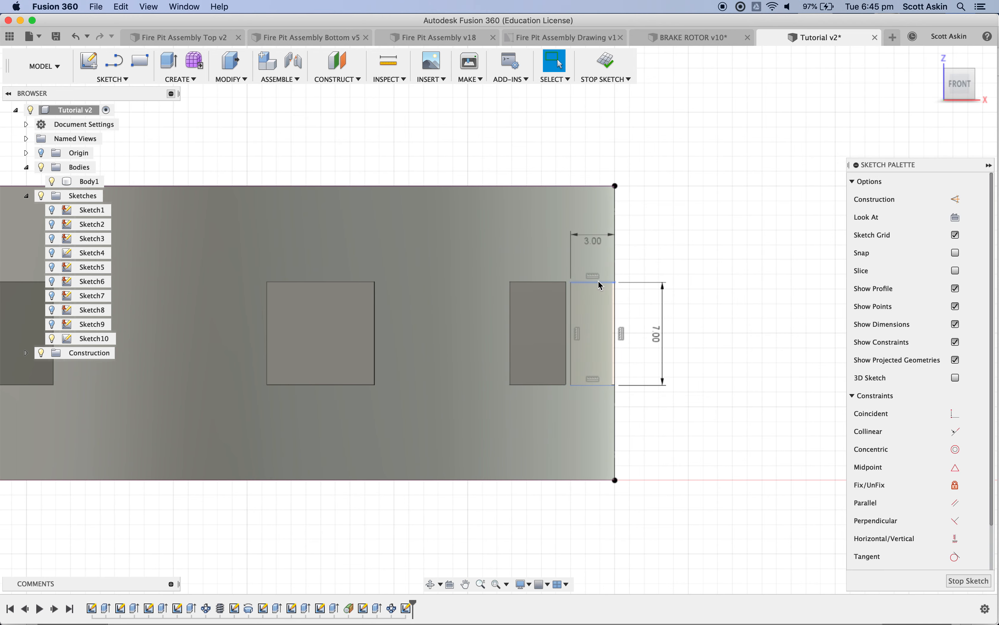
mouse_move(601, 287)
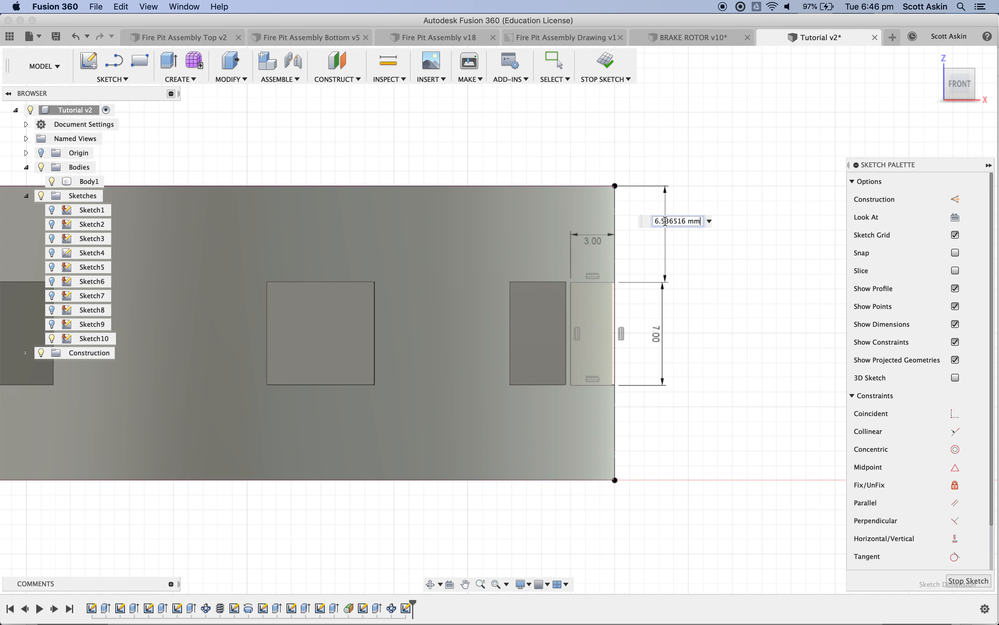
type("6.")
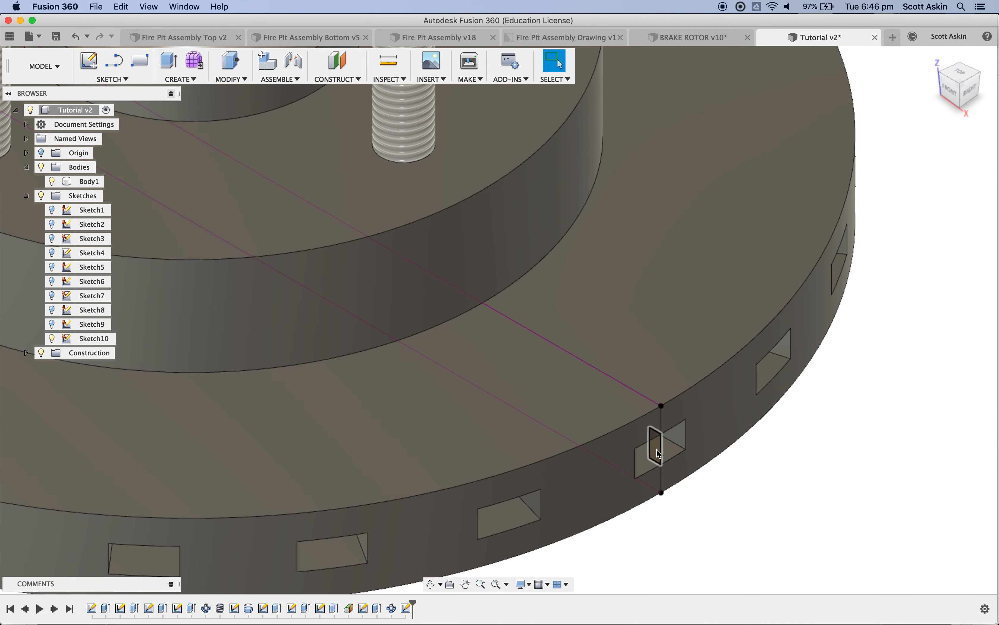
Revolve-cut the groove rectangle a full turn around the rotor axis
left_click(651, 443)
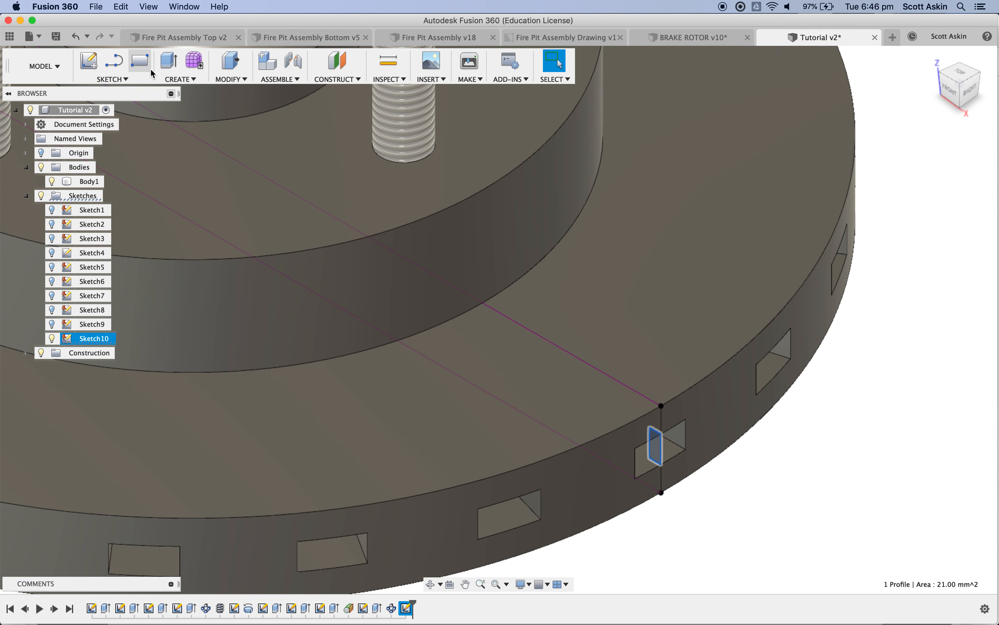
left_click(179, 79)
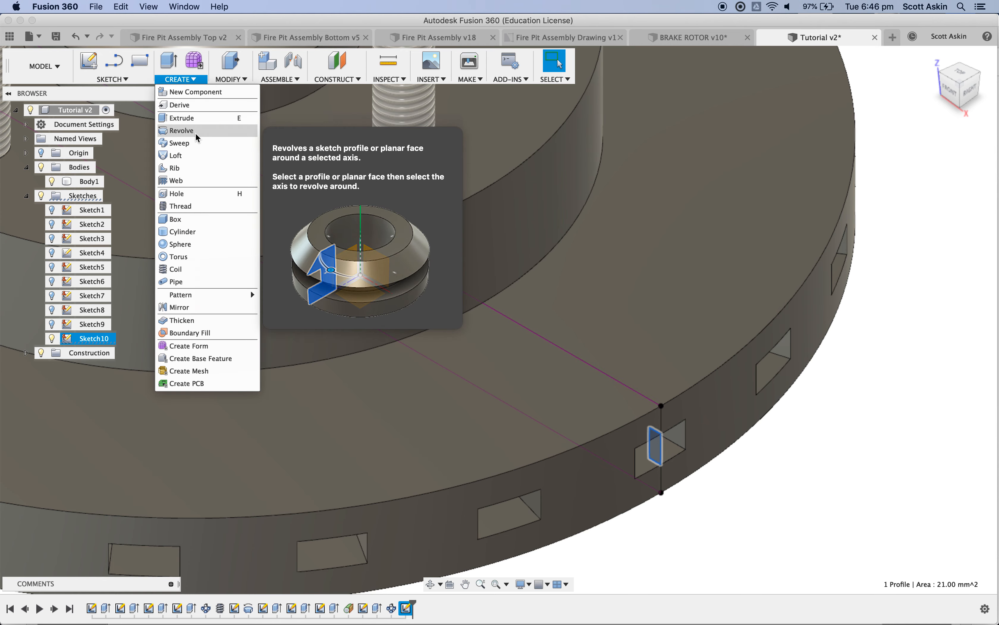
left_click(181, 130)
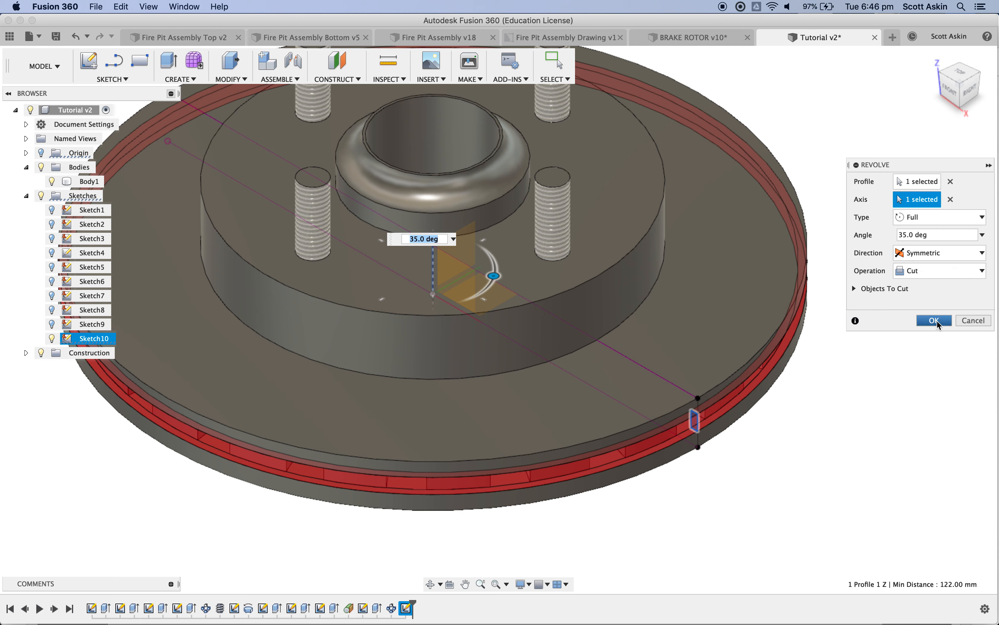
left_click(934, 320)
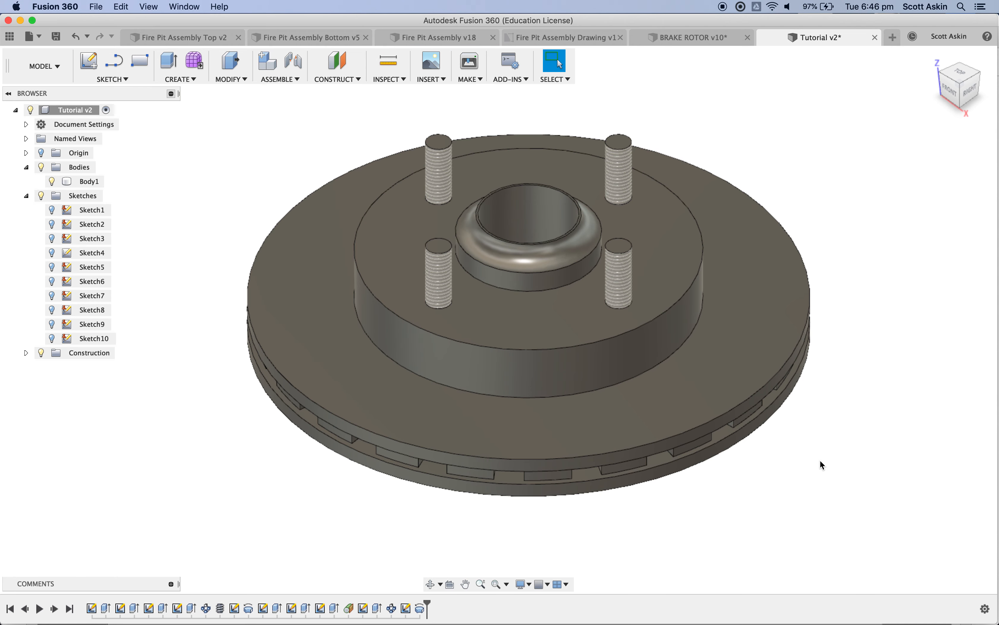
left_click(91, 181)
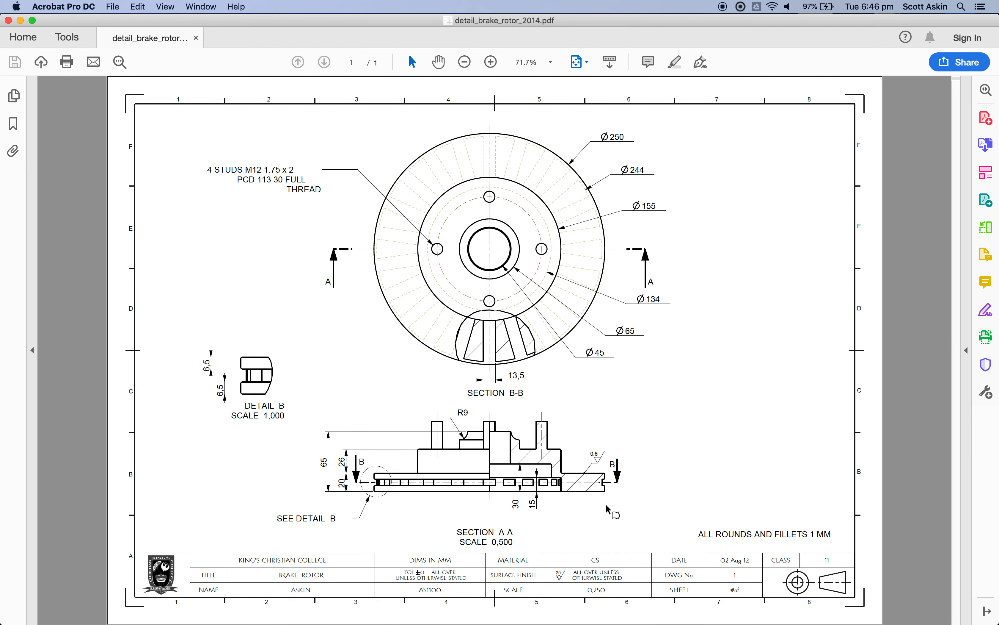
mouse_move(571, 482)
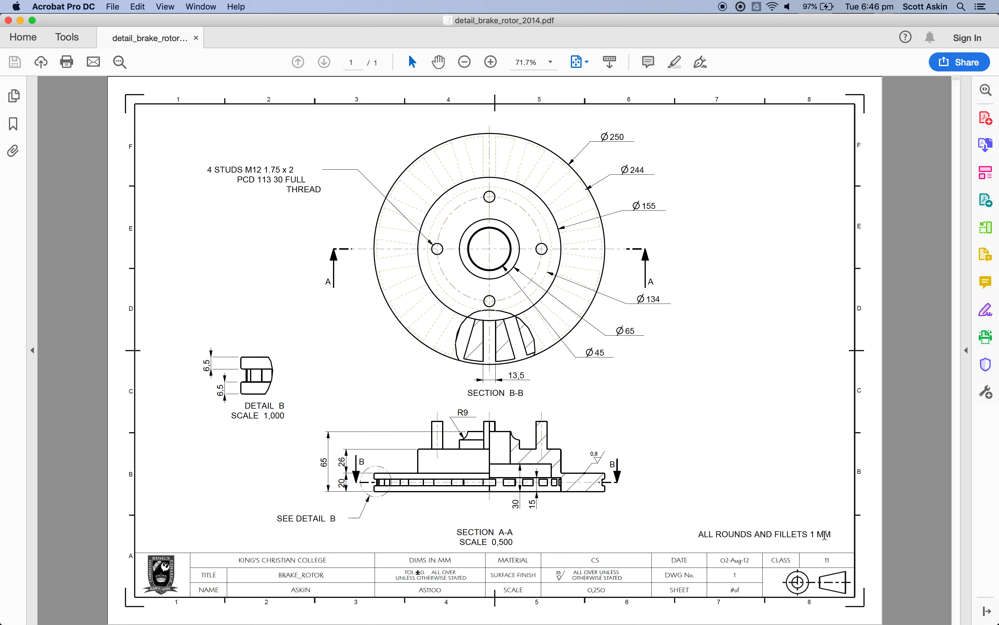
mouse_move(552, 533)
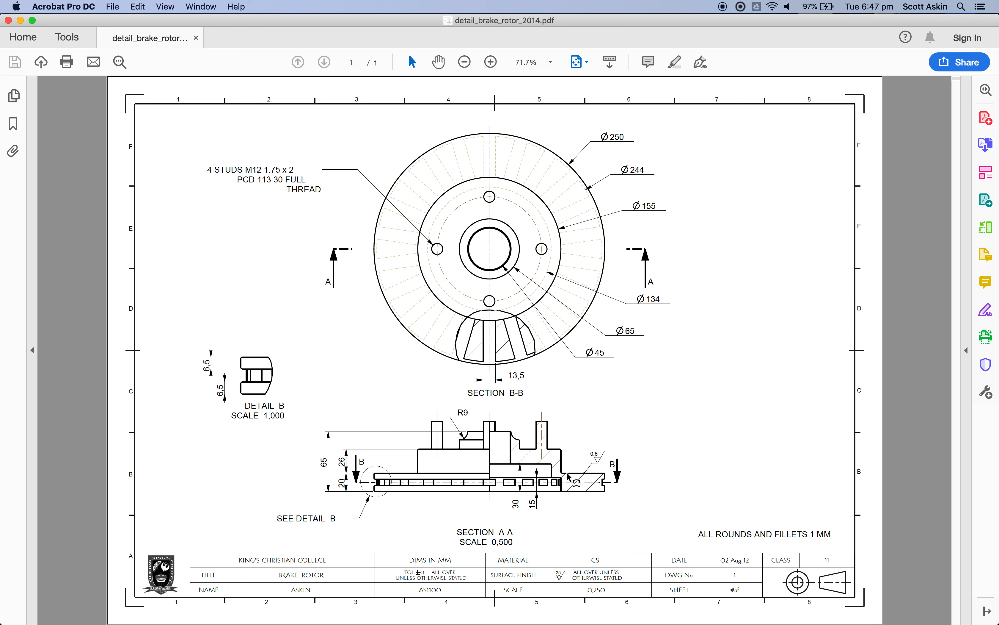
mouse_move(568, 480)
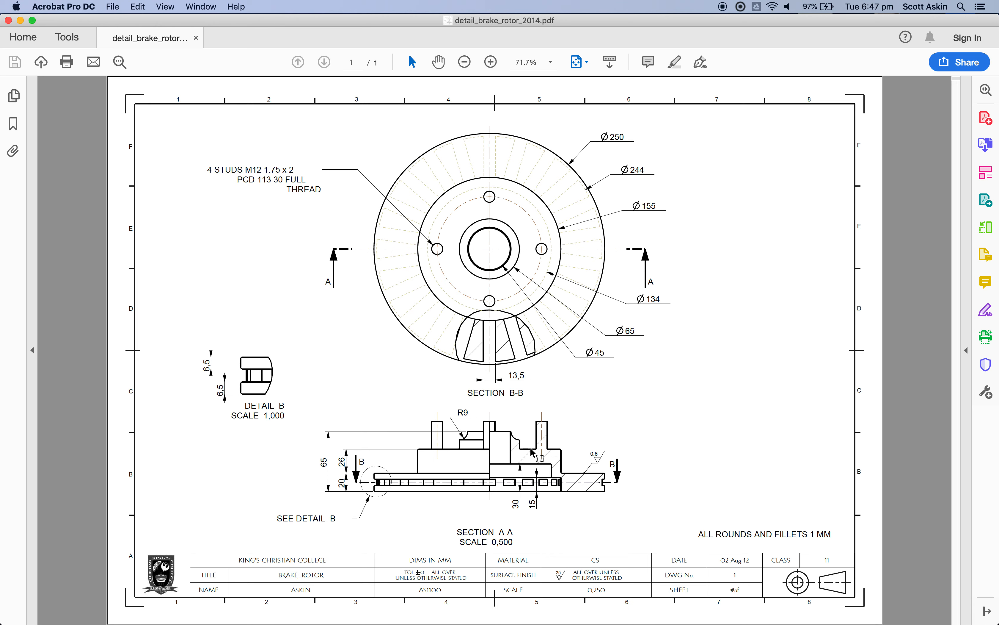
mouse_move(604, 493)
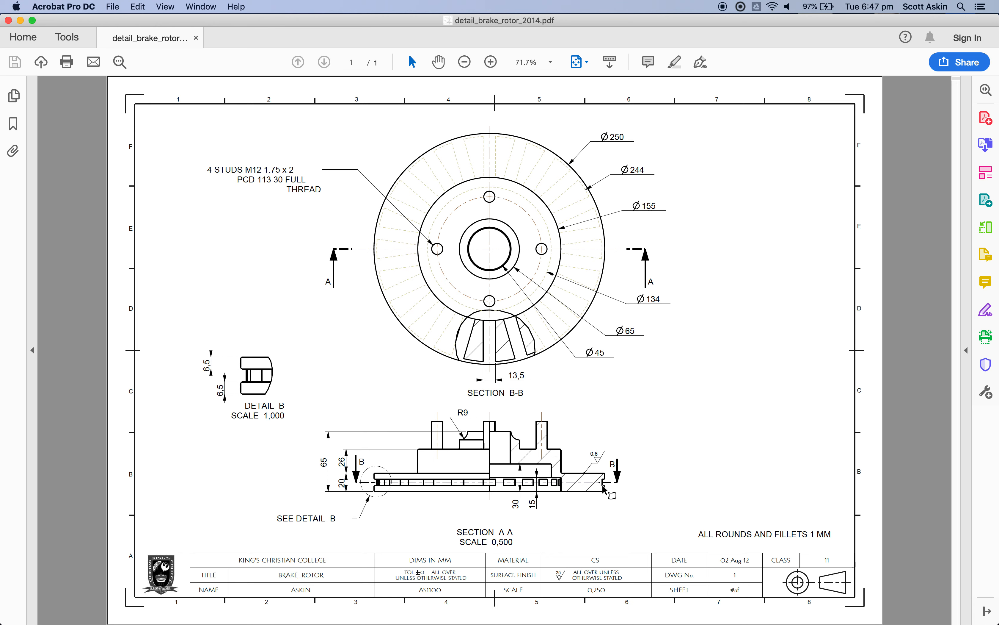
mouse_move(607, 492)
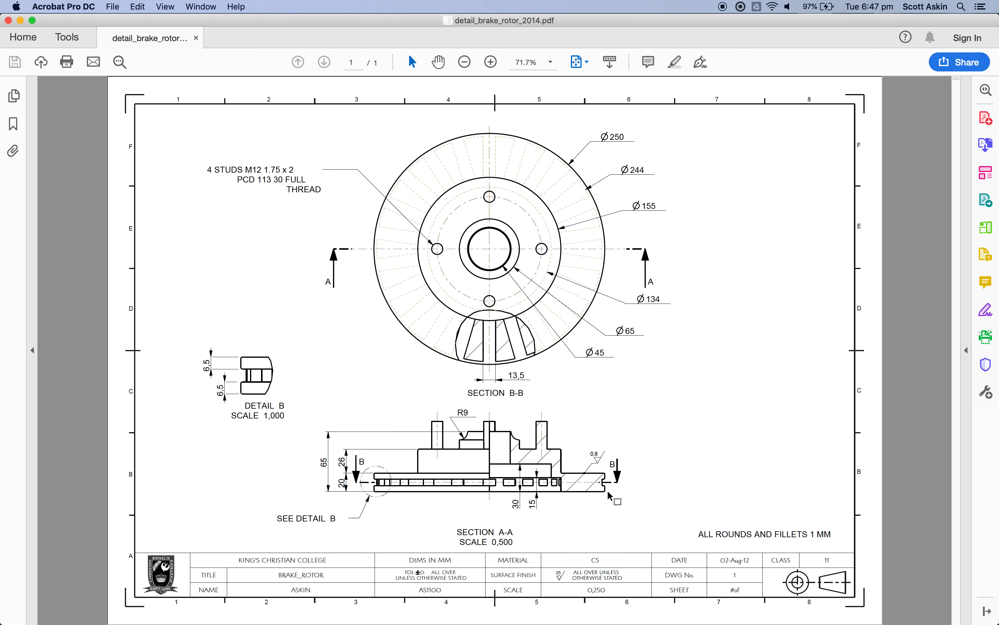
mouse_move(560, 481)
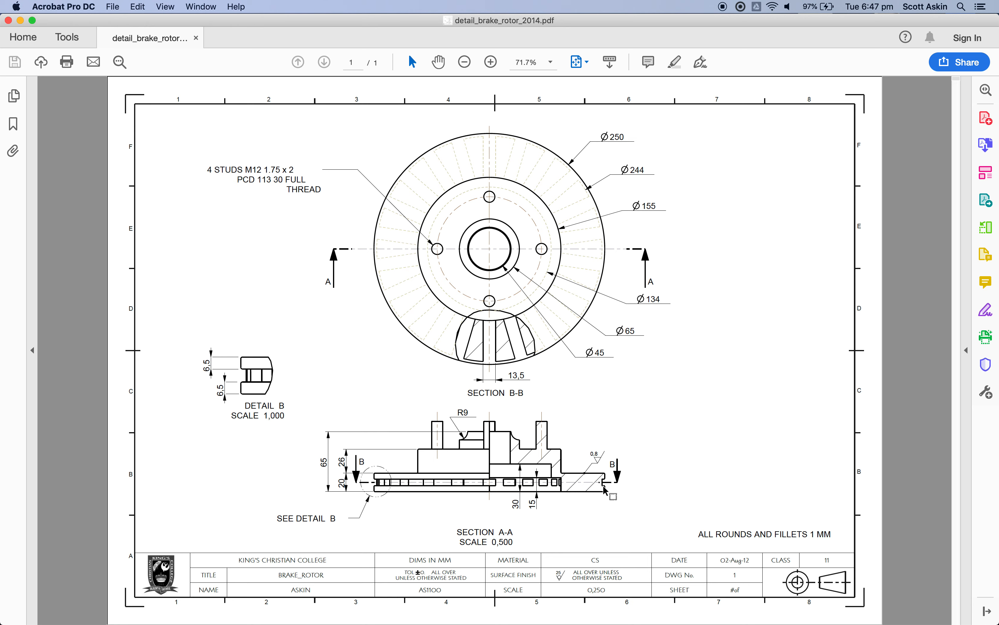
mouse_move(543, 452)
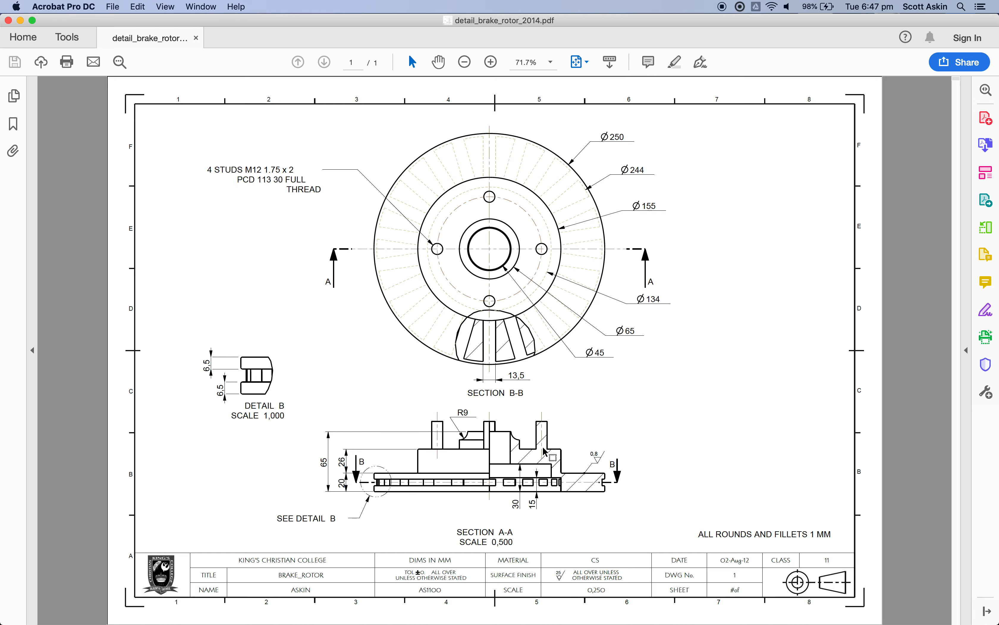
mouse_move(414, 395)
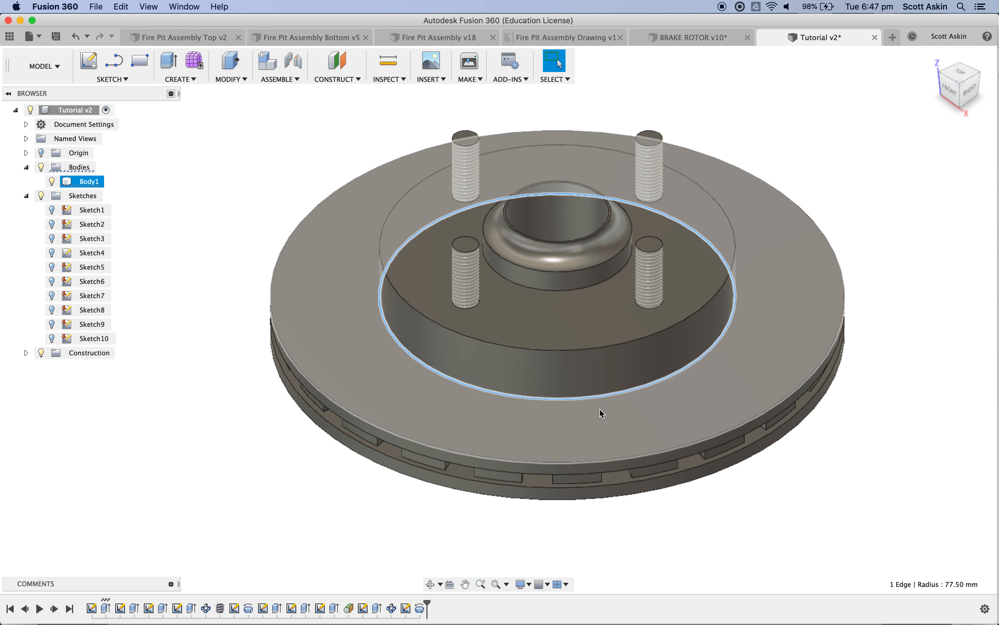
Select the lower and upper circular hub edges of the rotor for rounding
left_click(548, 356)
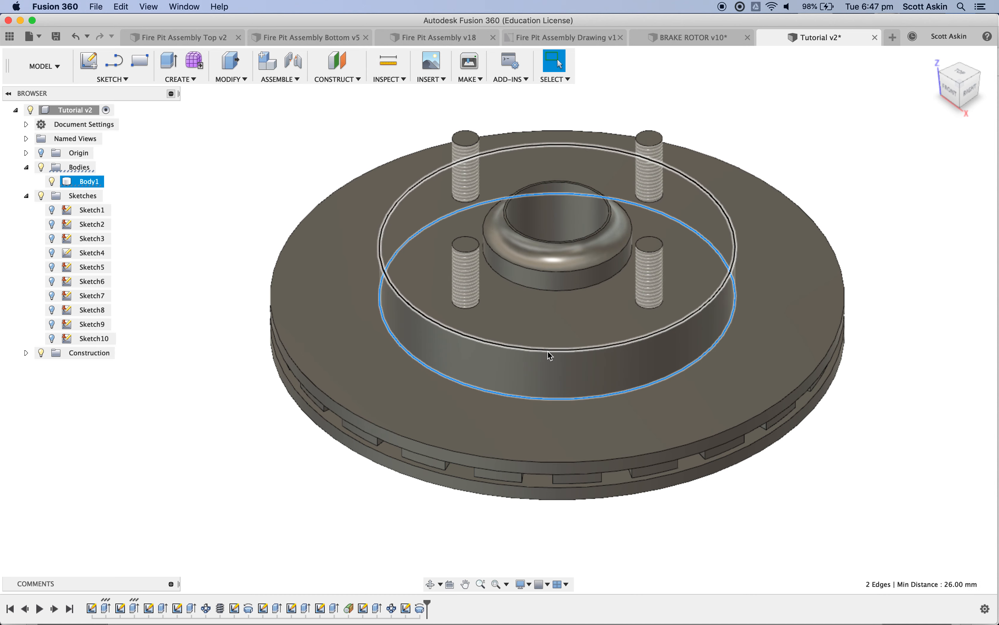
left_click(567, 270)
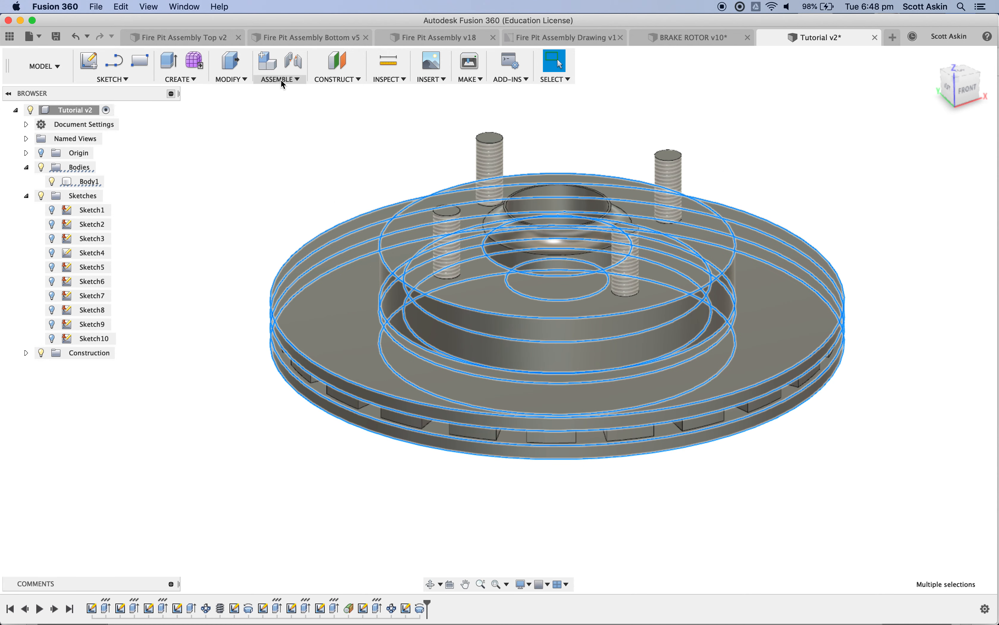
Apply 1 mm fillets to the twelve selected rotor edges via Modify > Fillet
left_click(229, 79)
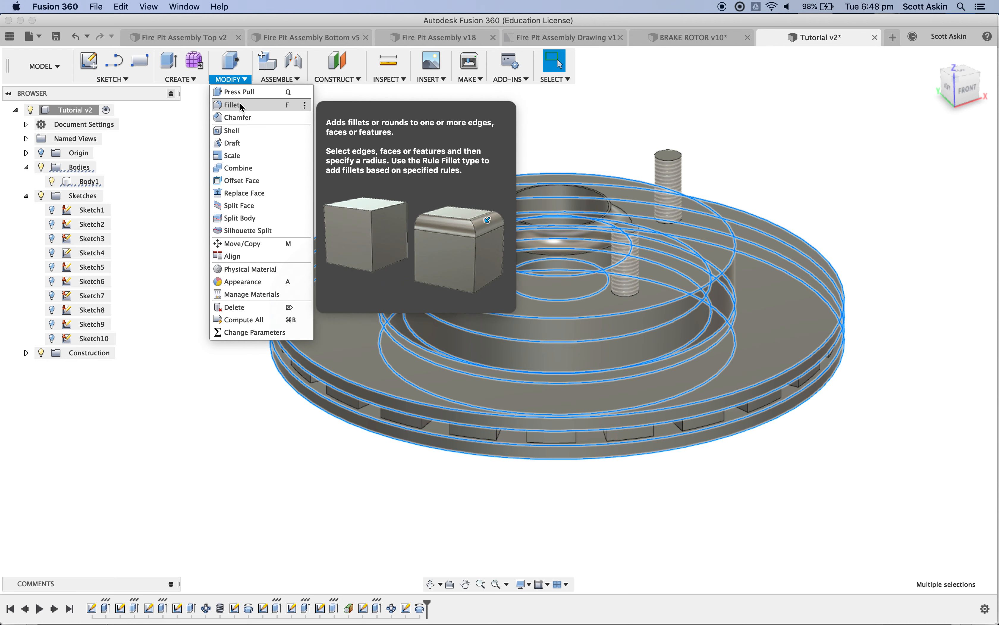
left_click(235, 104)
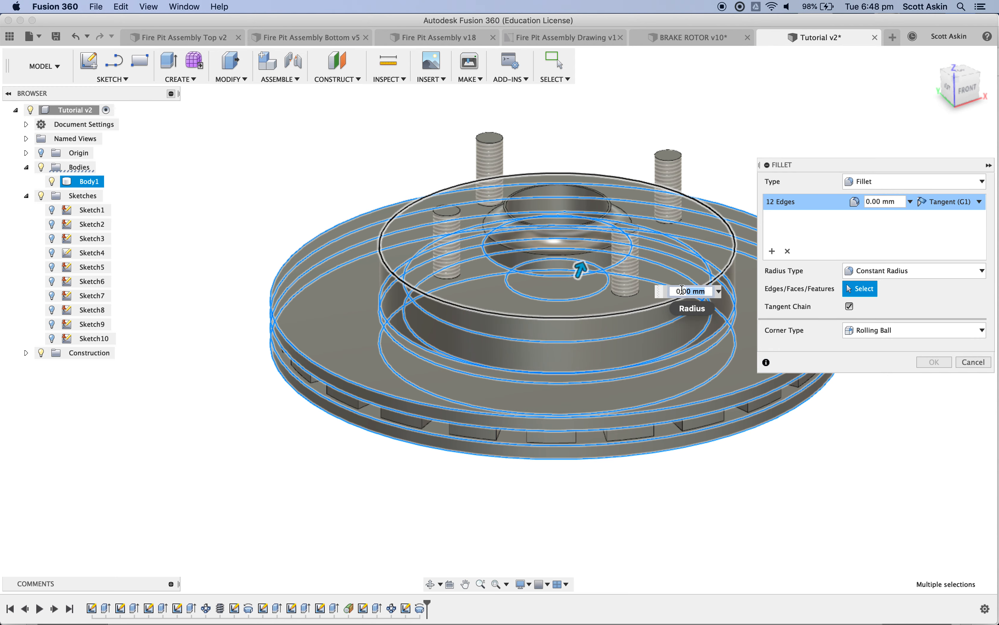
type("1")
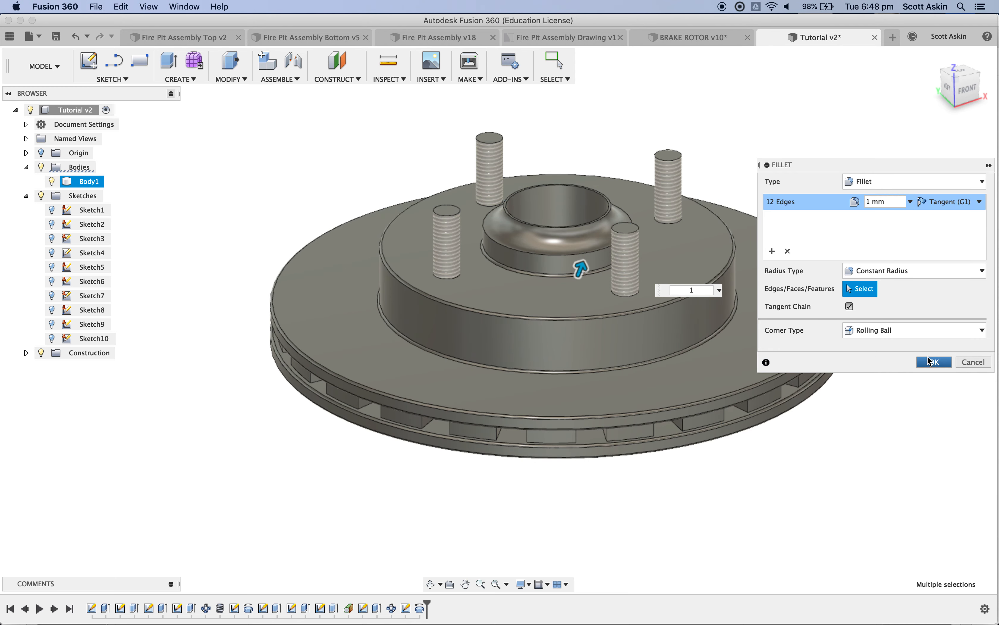
left_click(933, 362)
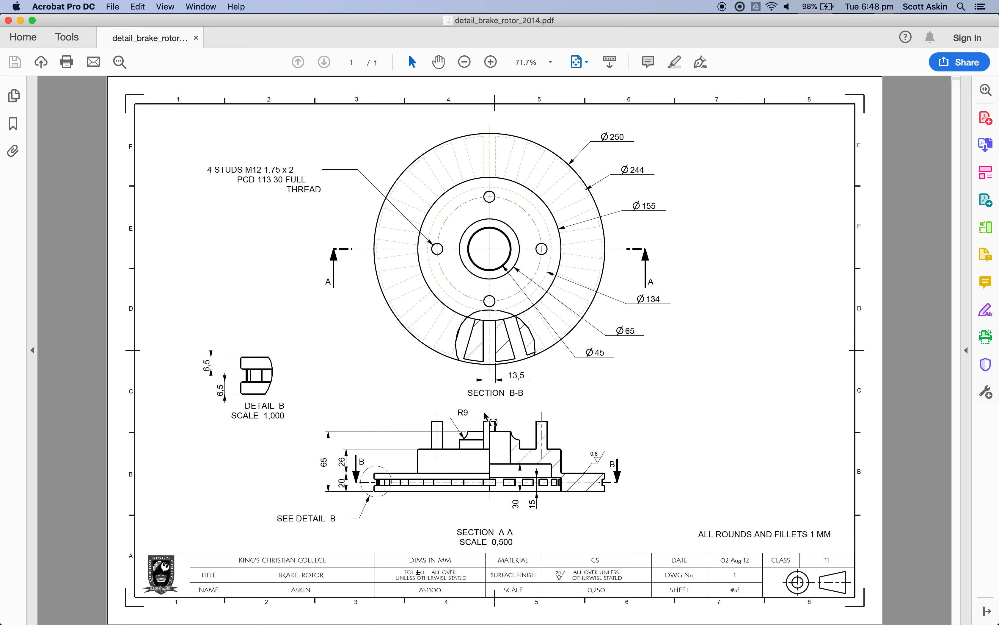
mouse_move(383, 481)
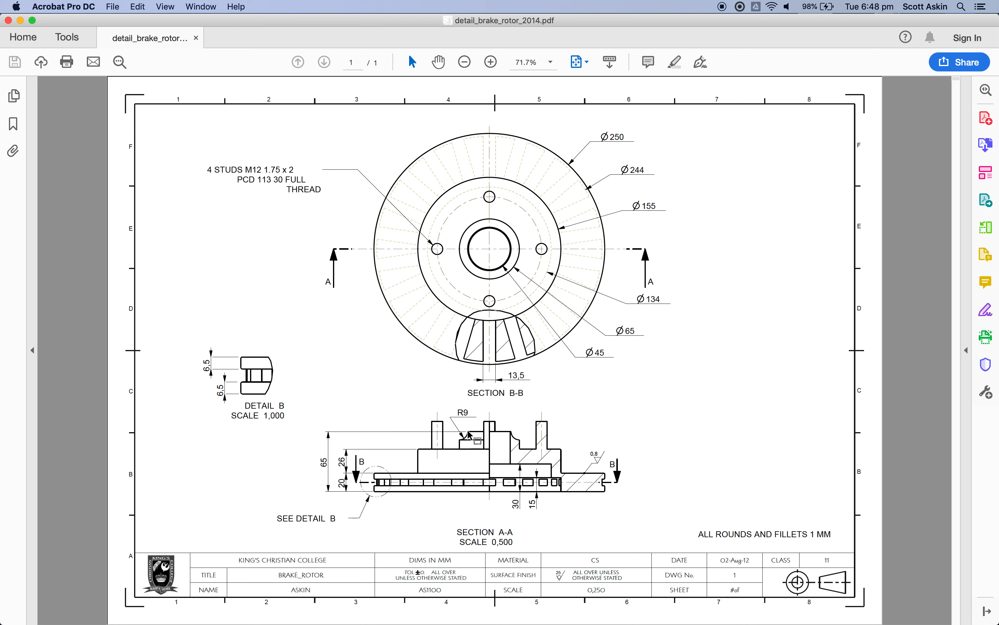
mouse_move(506, 237)
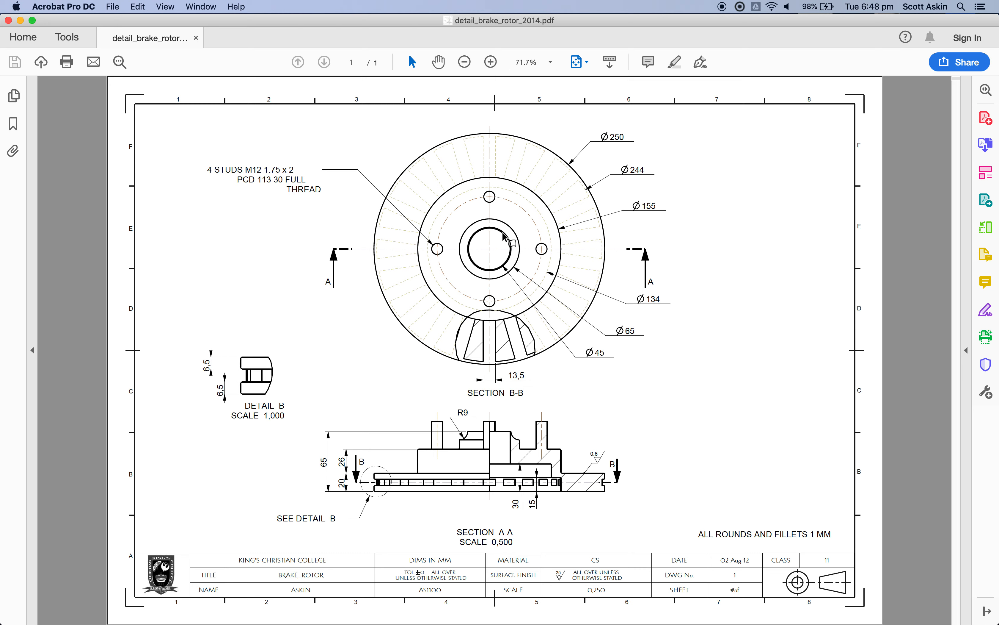
mouse_move(512, 229)
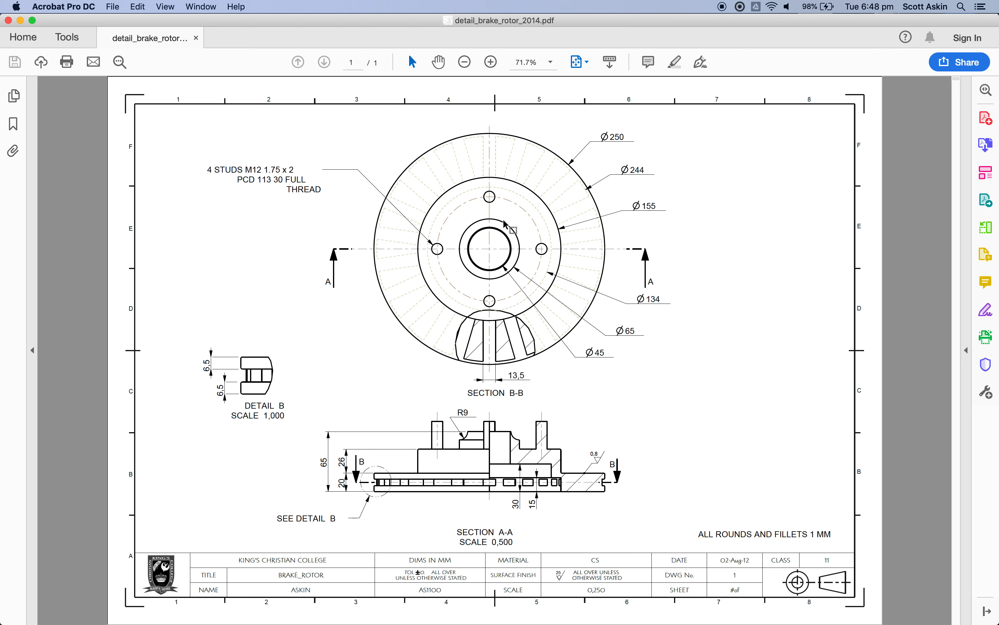